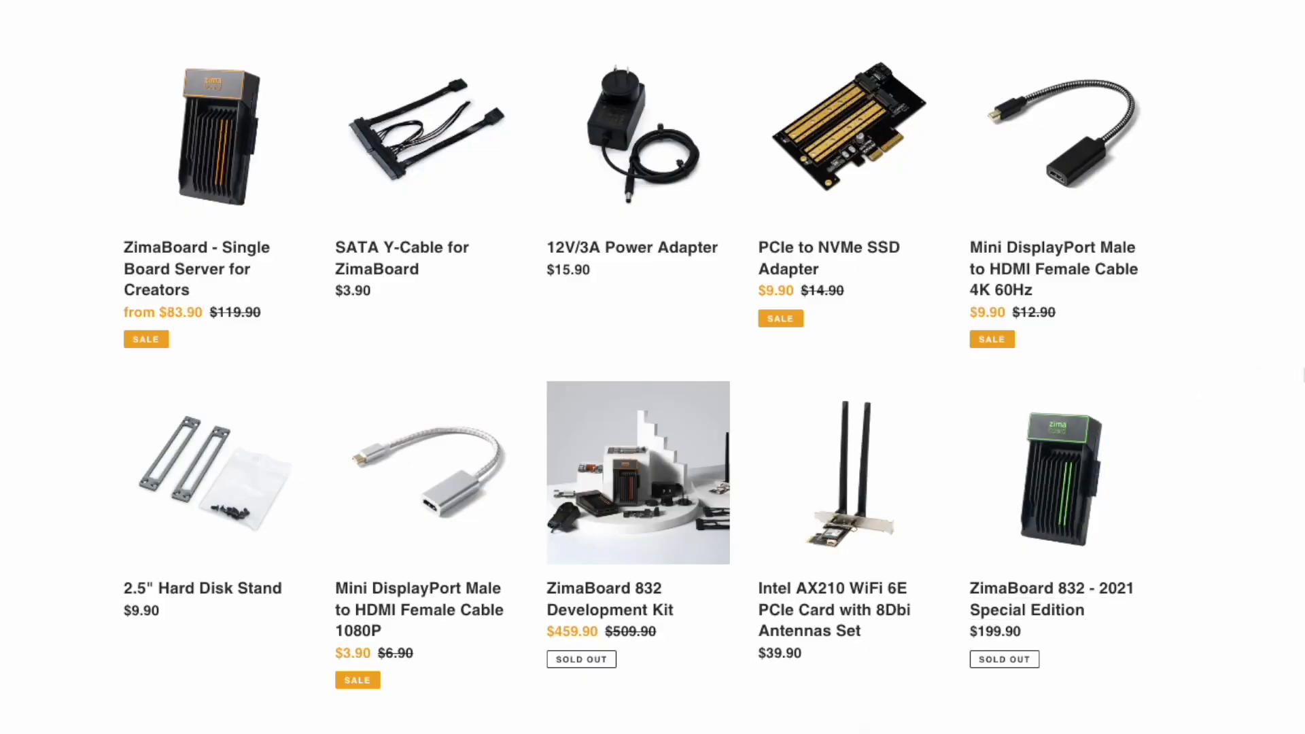
{"action": "scroll", "scroll_direction": "down", "scroll_amount": 3}
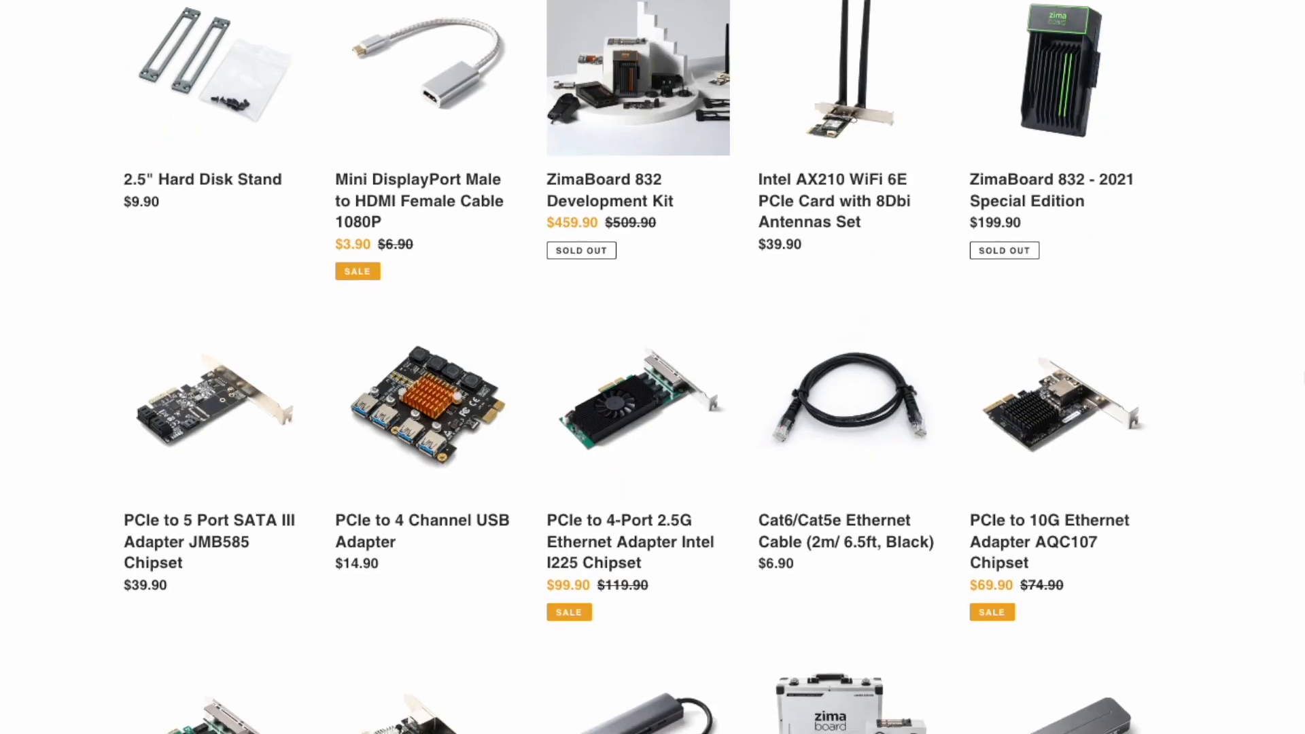
{"action": "scroll", "scroll_direction": "down", "scroll_amount": 3}
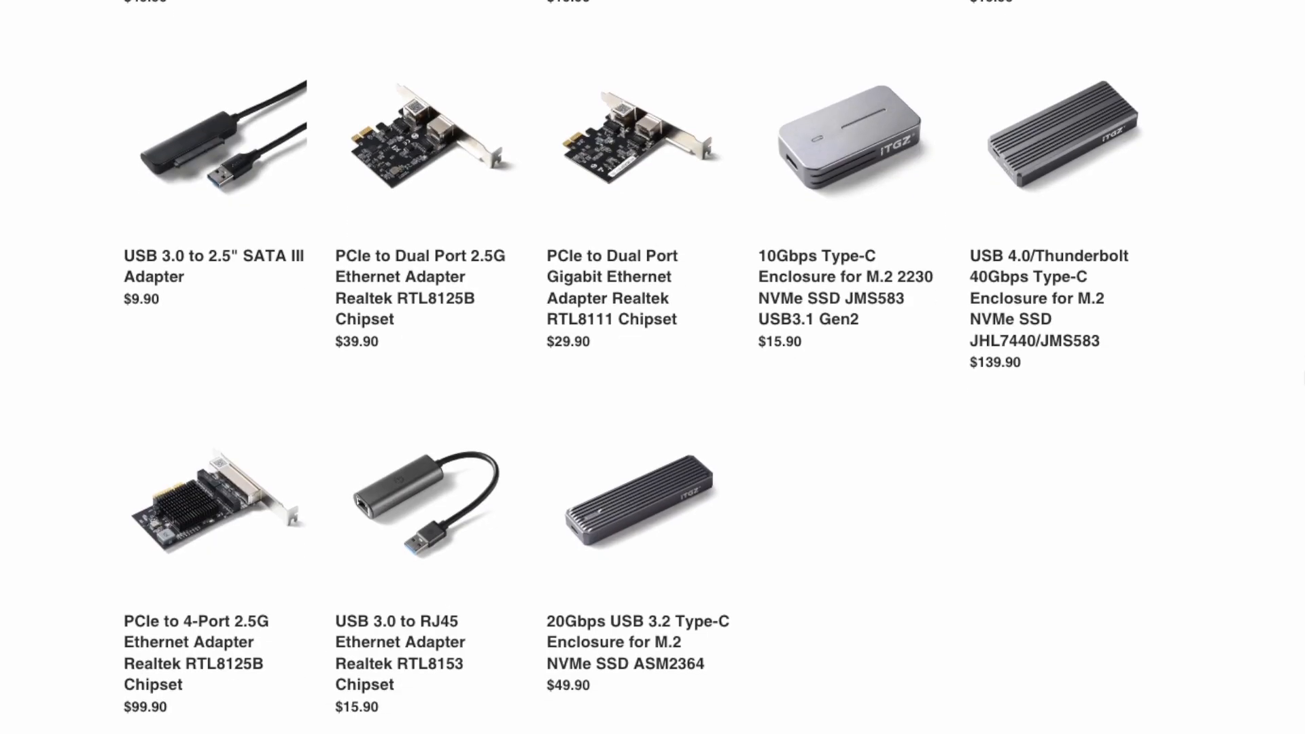
{"action": "type", "text": "http://ca"}
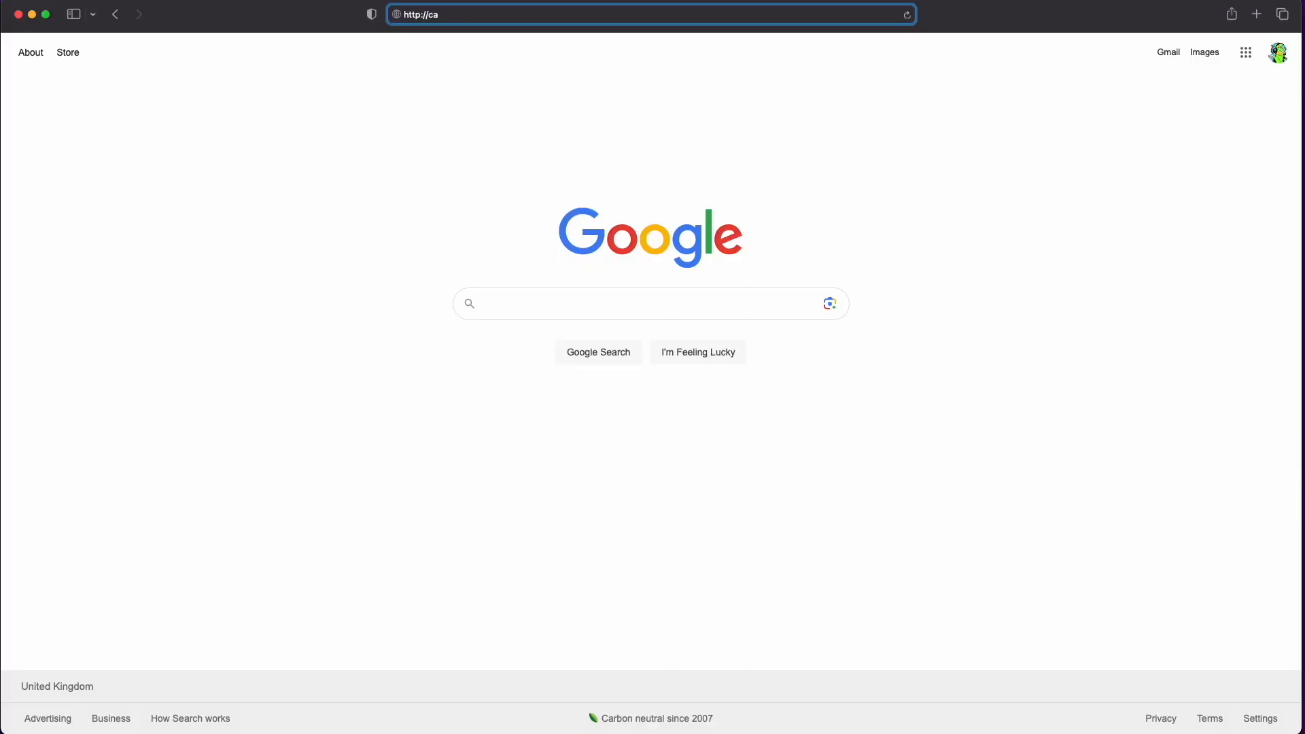
{"action": "type", "text": "sa"}
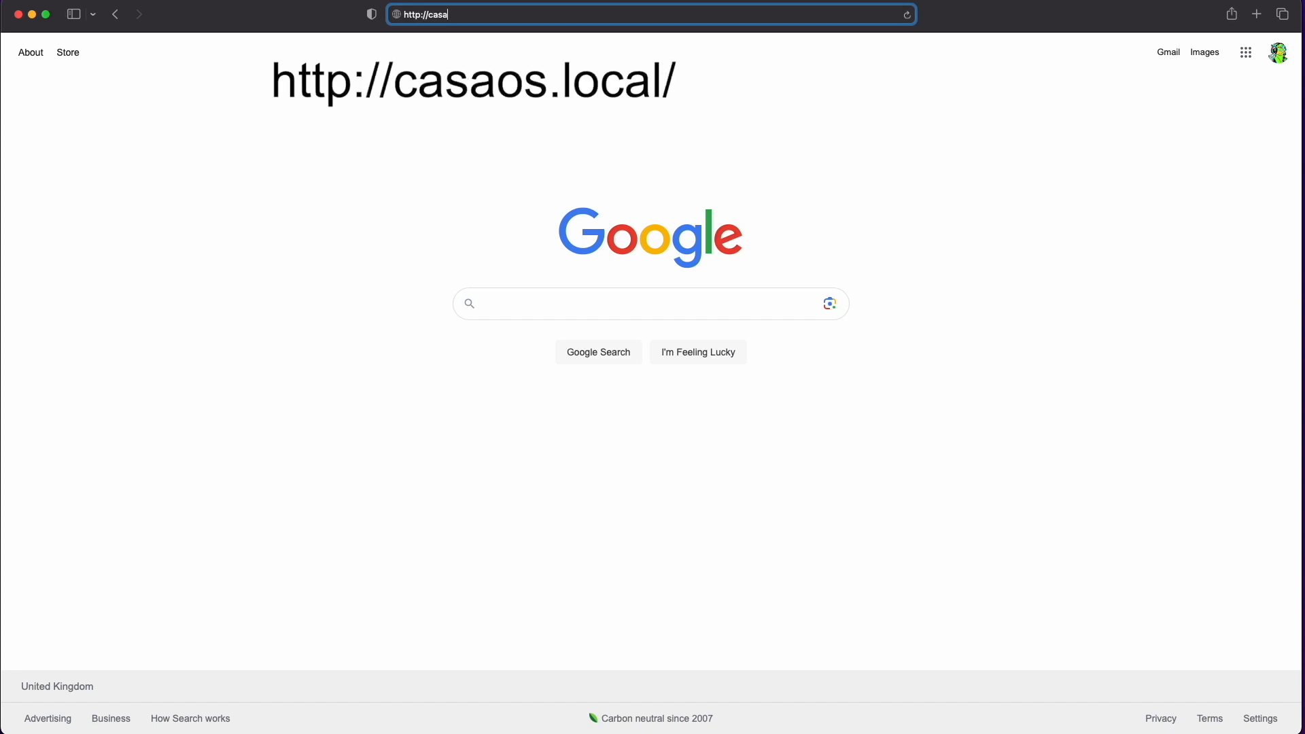
{"action": "key", "text": "Return"}
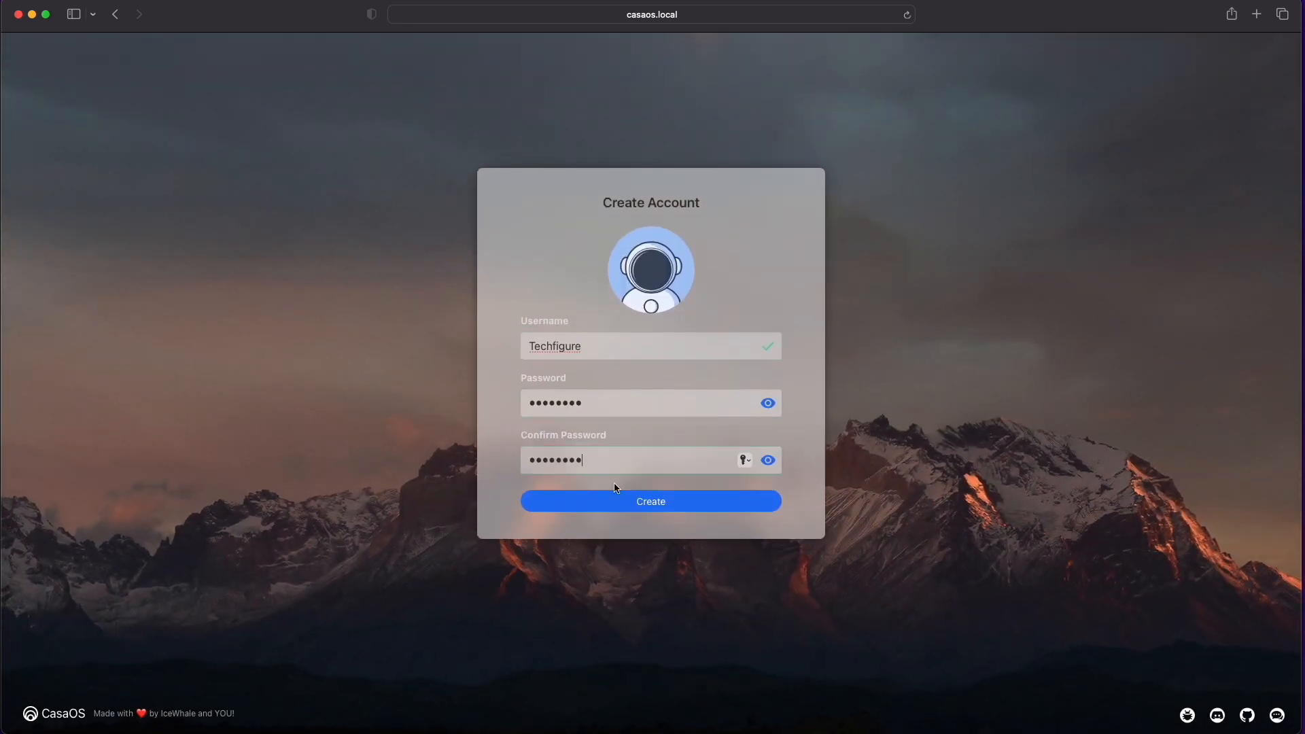
Step: Create the account, then upgrade CasaOS to version 0.4.3 from Dashboard Settings
{"action": "left_click", "coordinate": [649, 502]}
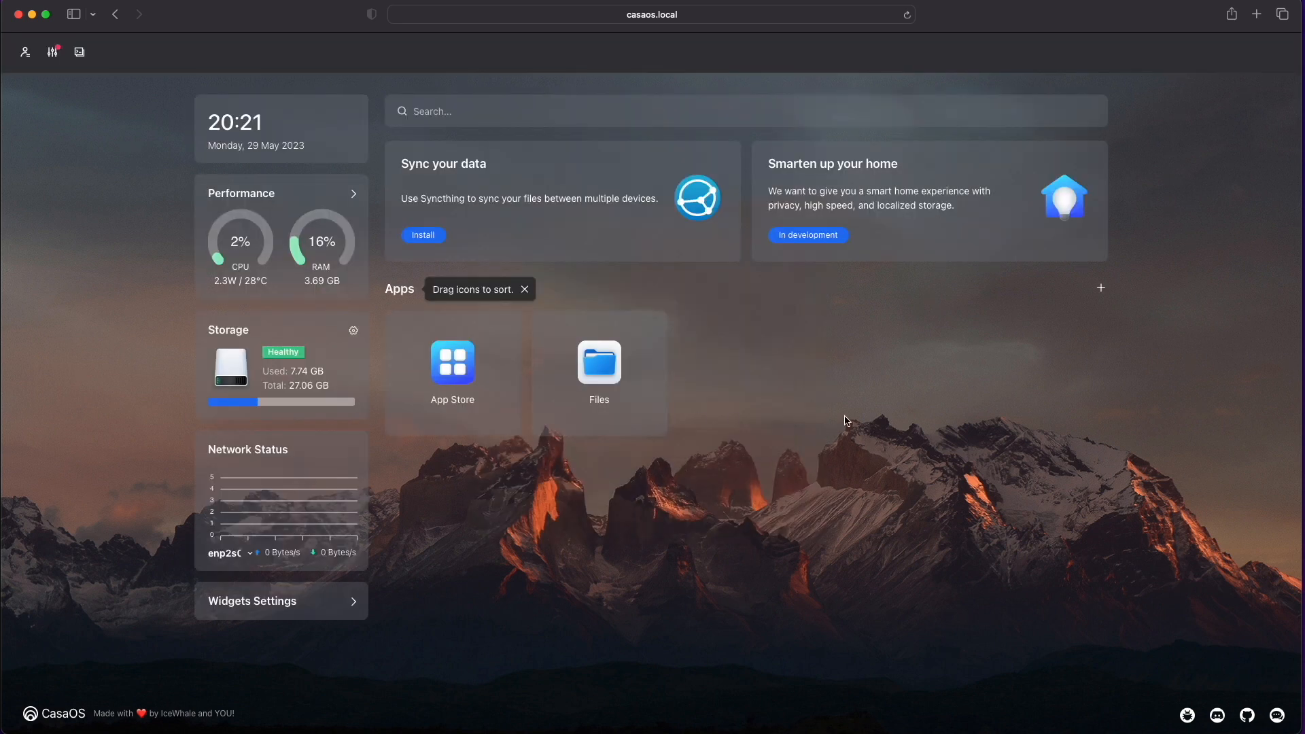
{"action": "mouse_move", "coordinate": [717, 557]}
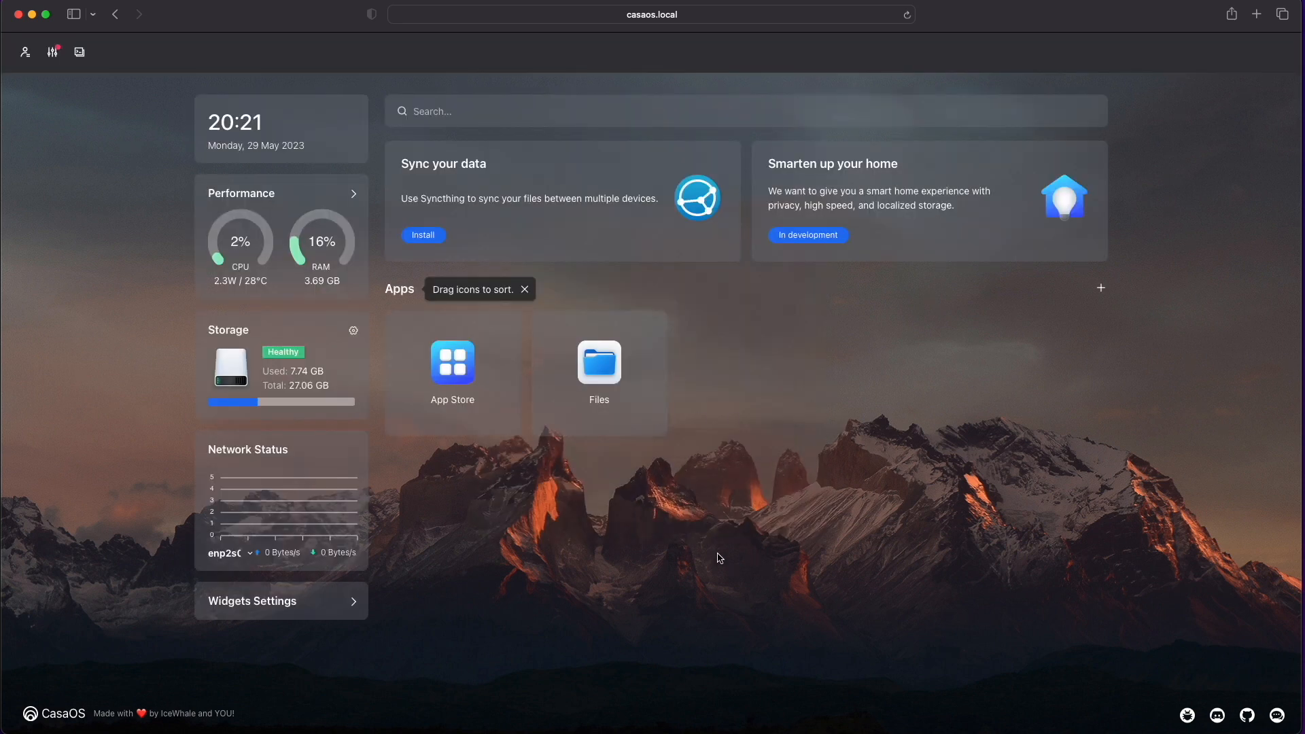
{"action": "mouse_move", "coordinate": [1010, 95]}
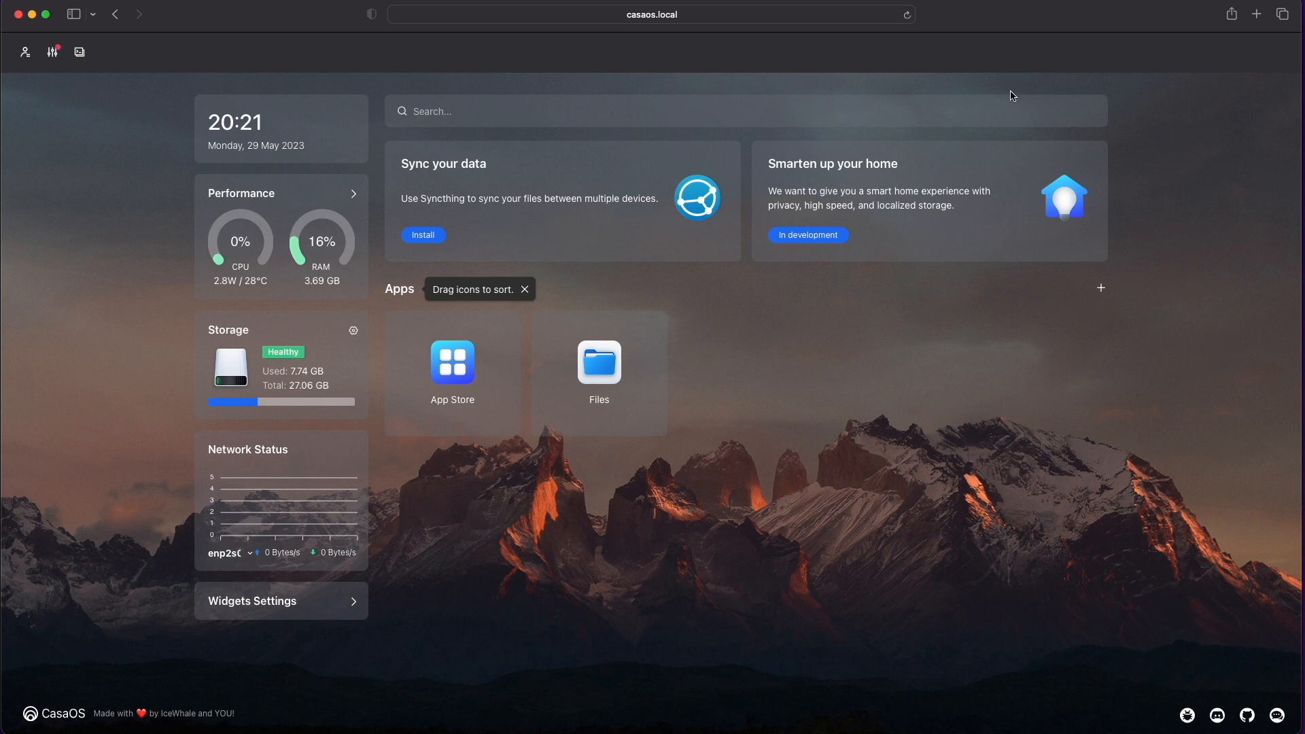
{"action": "left_click", "coordinate": [52, 51]}
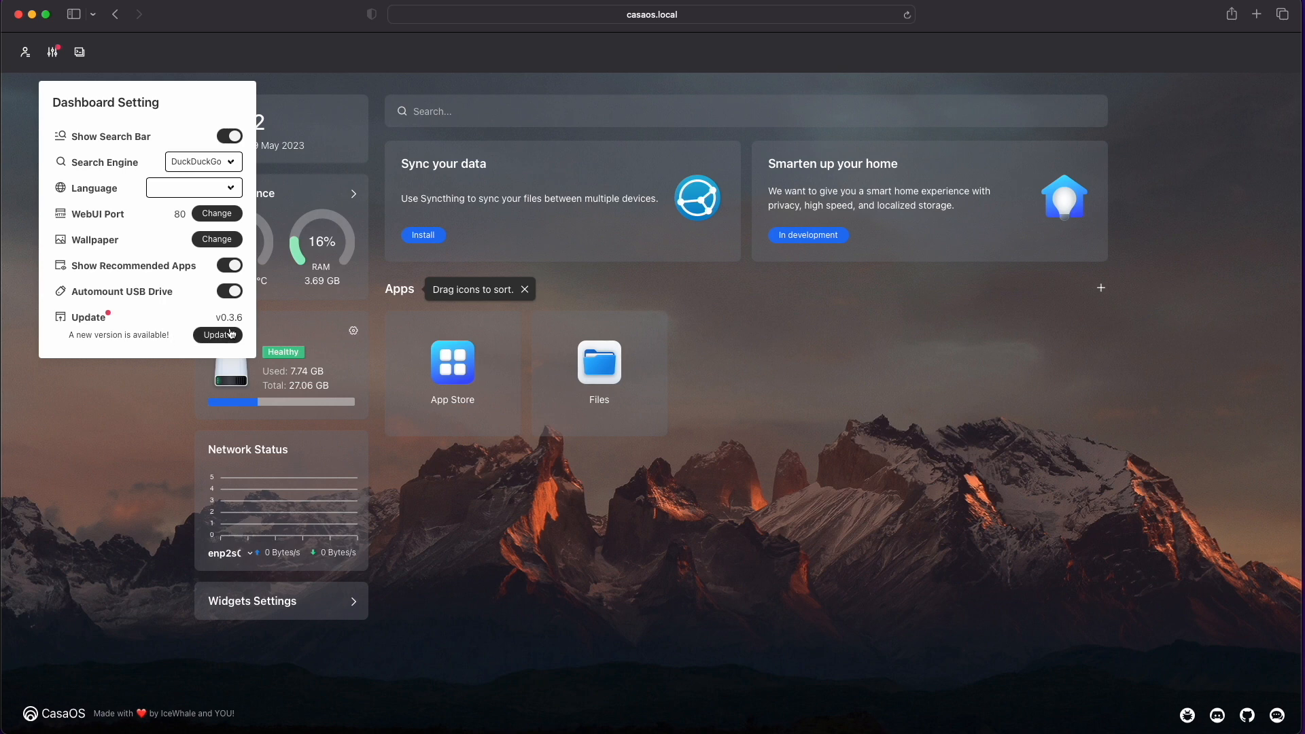
{"action": "left_click", "coordinate": [217, 334]}
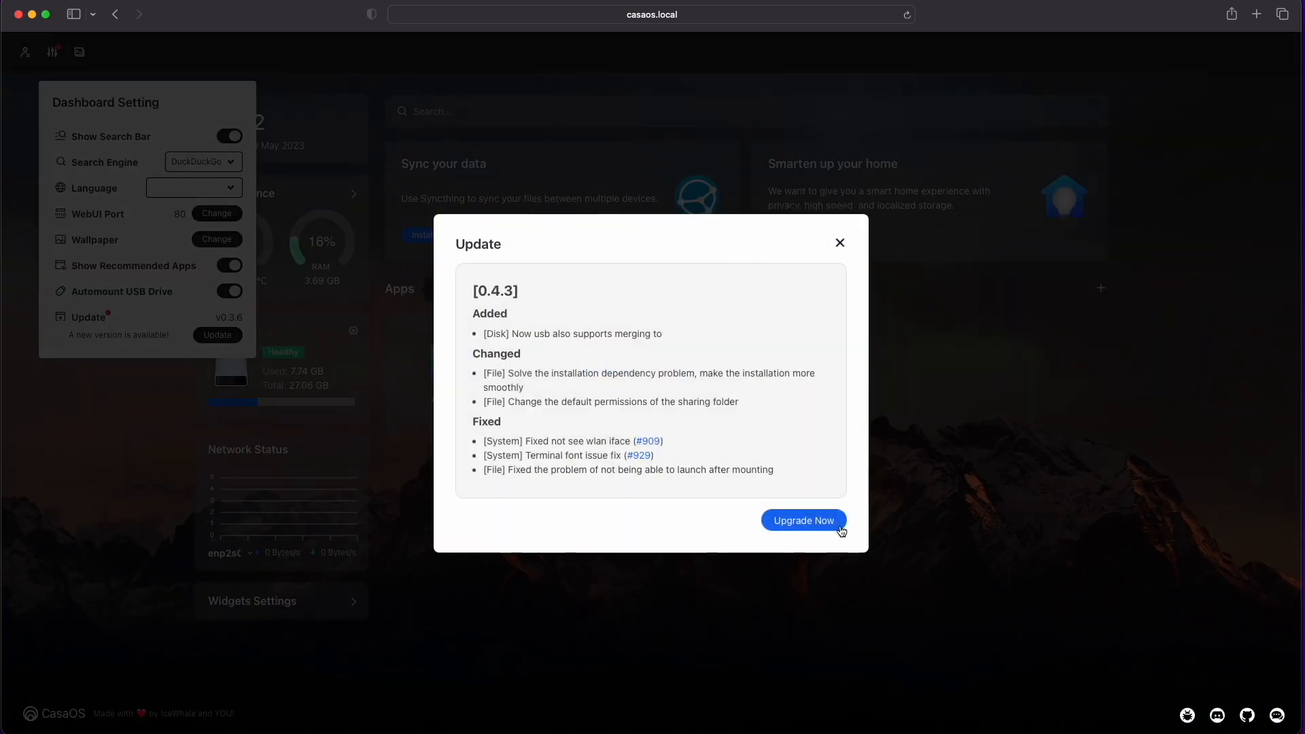
{"action": "left_click", "coordinate": [802, 520]}
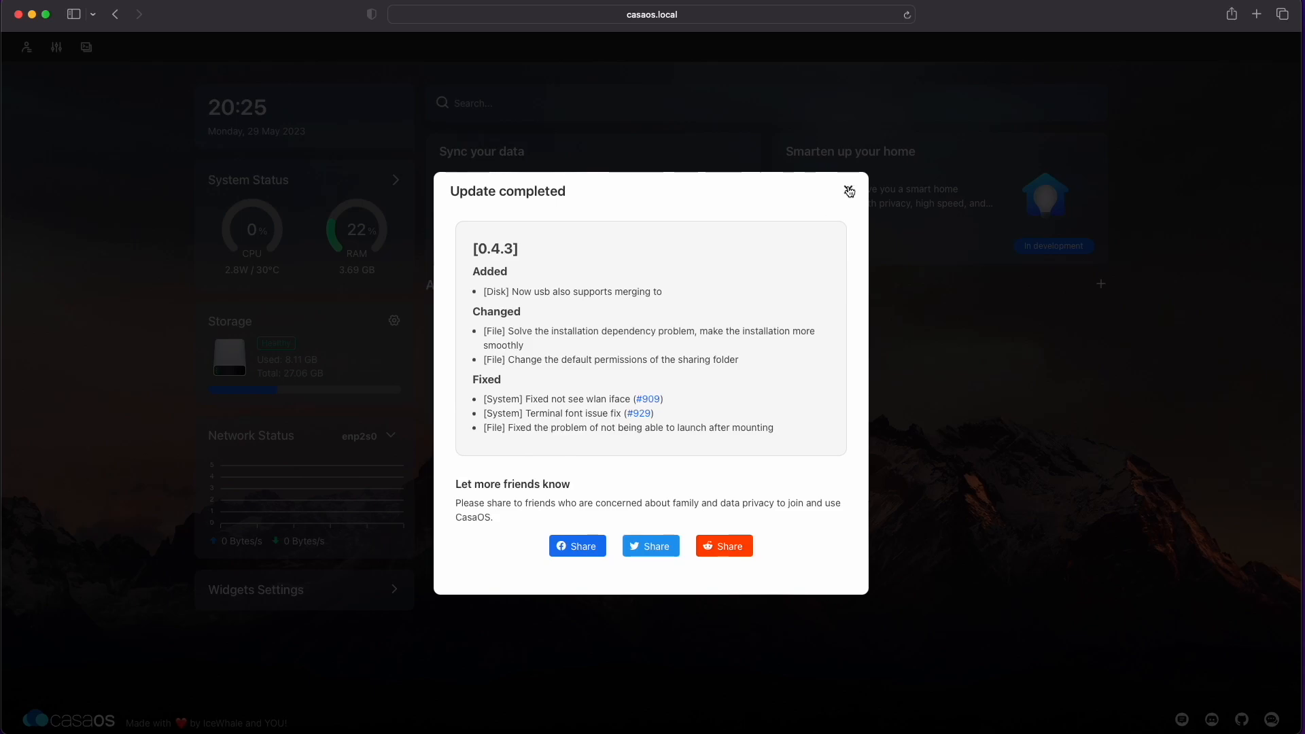
{"action": "left_click", "coordinate": [846, 190]}
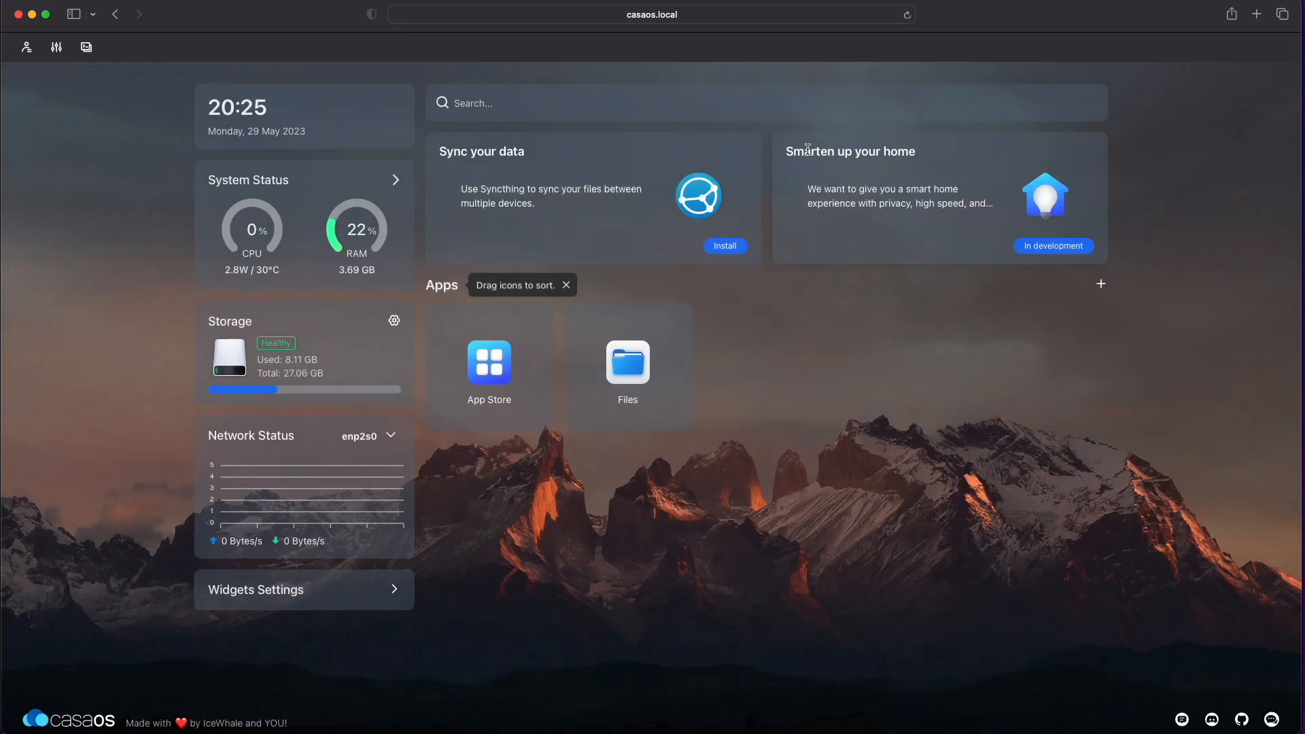
Step: Browse the App Store, viewing AdGuardHome's details and returning to the catalogue
{"action": "left_click", "coordinate": [489, 364]}
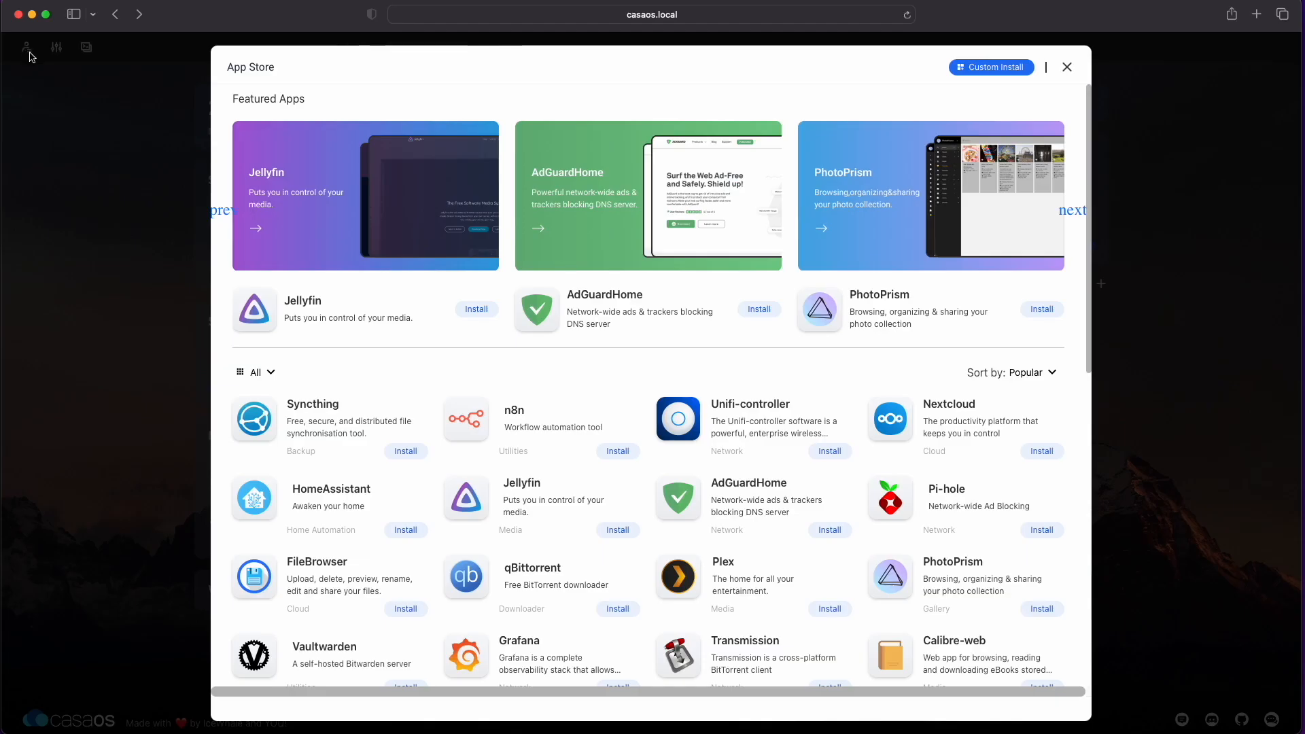
{"action": "mouse_move", "coordinate": [275, 87]}
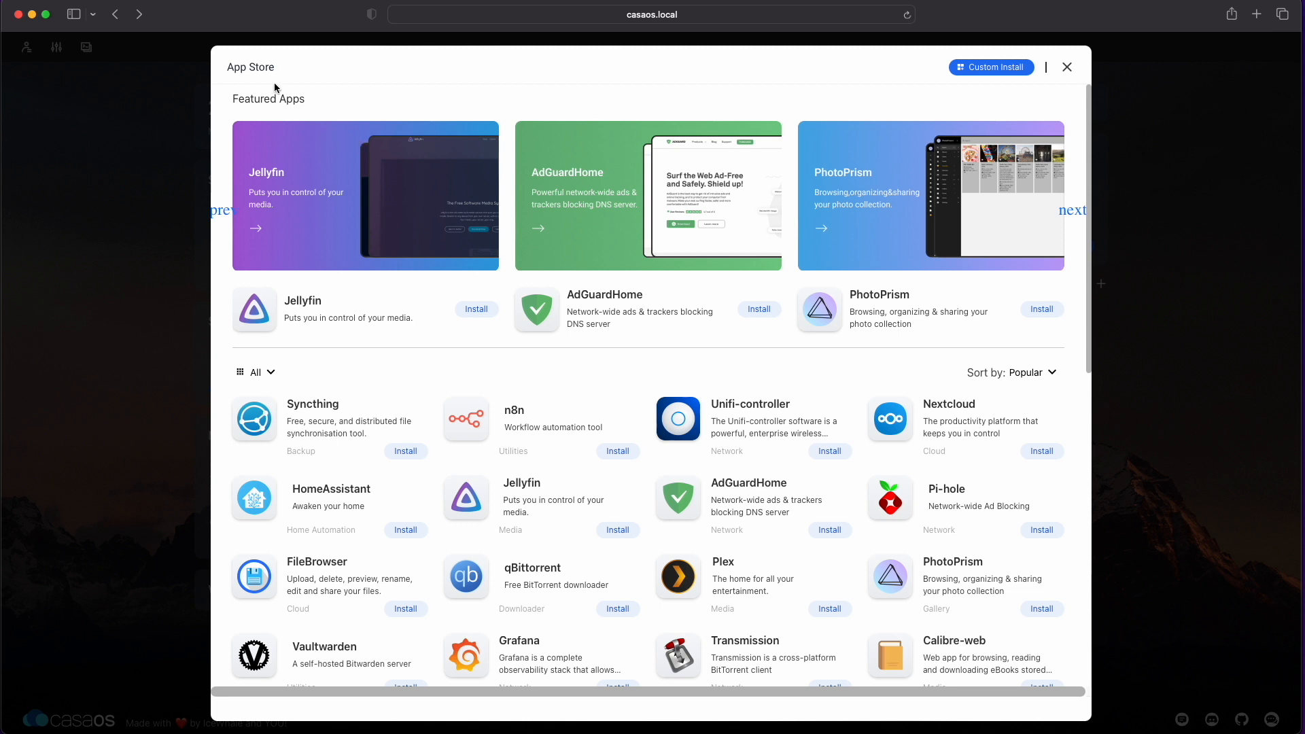
{"action": "left_click", "coordinate": [1073, 209]}
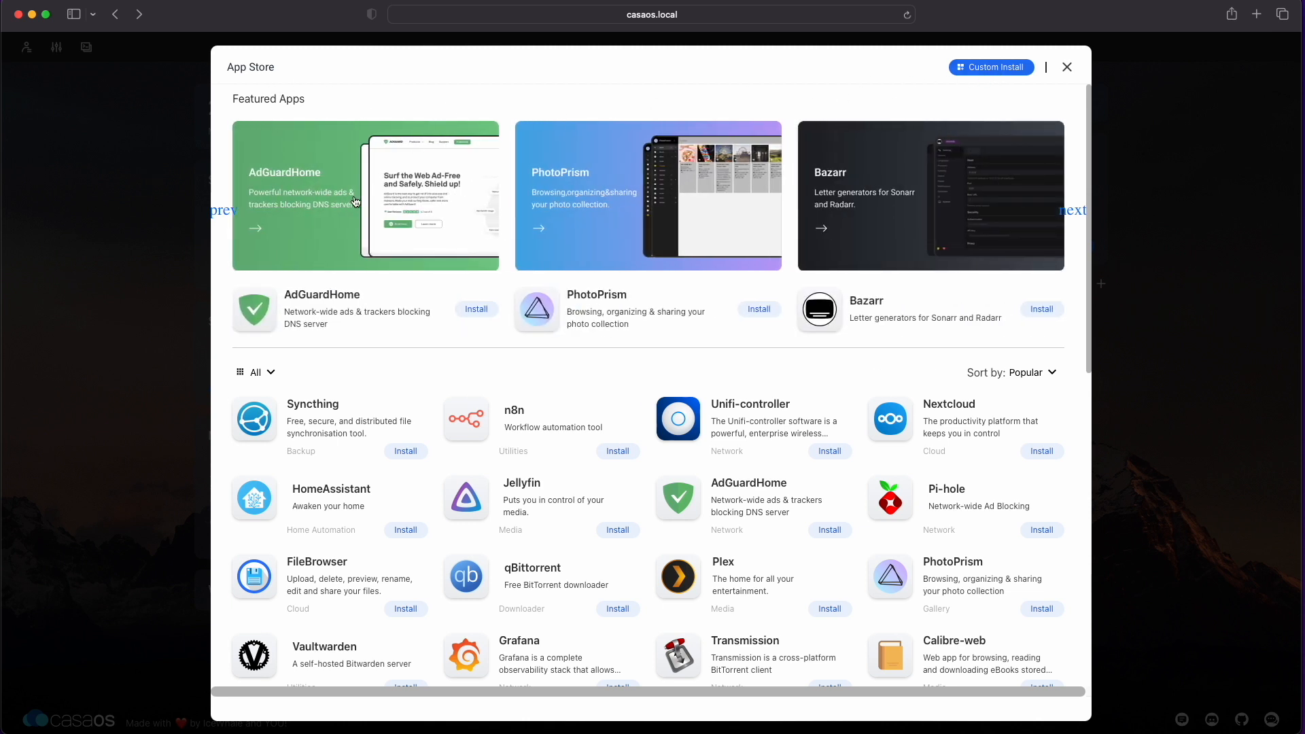
{"action": "left_click", "coordinate": [1072, 210]}
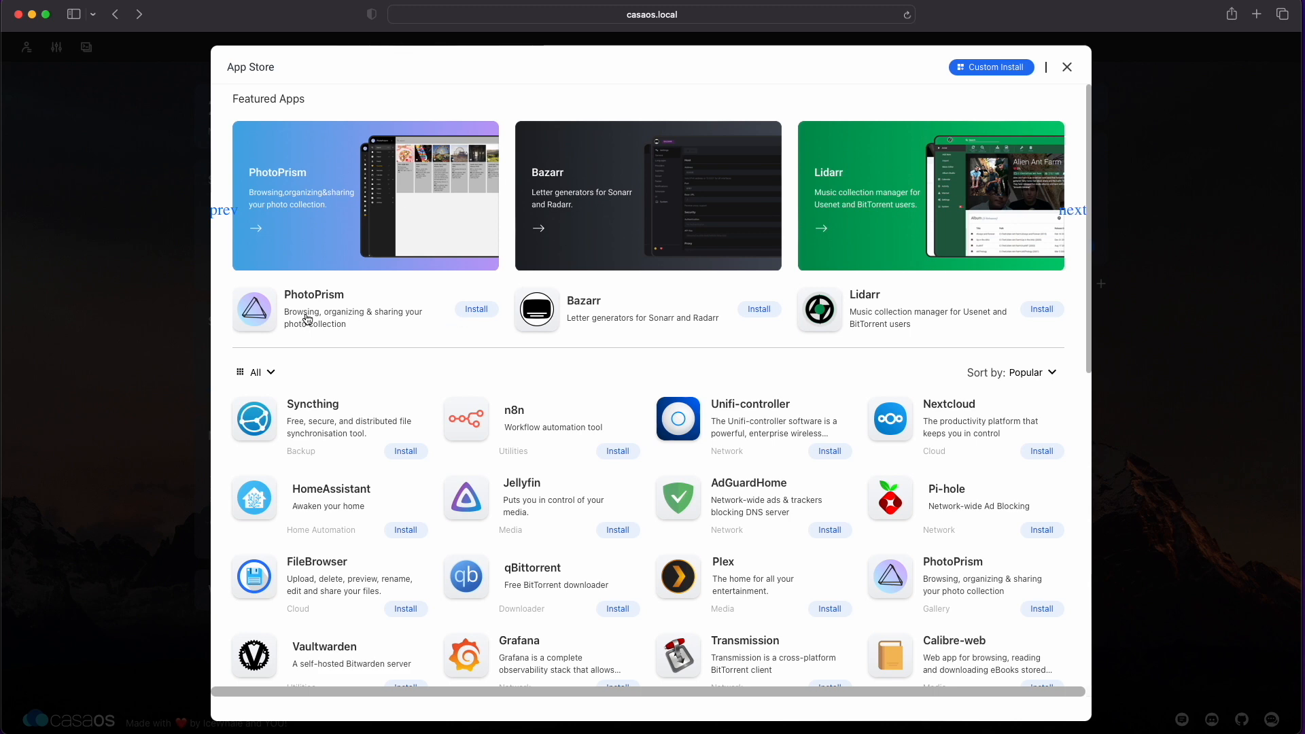
{"action": "left_click", "coordinate": [1072, 209]}
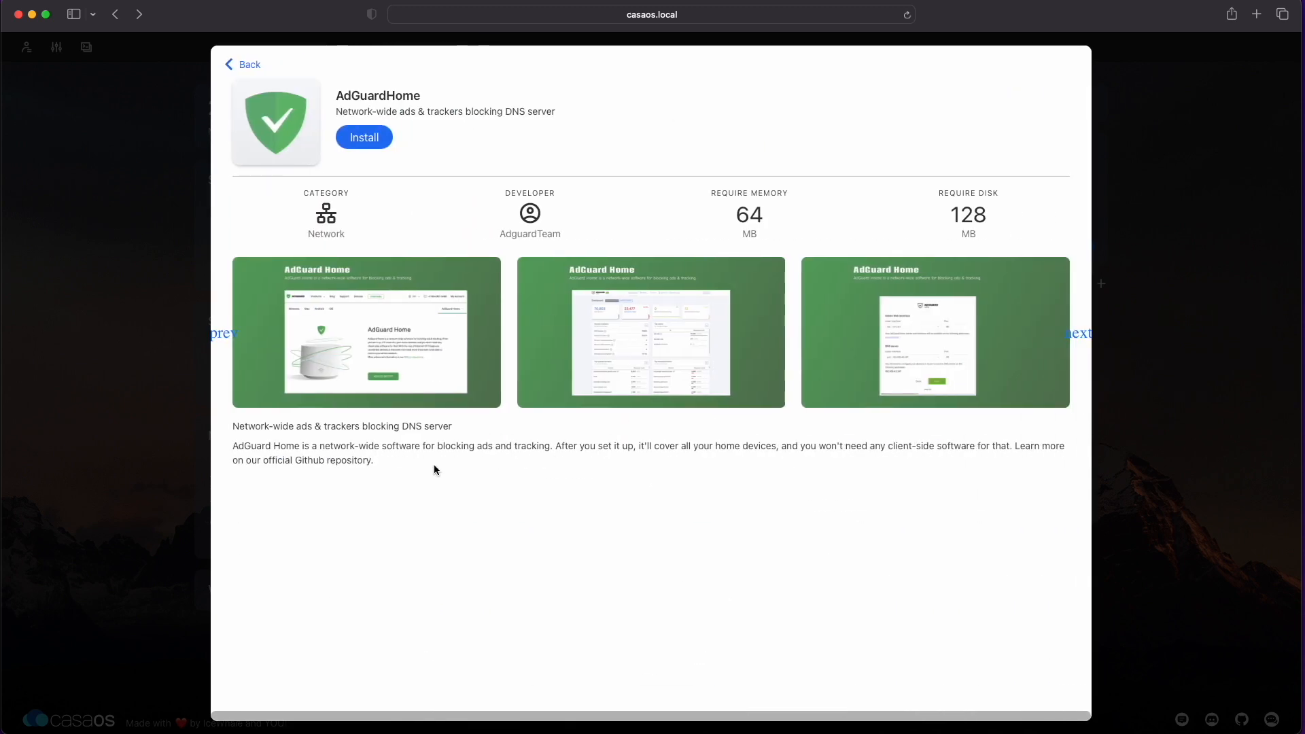
{"action": "mouse_move", "coordinate": [932, 232]}
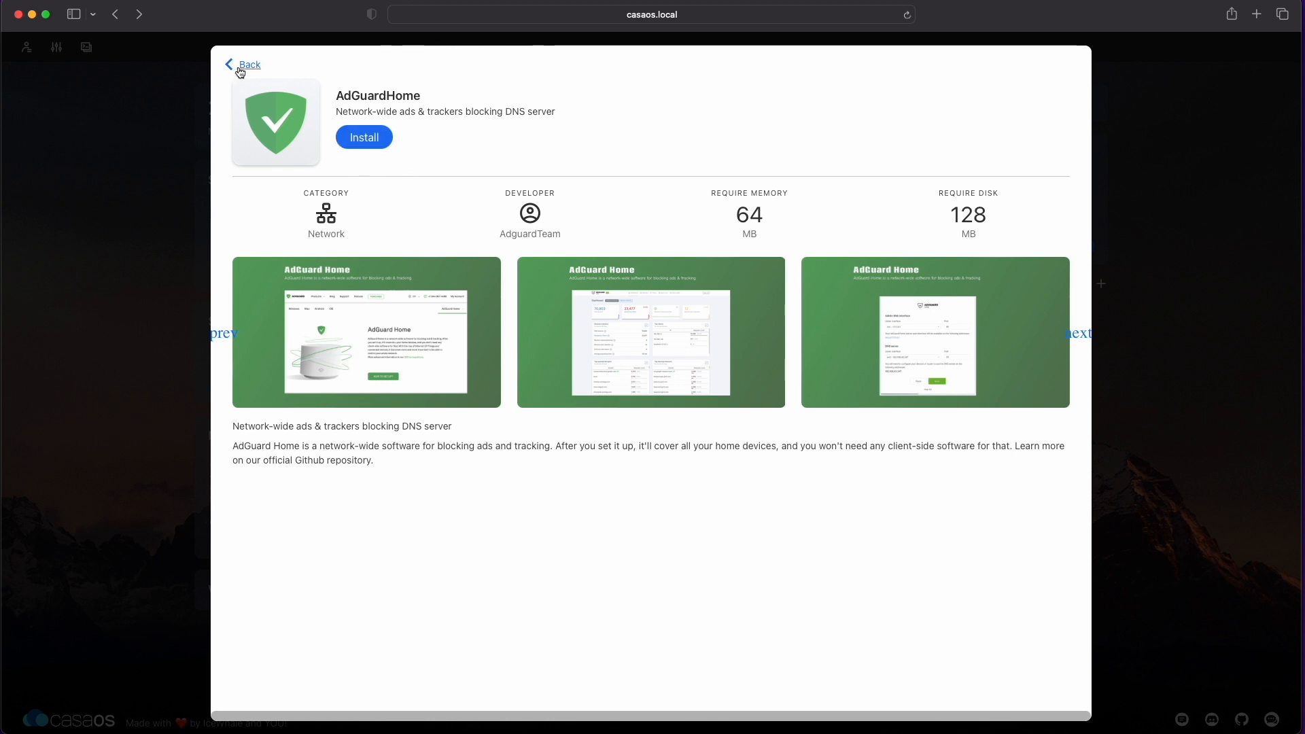
{"action": "left_click", "coordinate": [247, 65]}
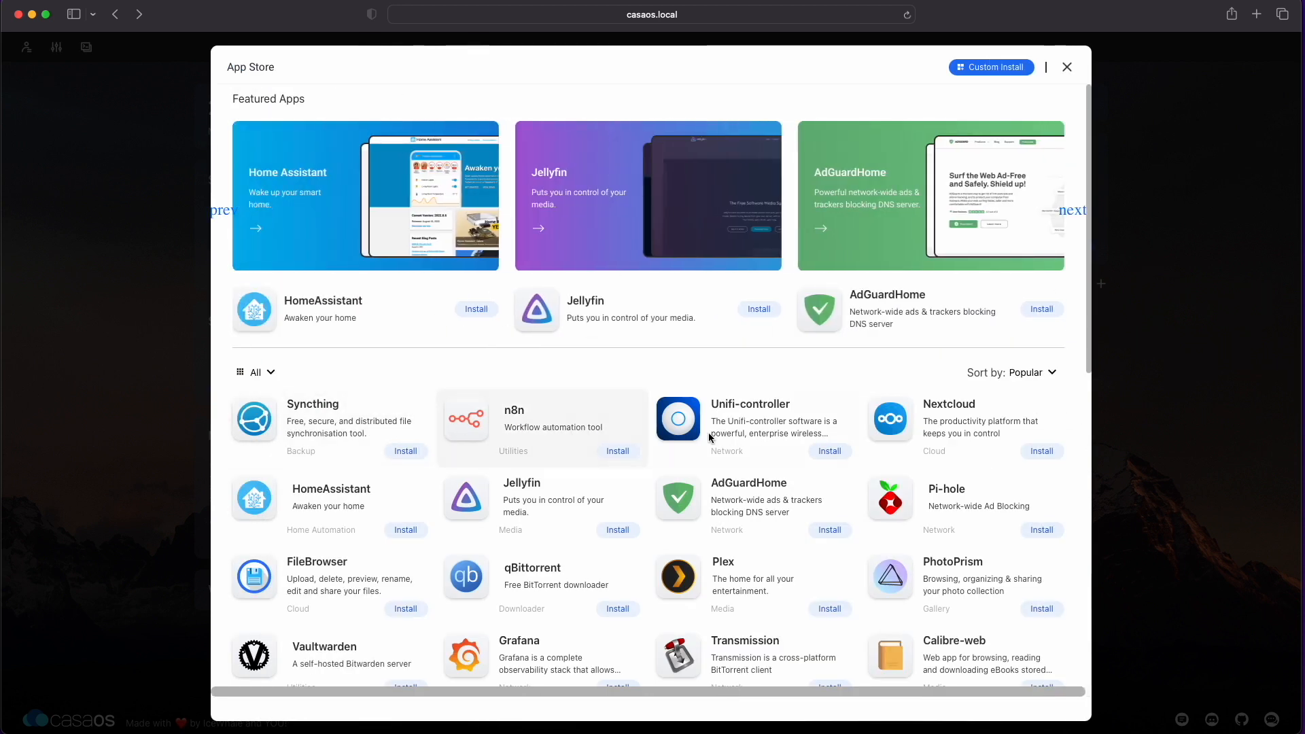
{"action": "left_click", "coordinate": [1074, 210]}
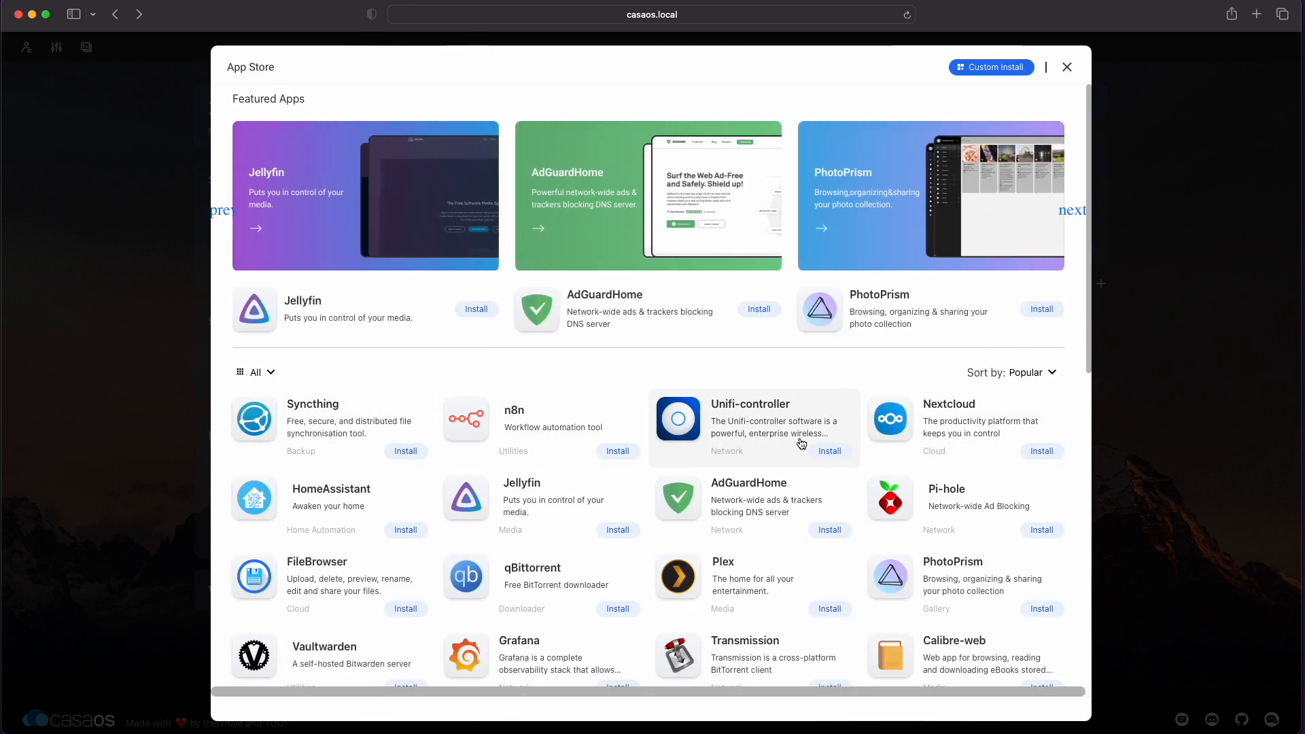
{"action": "mouse_move", "coordinate": [932, 435]}
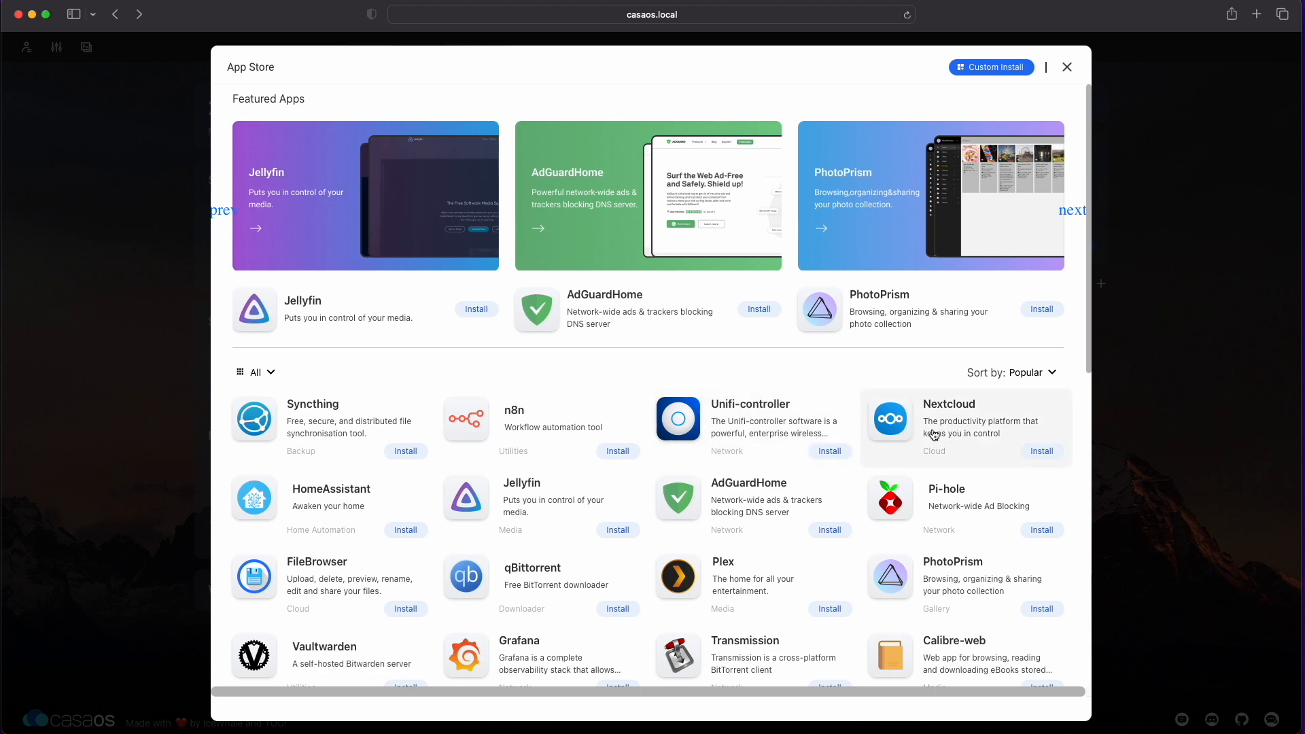
Step: Install HomeAssistant from the App Store and let it continue in the background
{"action": "left_click", "coordinate": [1072, 210]}
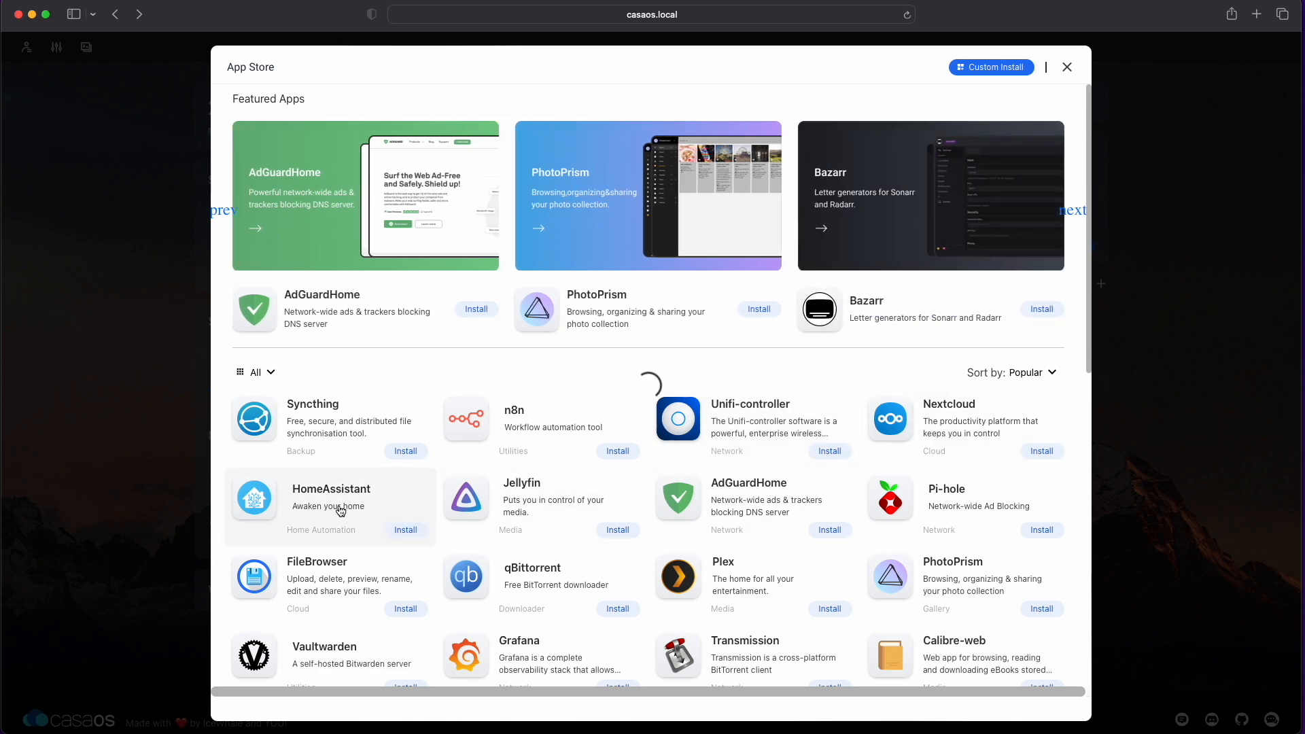
{"action": "left_click", "coordinate": [330, 507]}
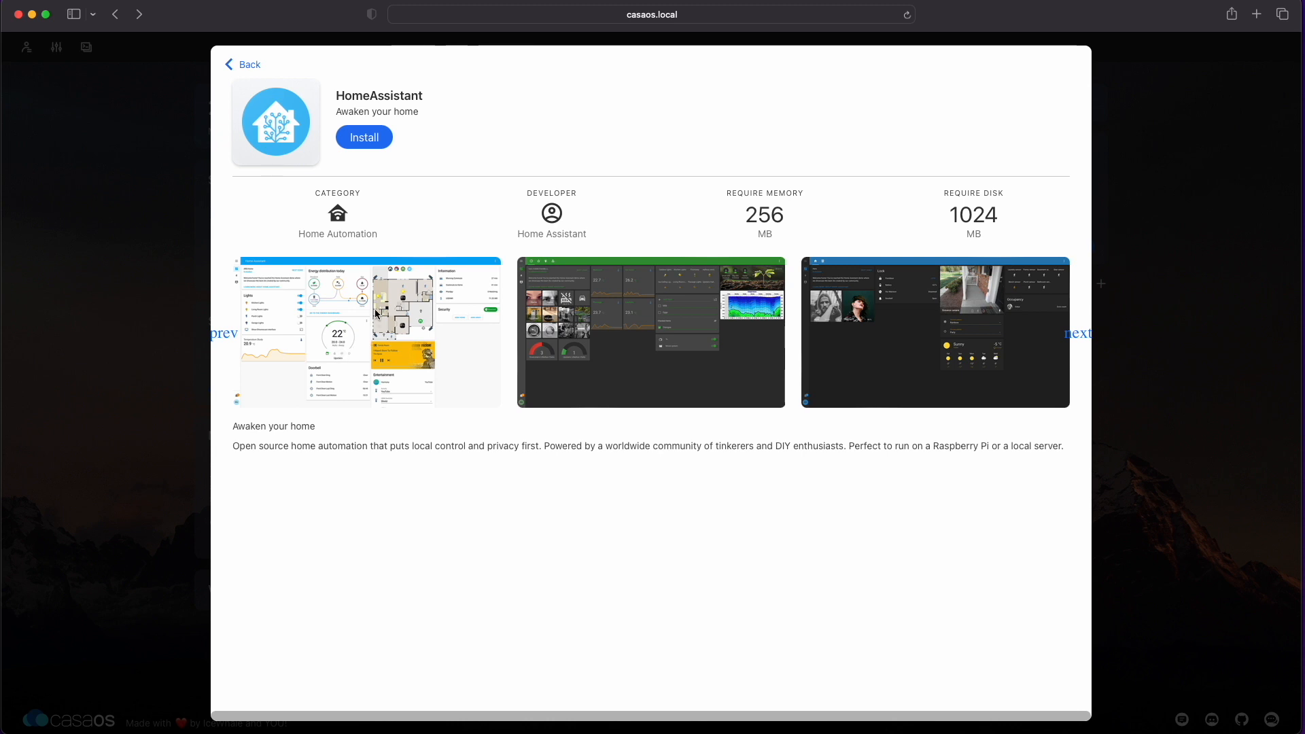
{"action": "mouse_move", "coordinate": [579, 443]}
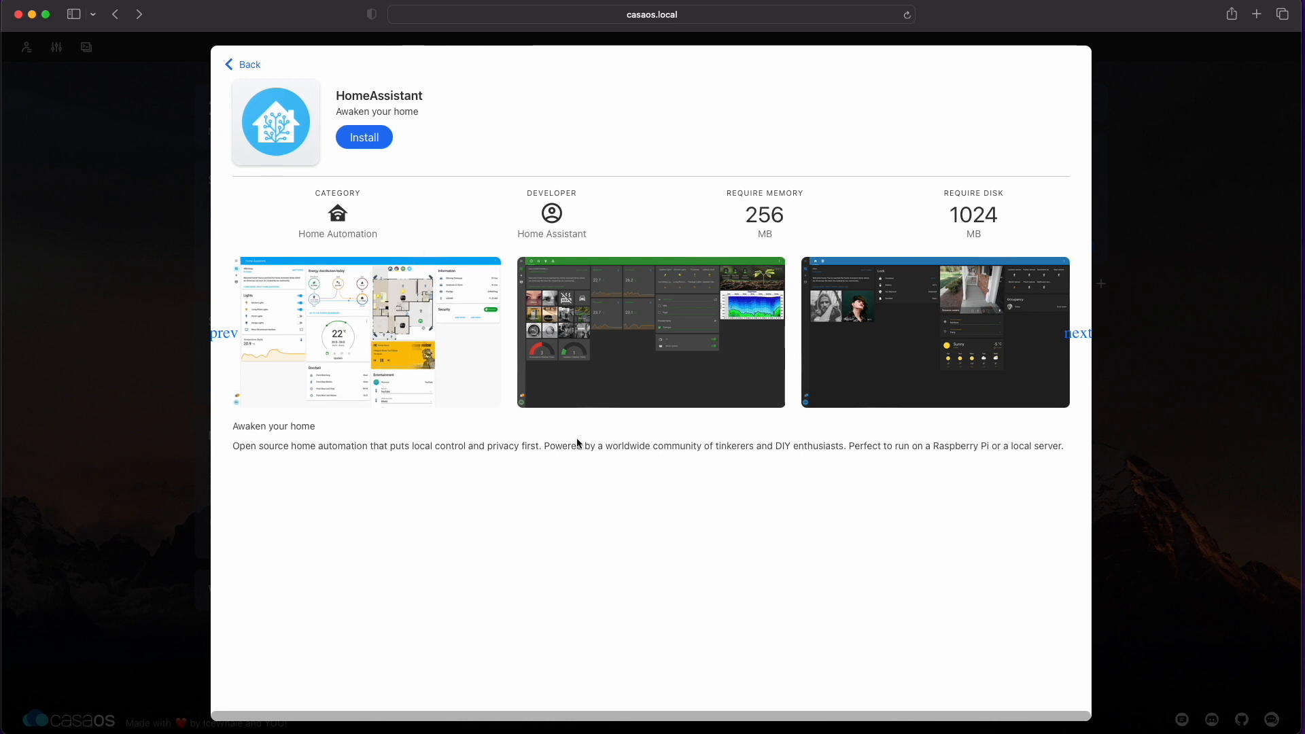
{"action": "mouse_move", "coordinate": [1049, 342]}
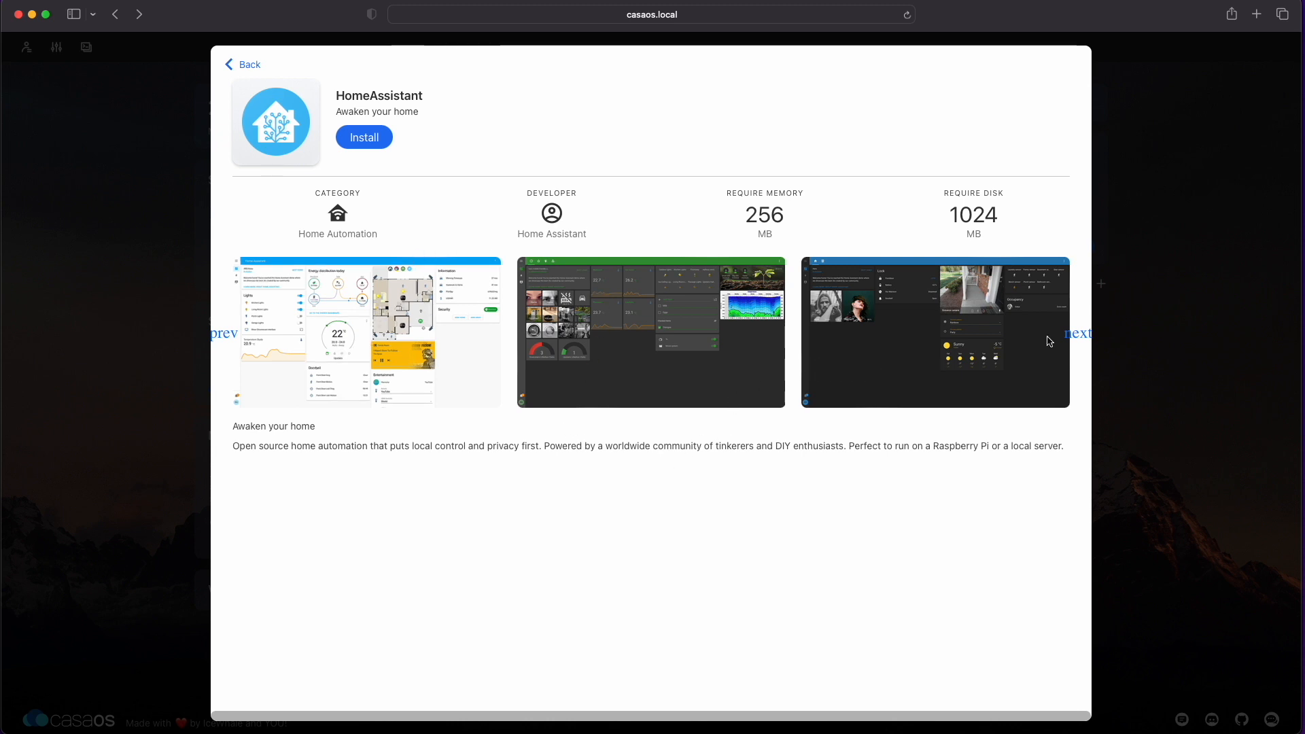
{"action": "left_click", "coordinate": [1076, 333]}
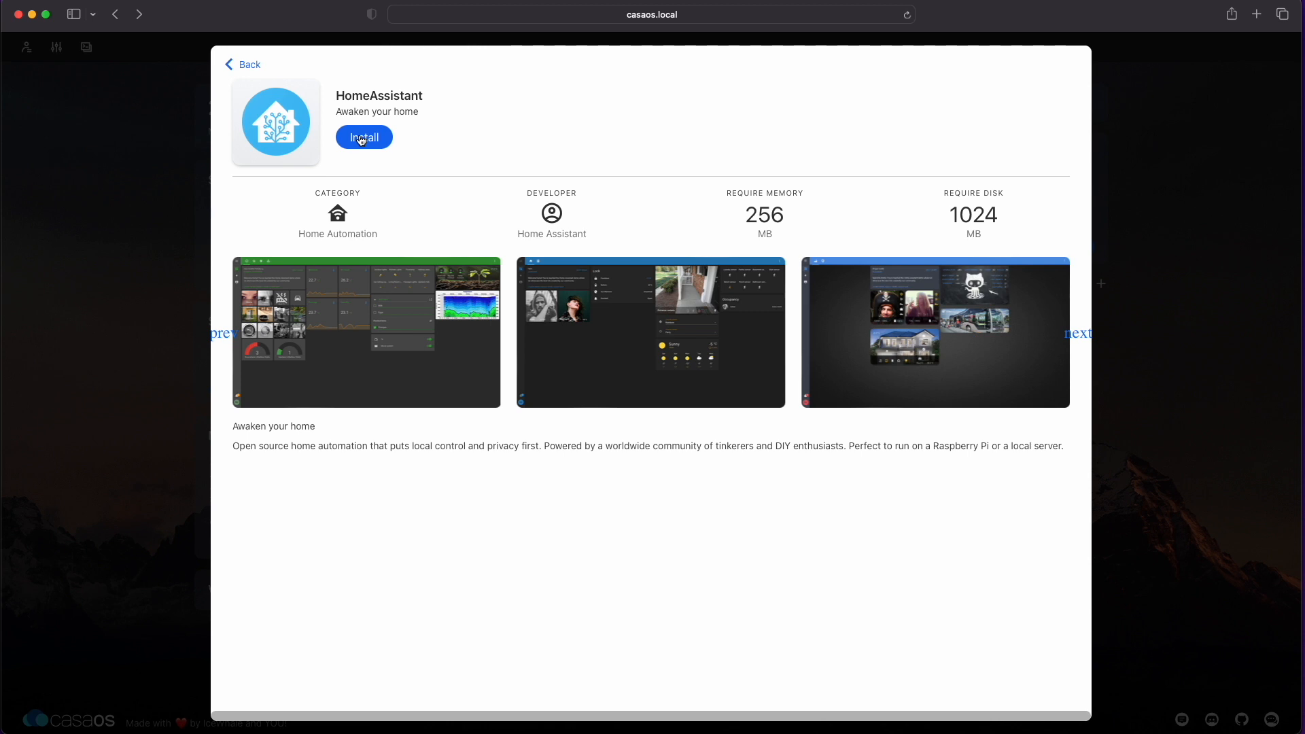
{"action": "left_click", "coordinate": [364, 137]}
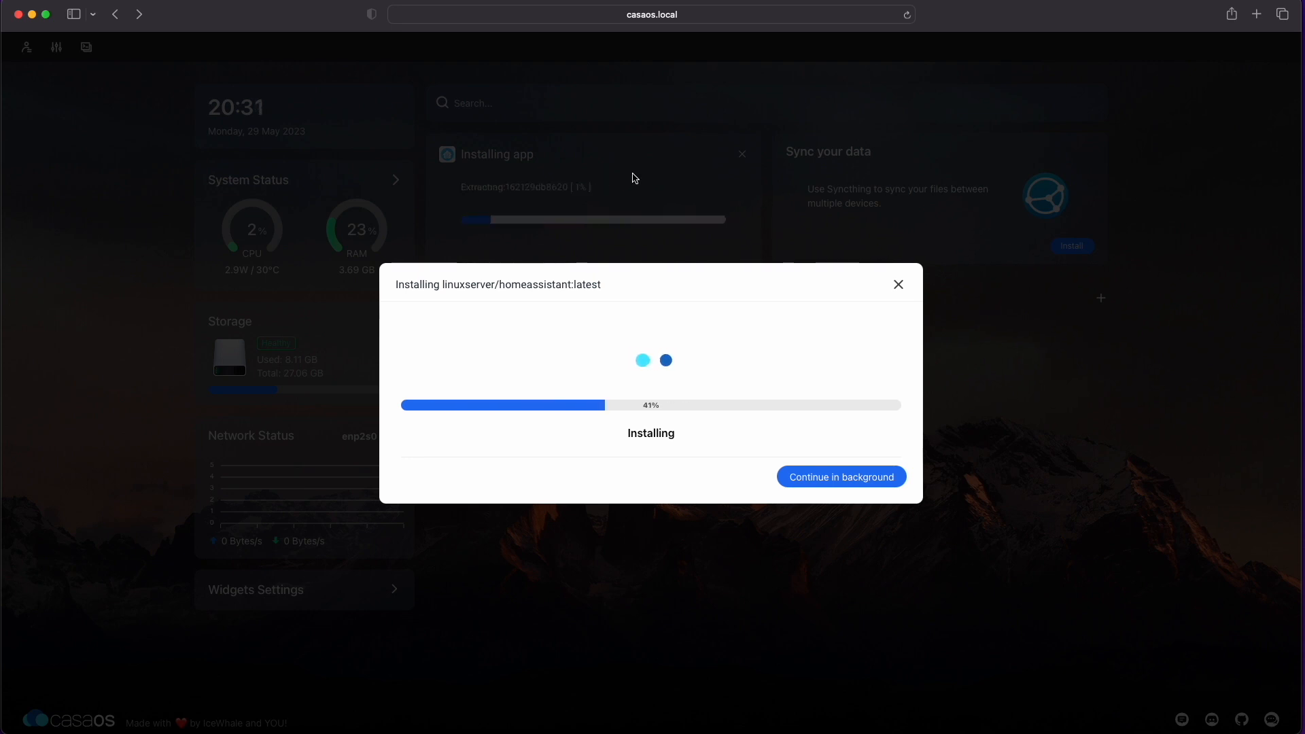
{"action": "left_click", "coordinate": [840, 476]}
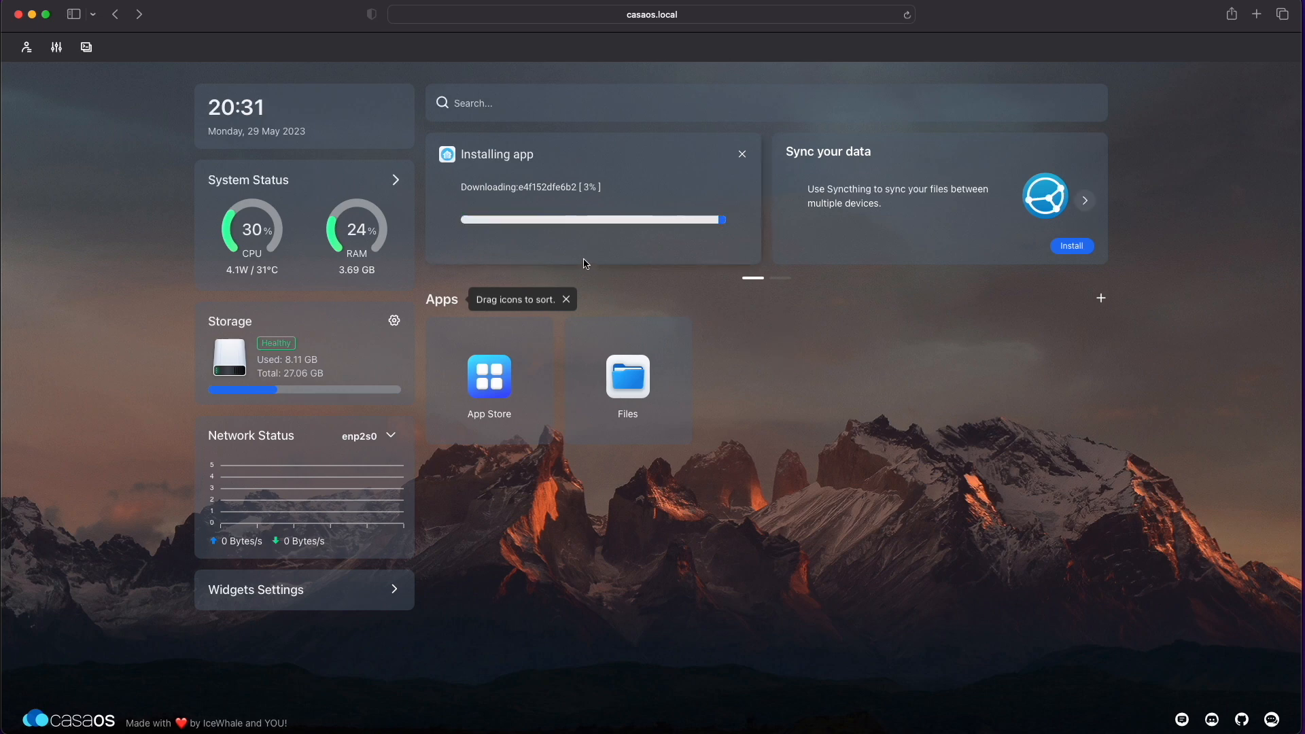
{"action": "mouse_move", "coordinate": [690, 272]}
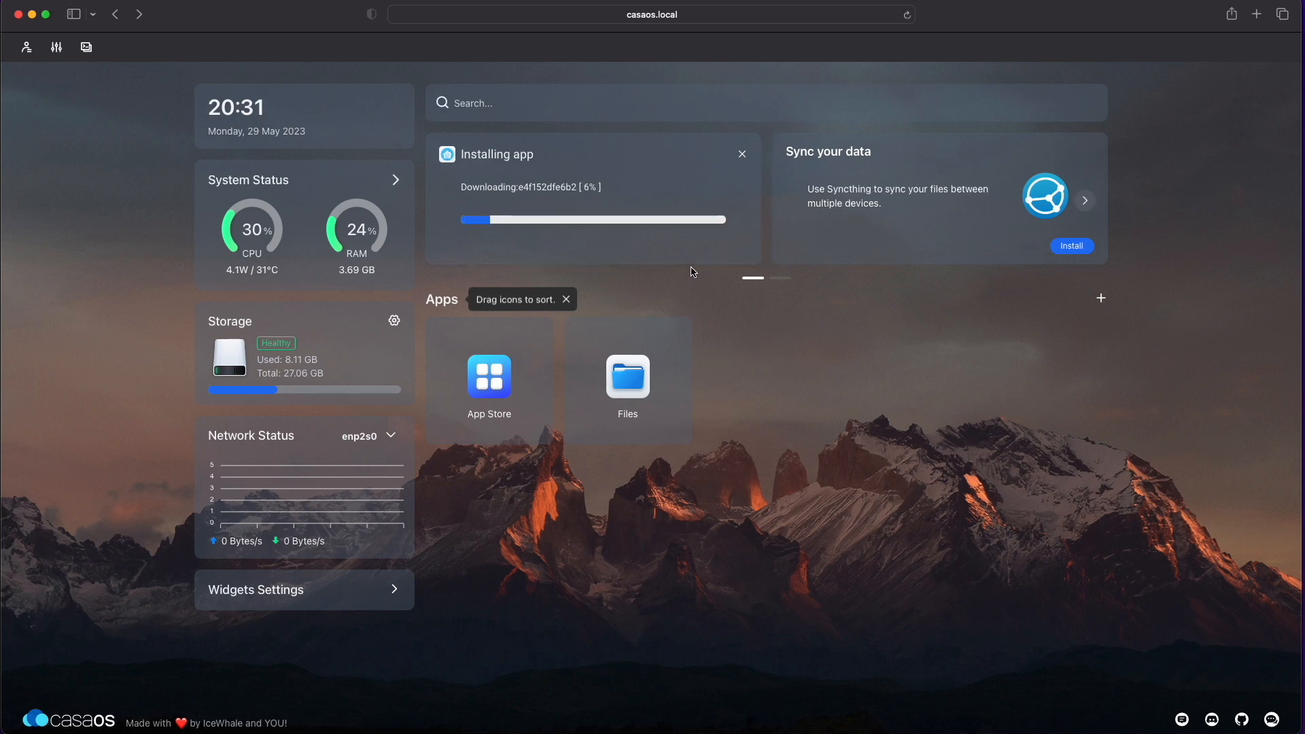
Step: Install Jellyfin from the App Store alongside HomeAssistant
{"action": "left_click", "coordinate": [489, 375]}
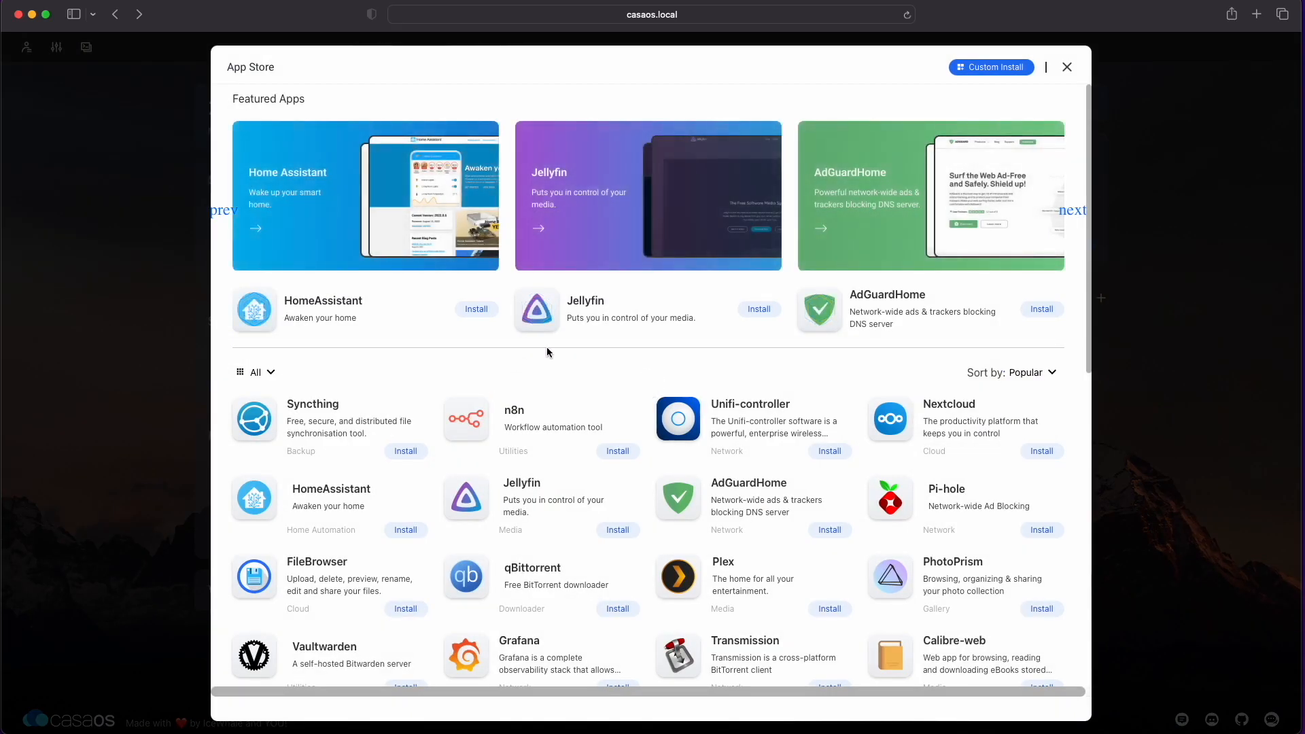
{"action": "scroll", "scroll_direction": "down", "scroll_amount": 3}
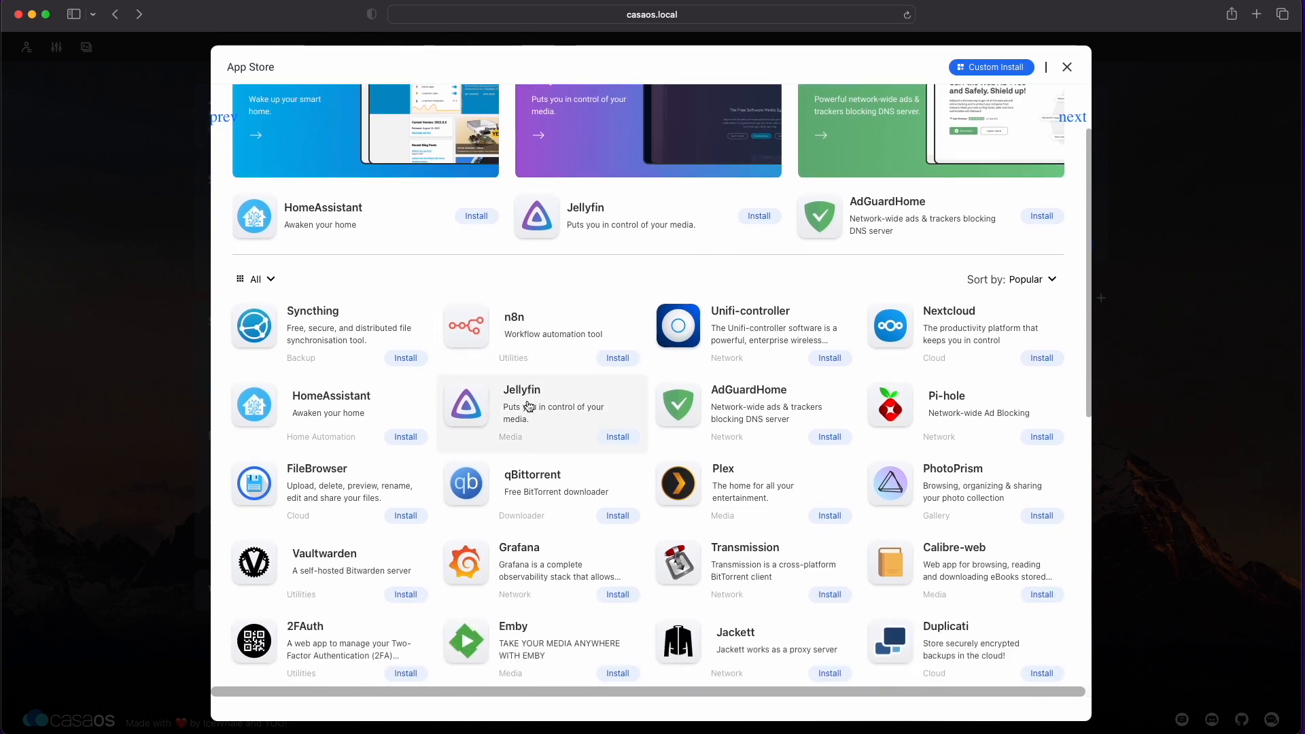
{"action": "left_click", "coordinate": [522, 408]}
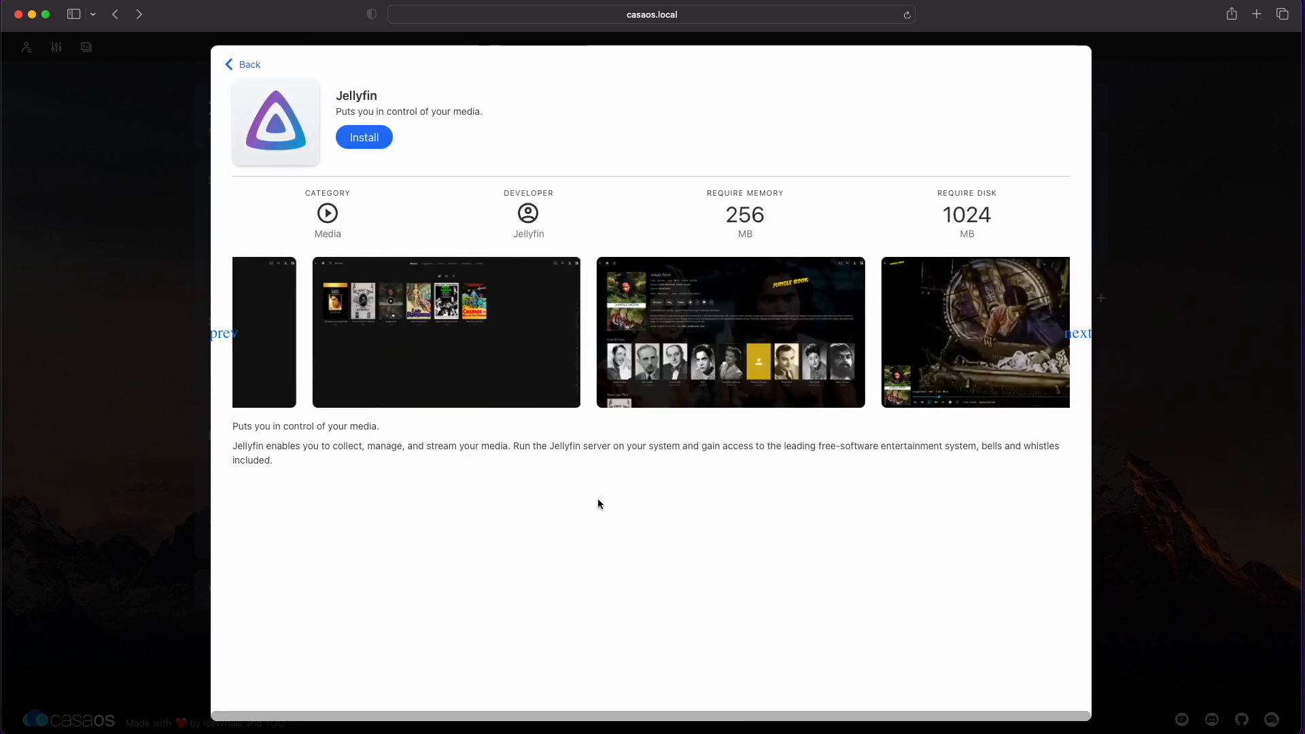
{"action": "left_click", "coordinate": [363, 136]}
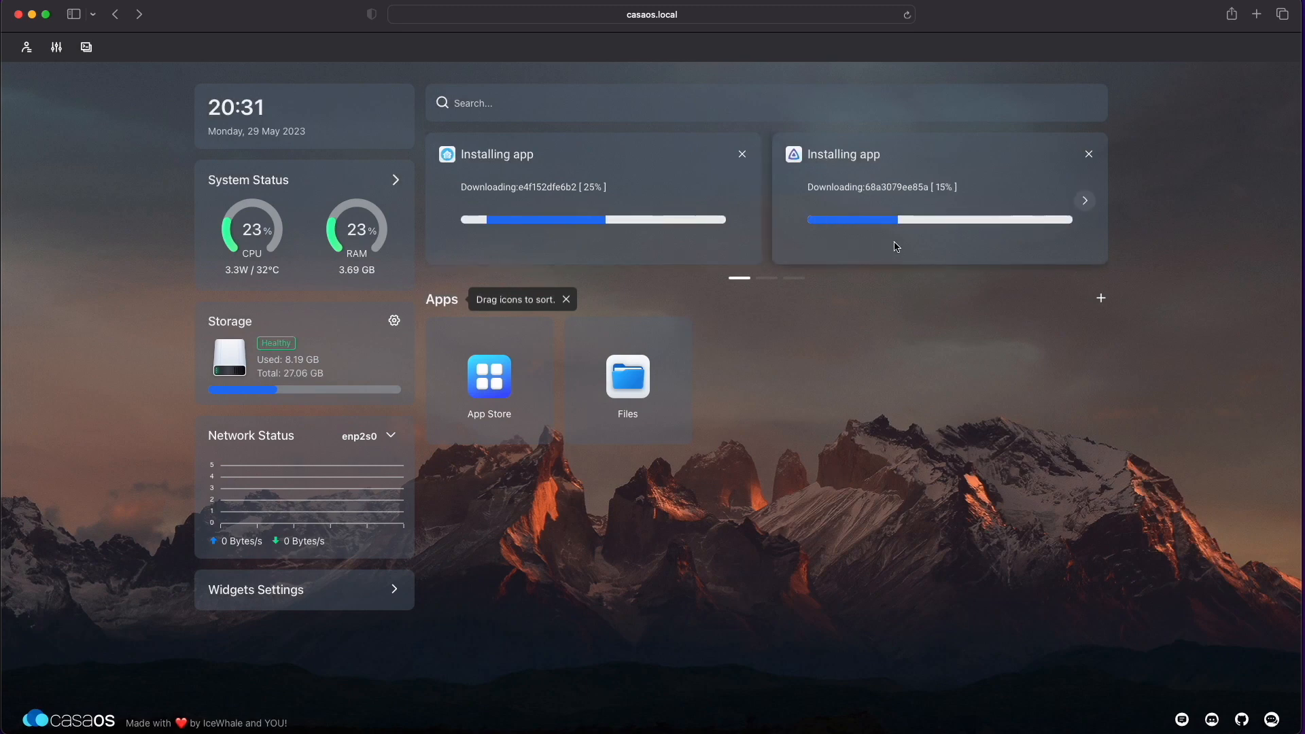
{"action": "mouse_move", "coordinate": [490, 377]}
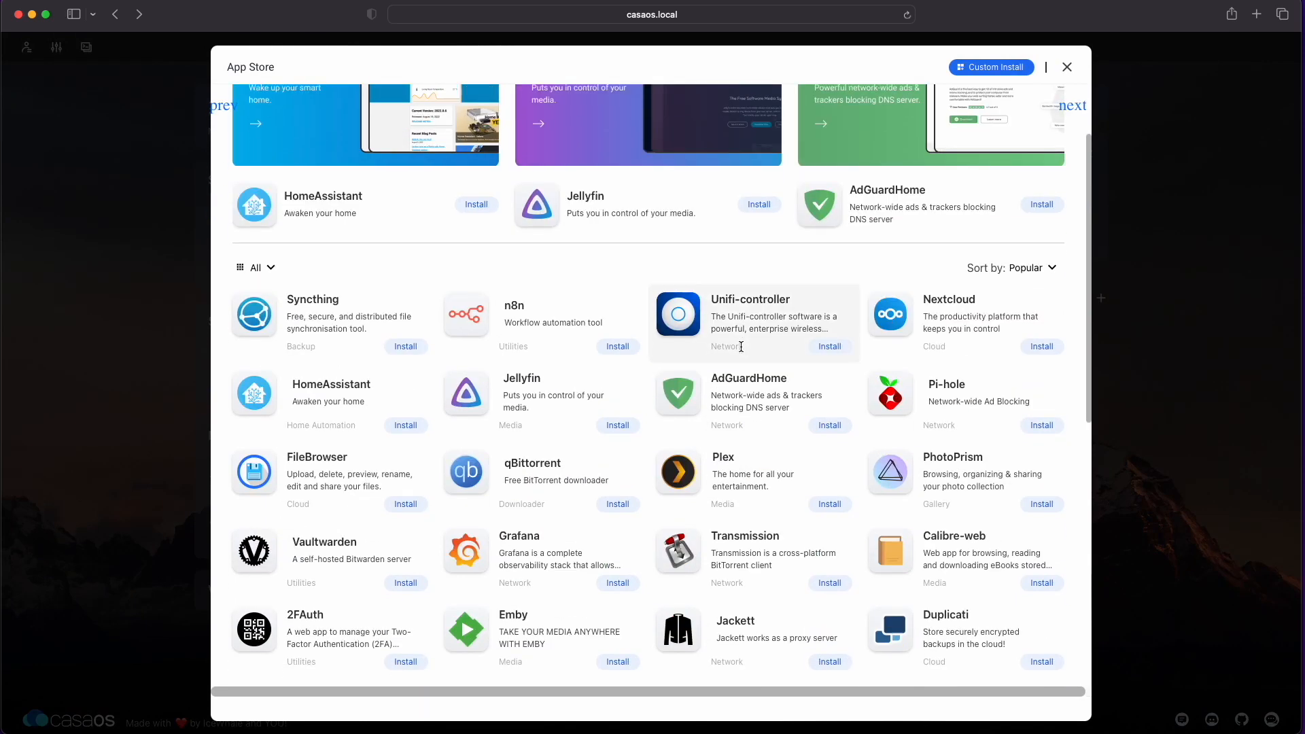
Step: Scroll through the App Store catalogue and back to the featured apps
{"action": "scroll", "scroll_direction": "down", "scroll_amount": 3}
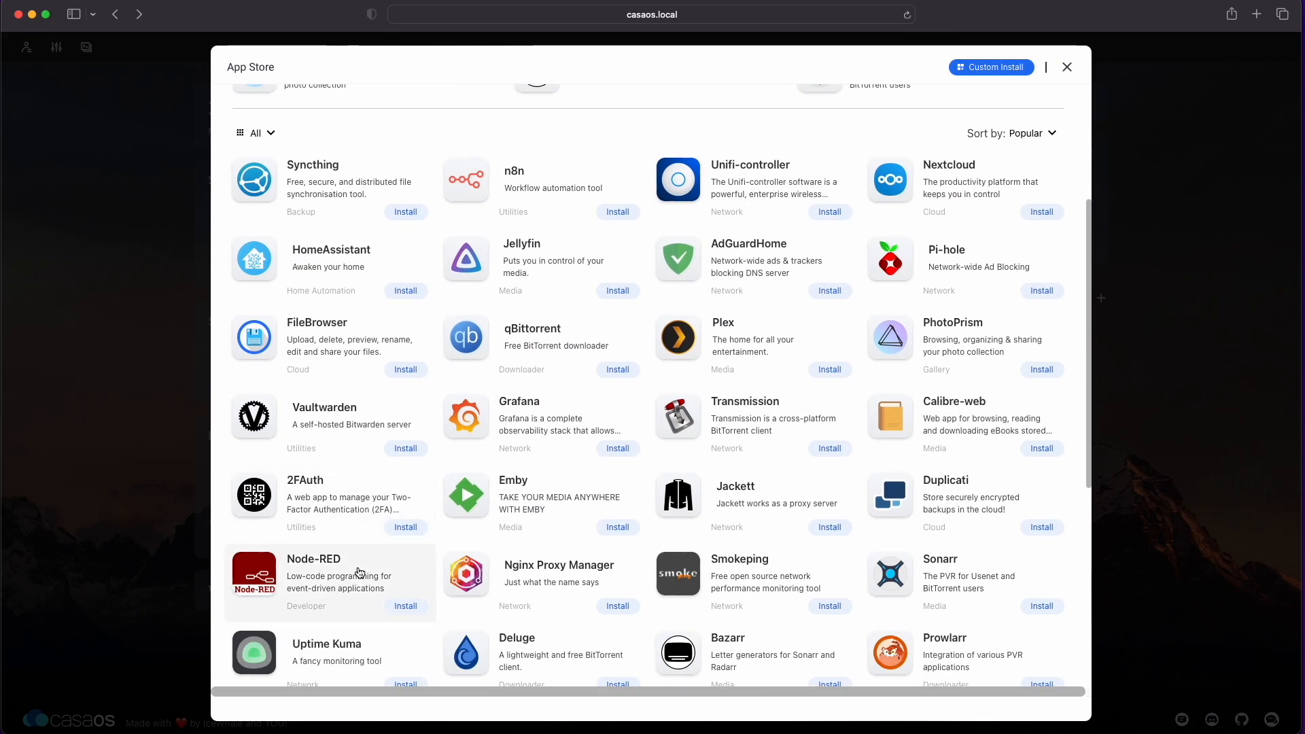
{"action": "scroll", "scroll_direction": "down", "scroll_amount": 3}
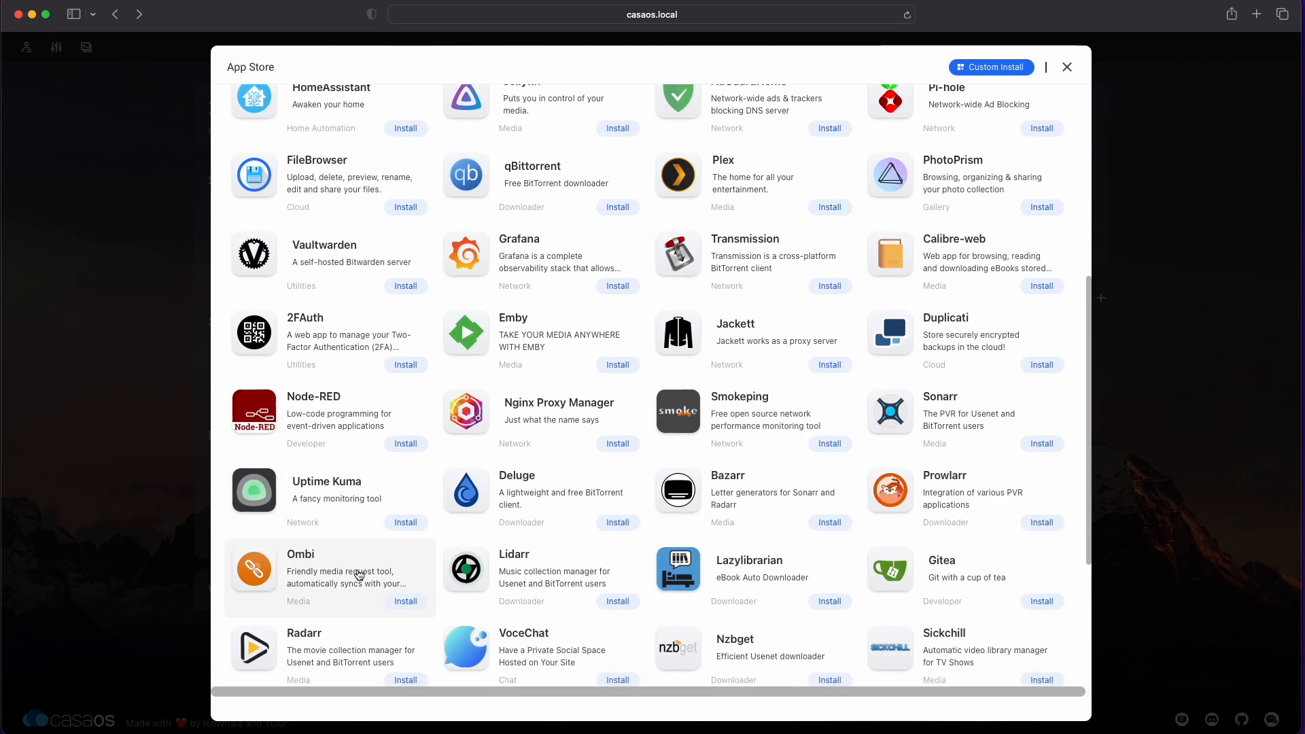
{"action": "scroll", "scroll_direction": "up", "scroll_amount": 3}
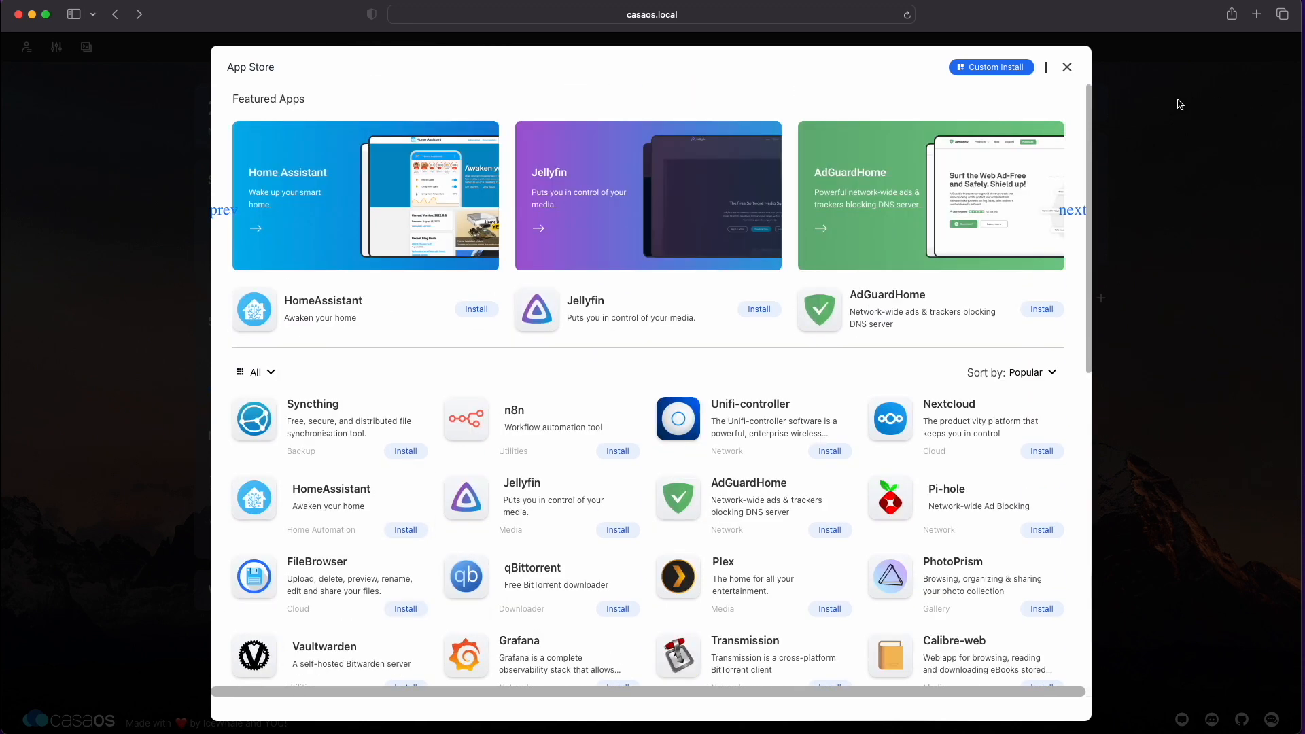
Step: View the Custom Install manual-install form and close it without installing
{"action": "left_click", "coordinate": [989, 67]}
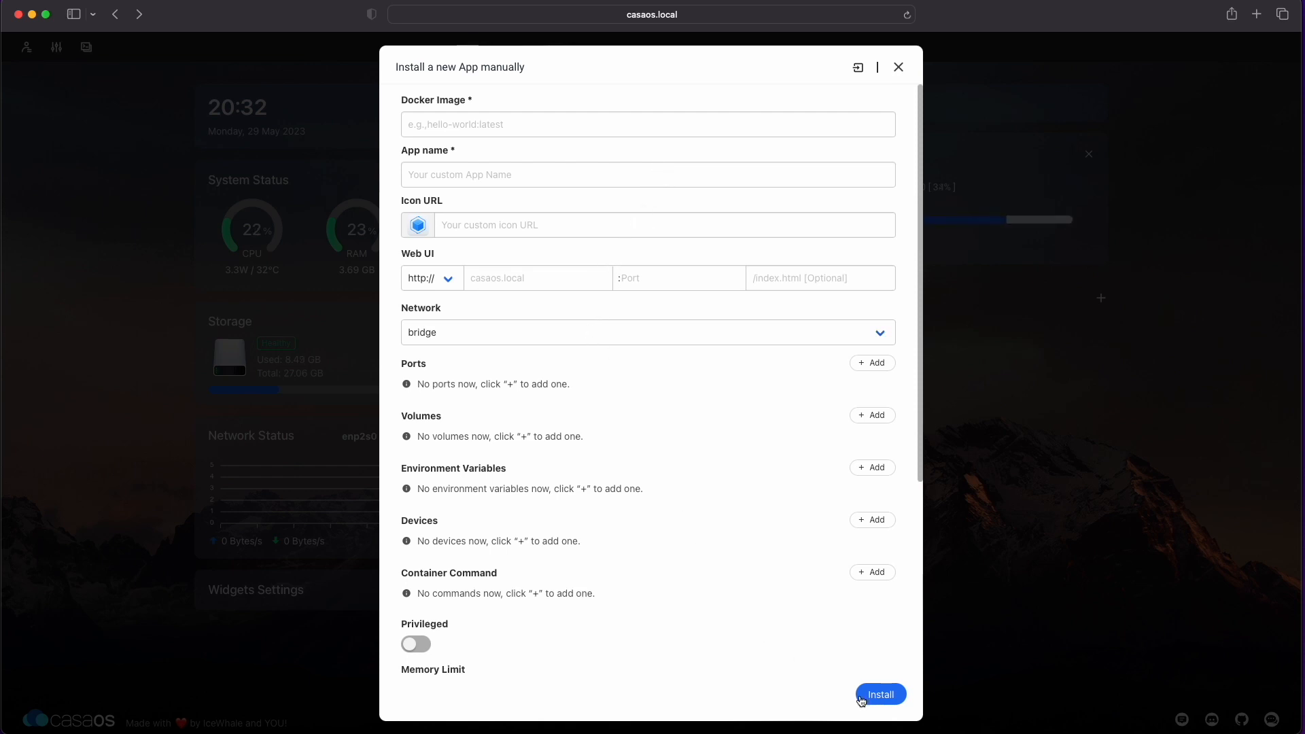
{"action": "mouse_move", "coordinate": [882, 73]}
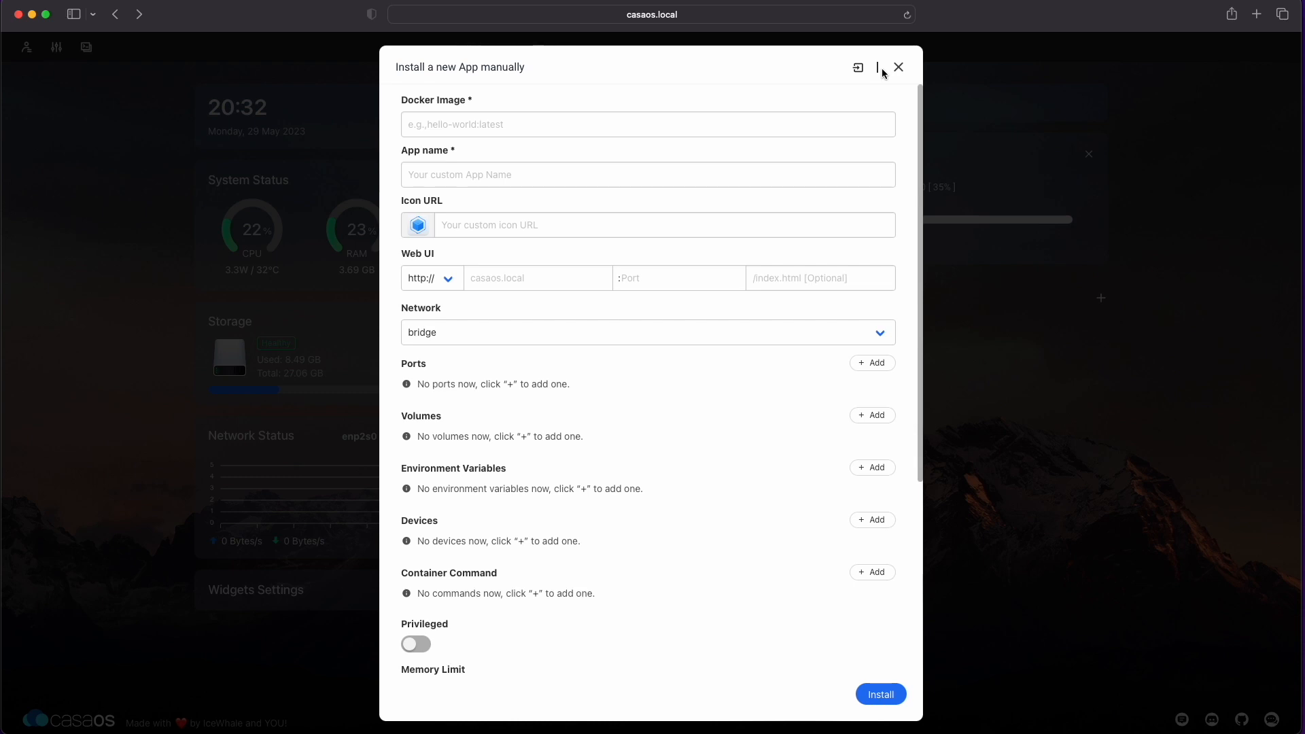
{"action": "left_click", "coordinate": [899, 68]}
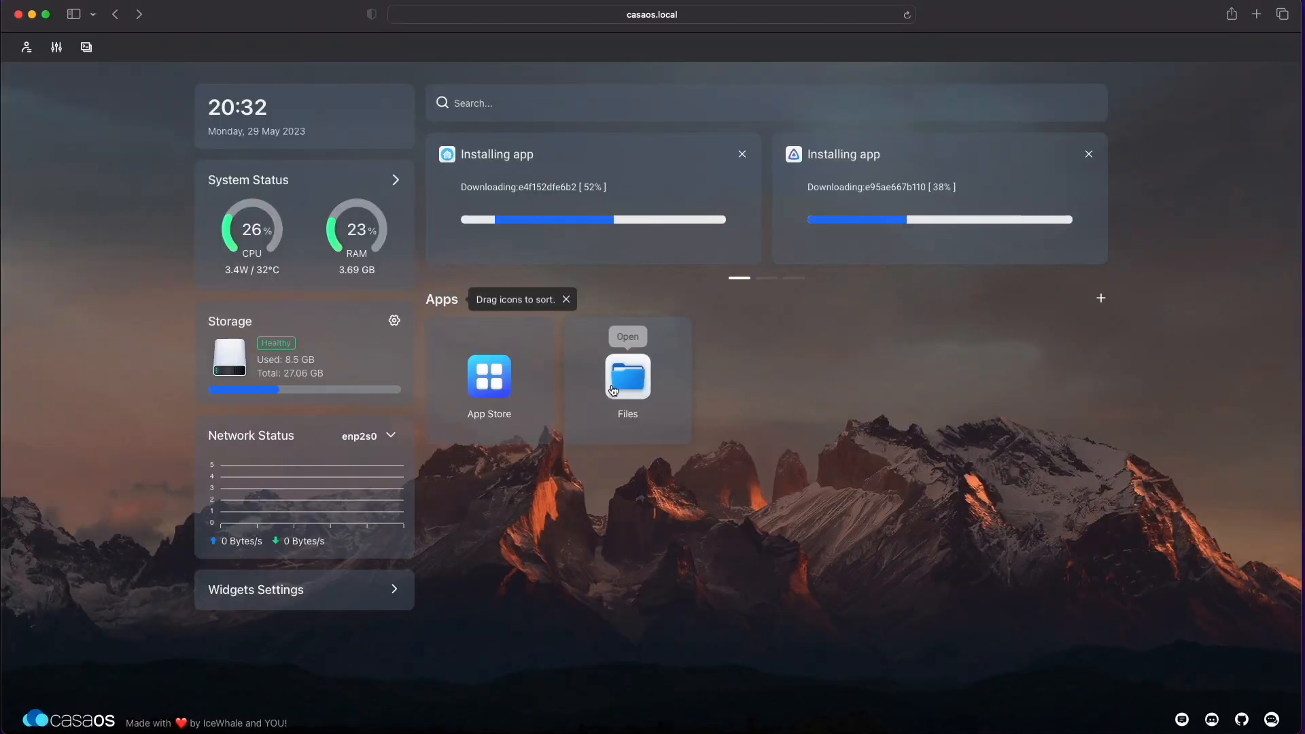
{"action": "left_click", "coordinate": [627, 377]}
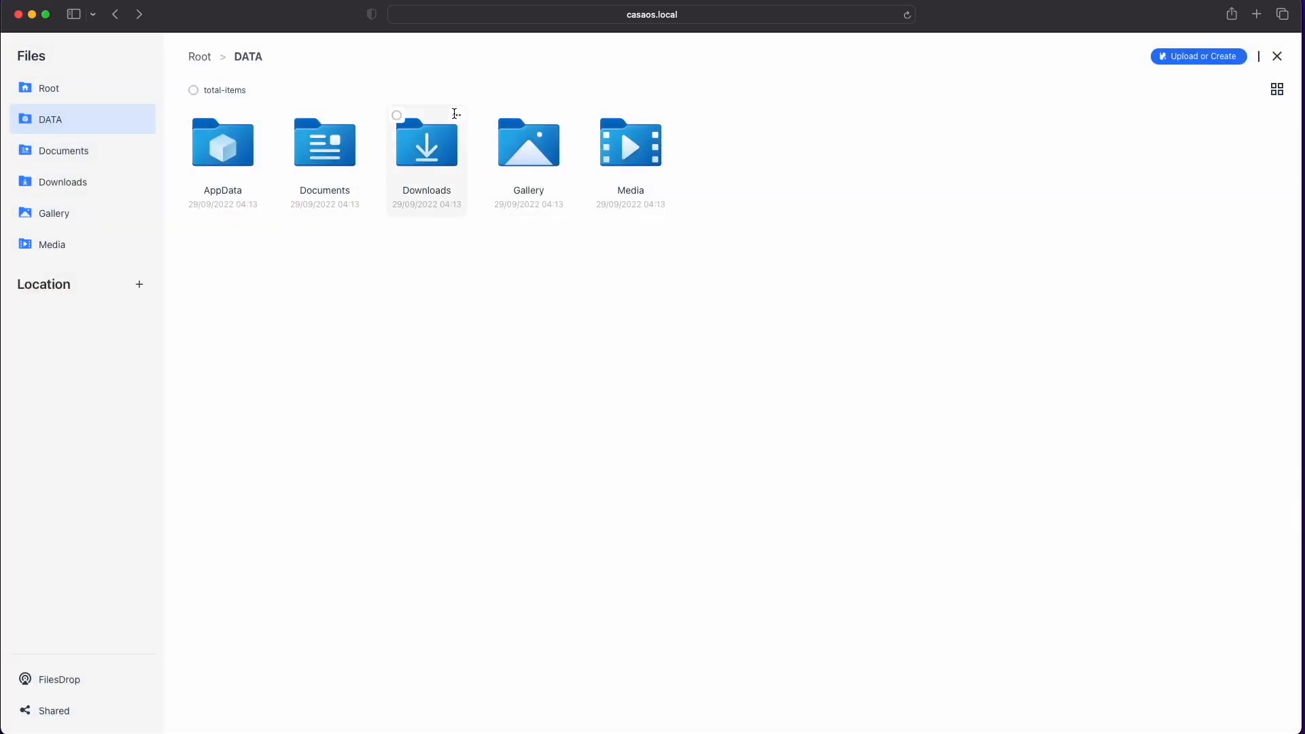
{"action": "mouse_move", "coordinate": [62, 181]}
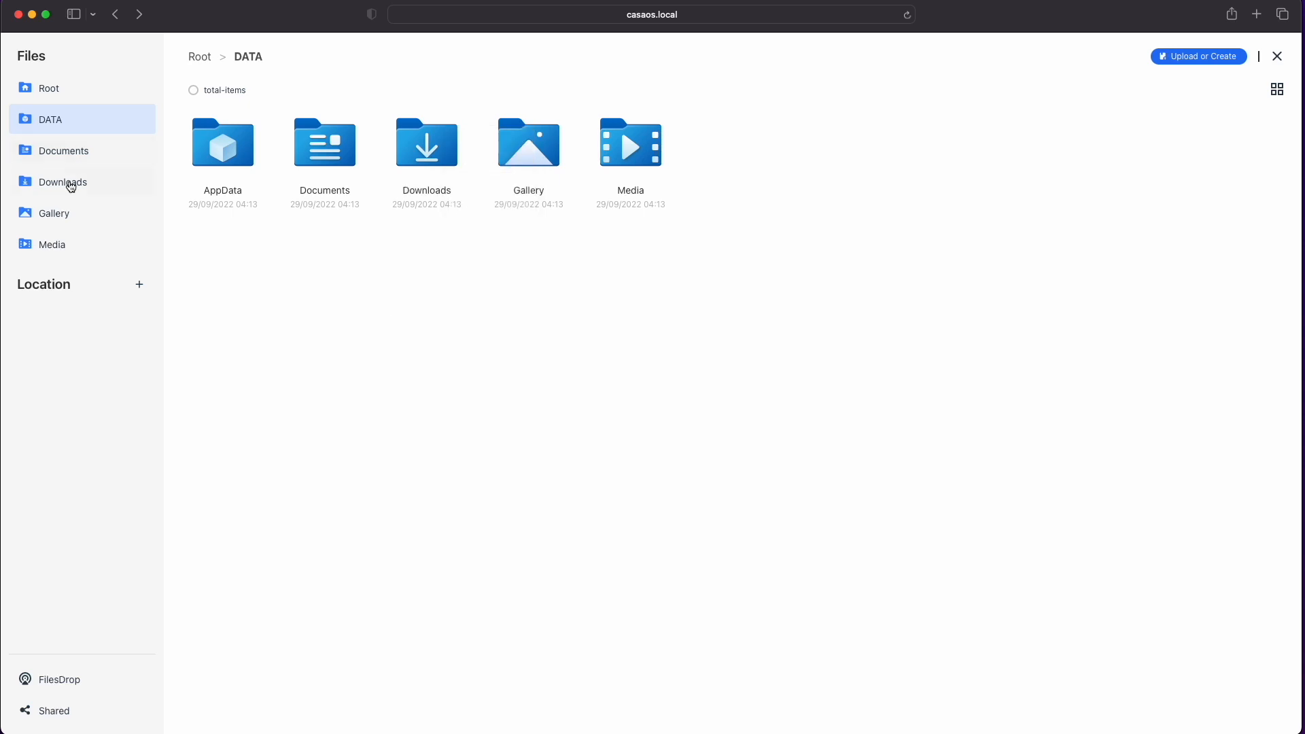
{"action": "left_click", "coordinate": [1276, 56]}
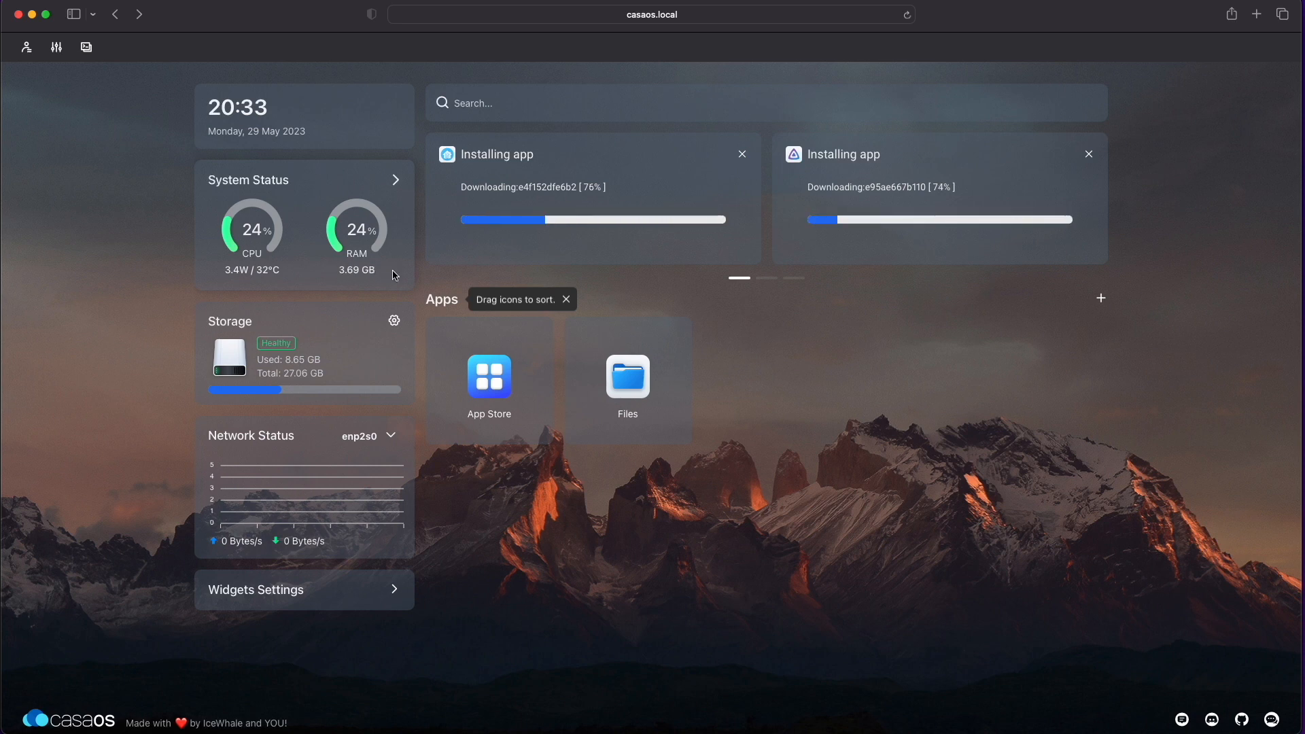
{"action": "mouse_move", "coordinate": [383, 347]}
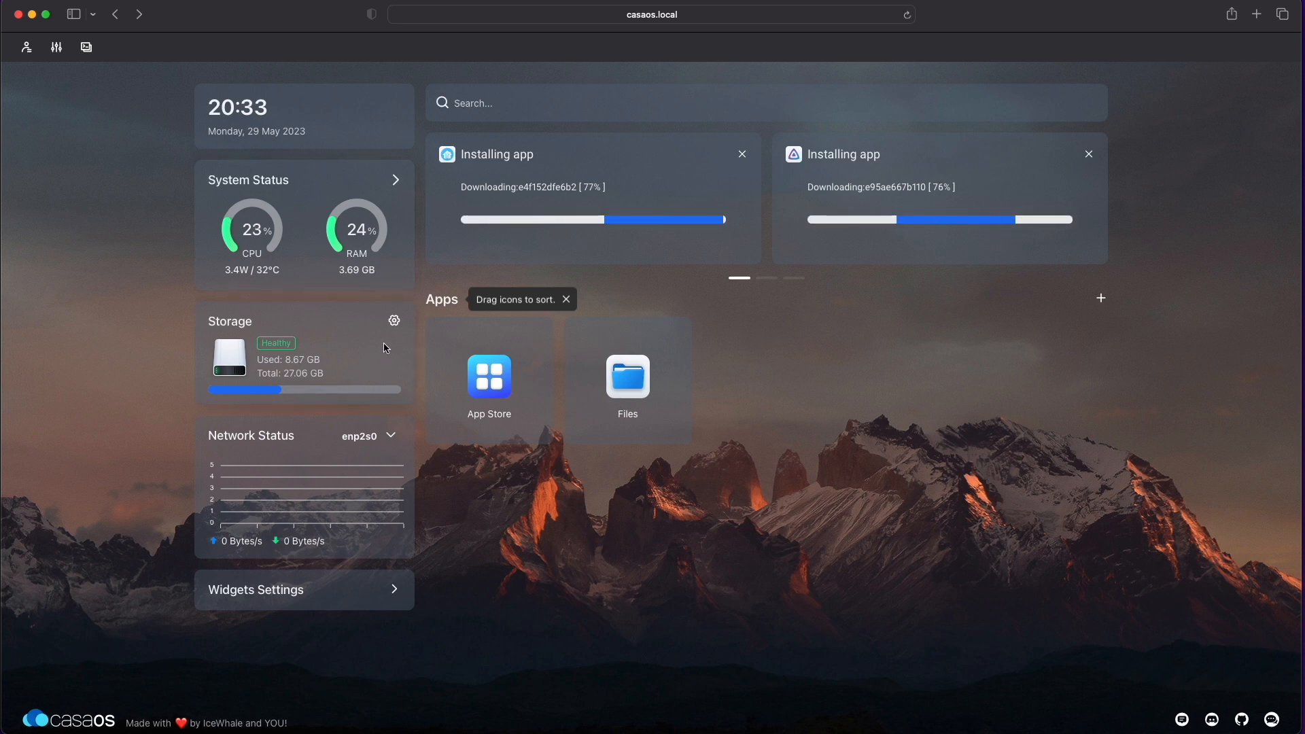
Step: Expand System Status, inspect the Storage Manager's Drive tab, and toggle Widgets Settings
{"action": "left_click", "coordinate": [396, 180]}
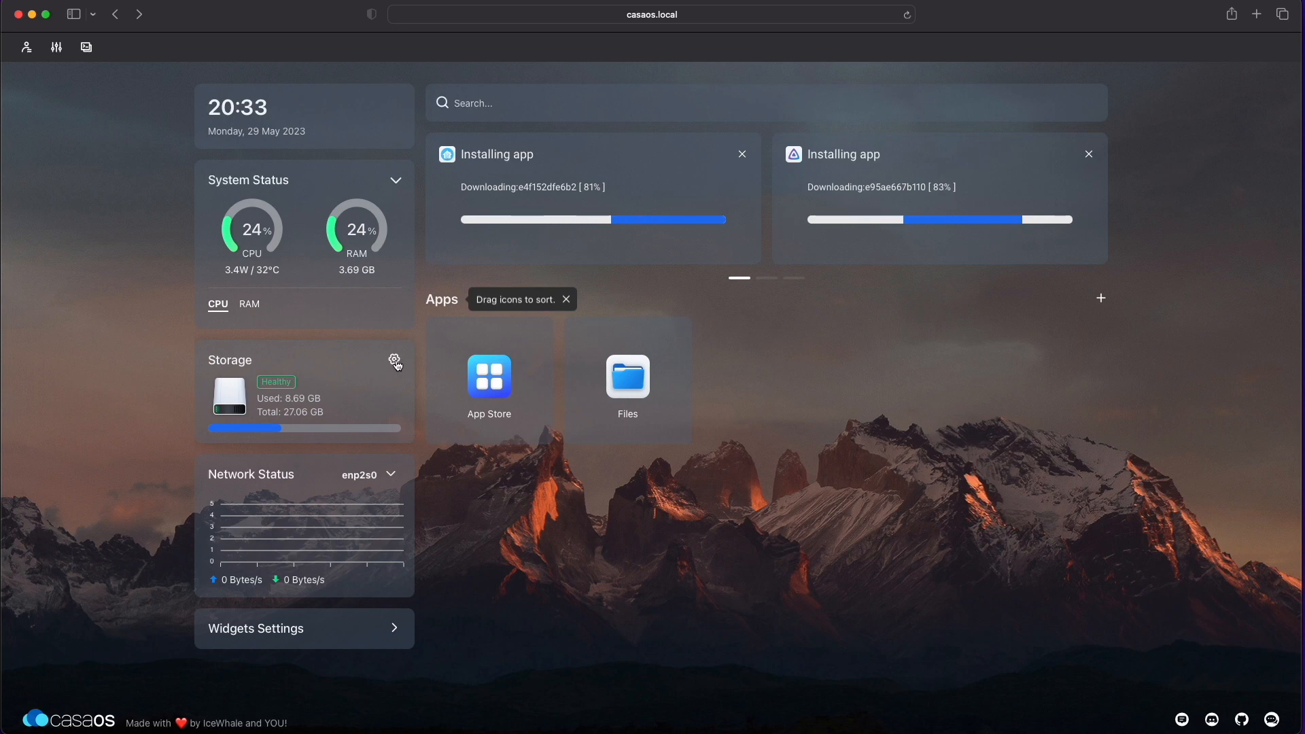
{"action": "left_click", "coordinate": [396, 359]}
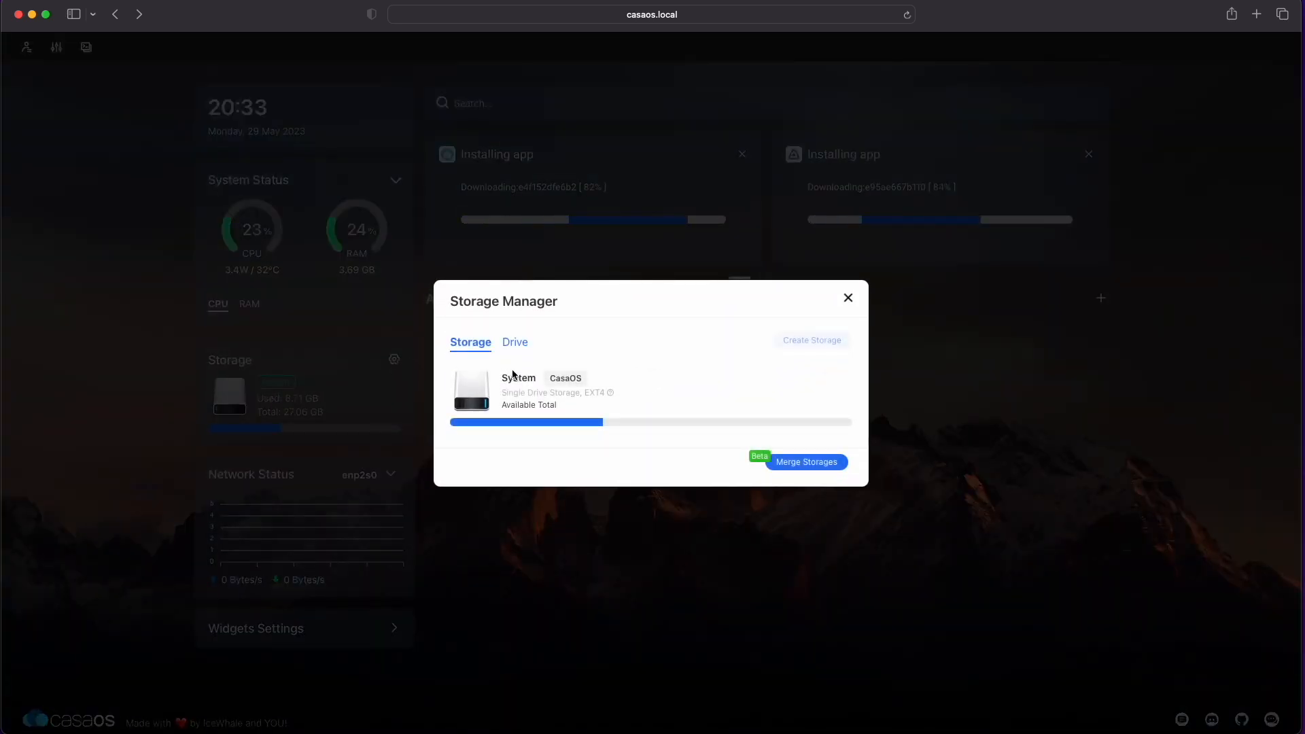
{"action": "left_click", "coordinate": [513, 342]}
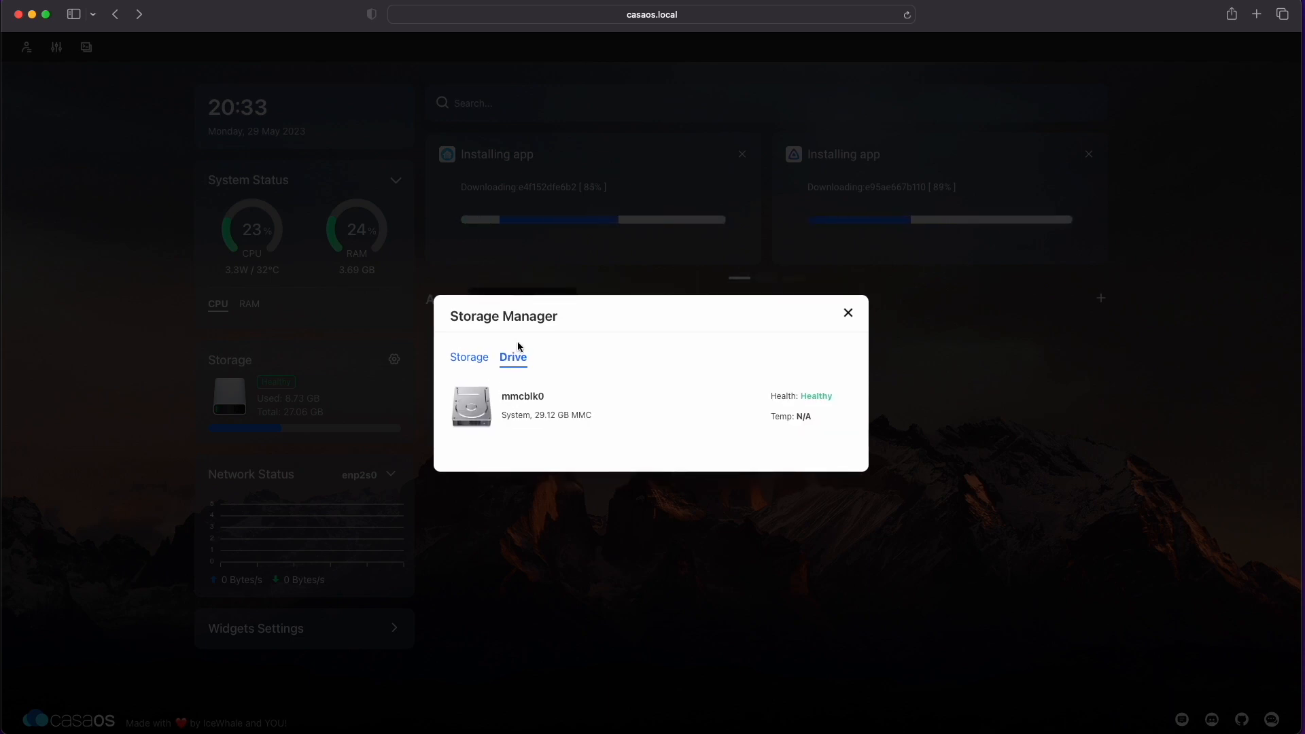
{"action": "left_click", "coordinate": [846, 313]}
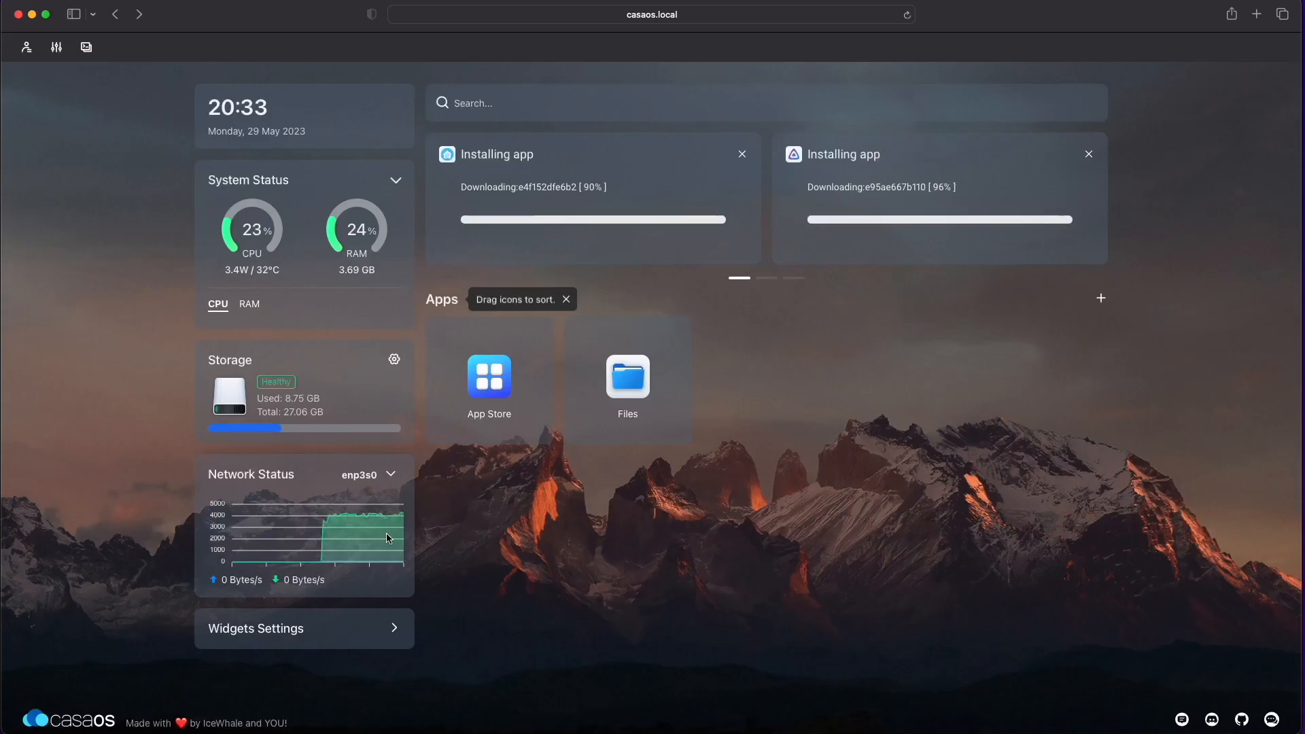
{"action": "left_click", "coordinate": [395, 628]}
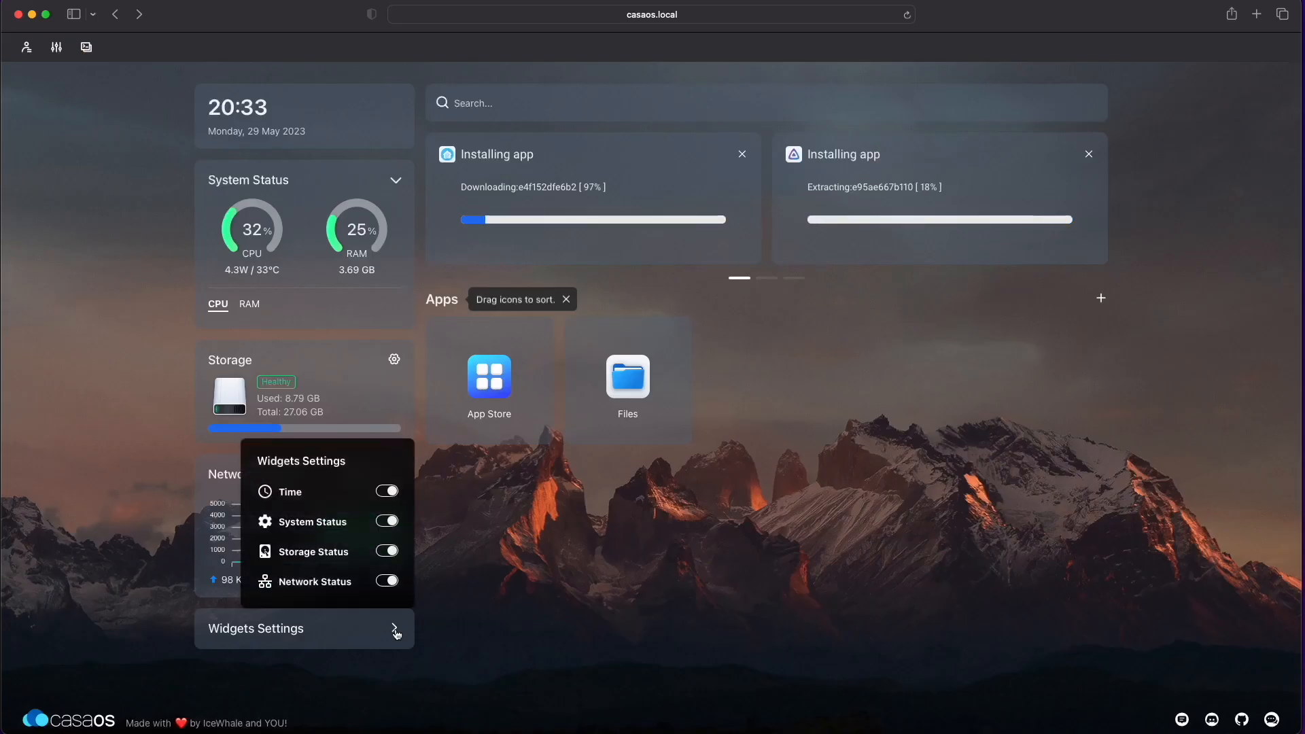
{"action": "left_click", "coordinate": [395, 628]}
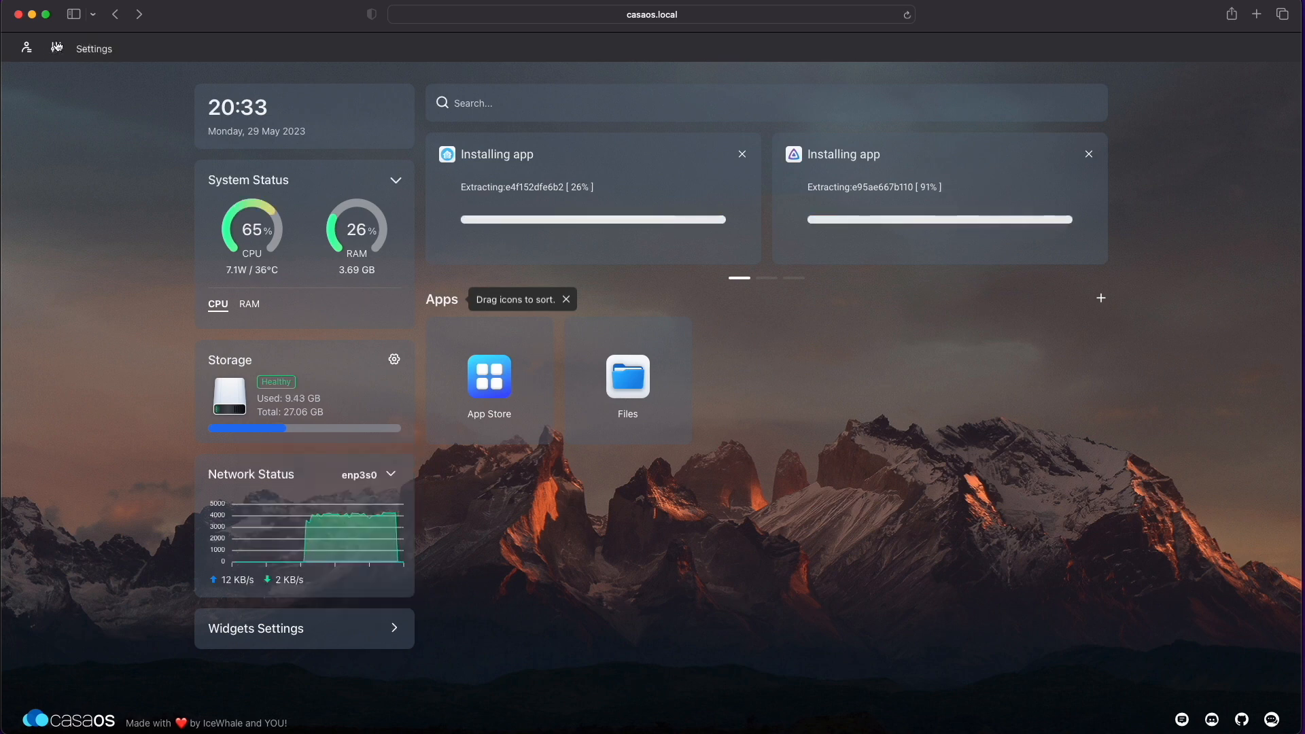
Step: Change the dashboard wallpaper to the starry blue mountain image
{"action": "left_click", "coordinate": [56, 47]}
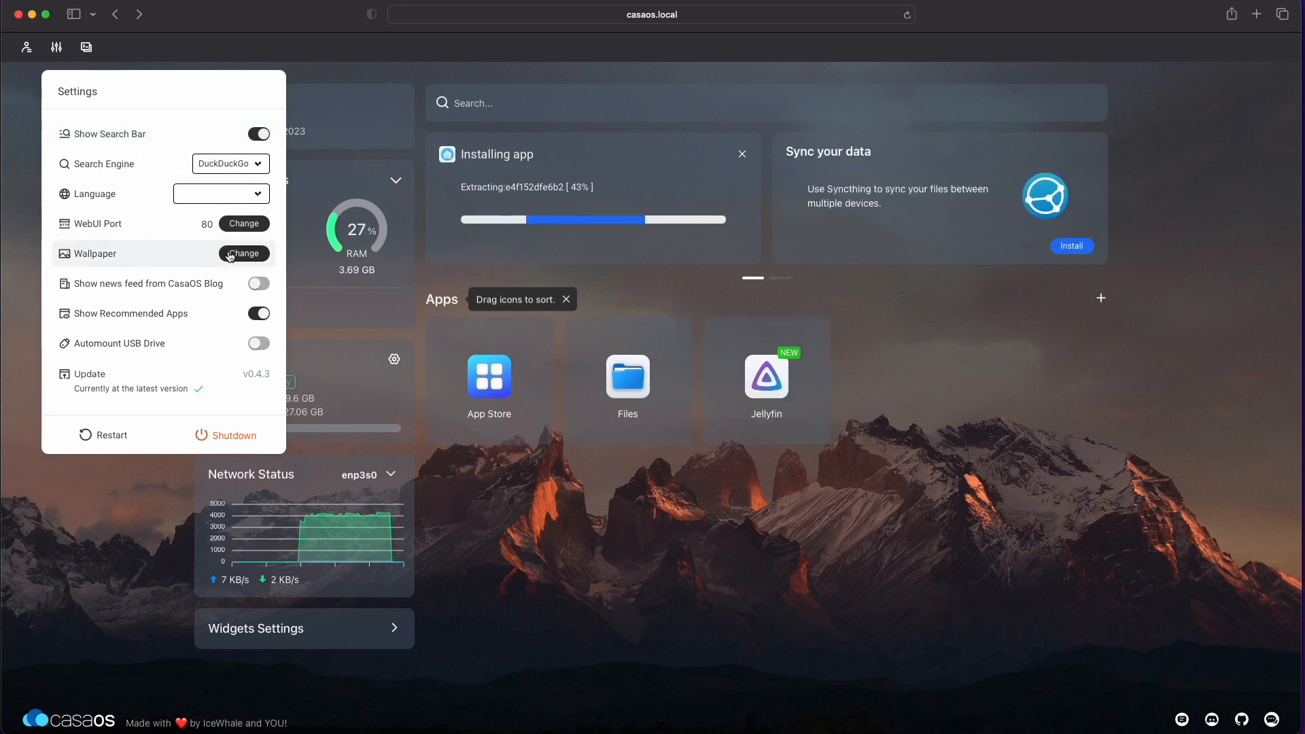
{"action": "left_click", "coordinate": [244, 254]}
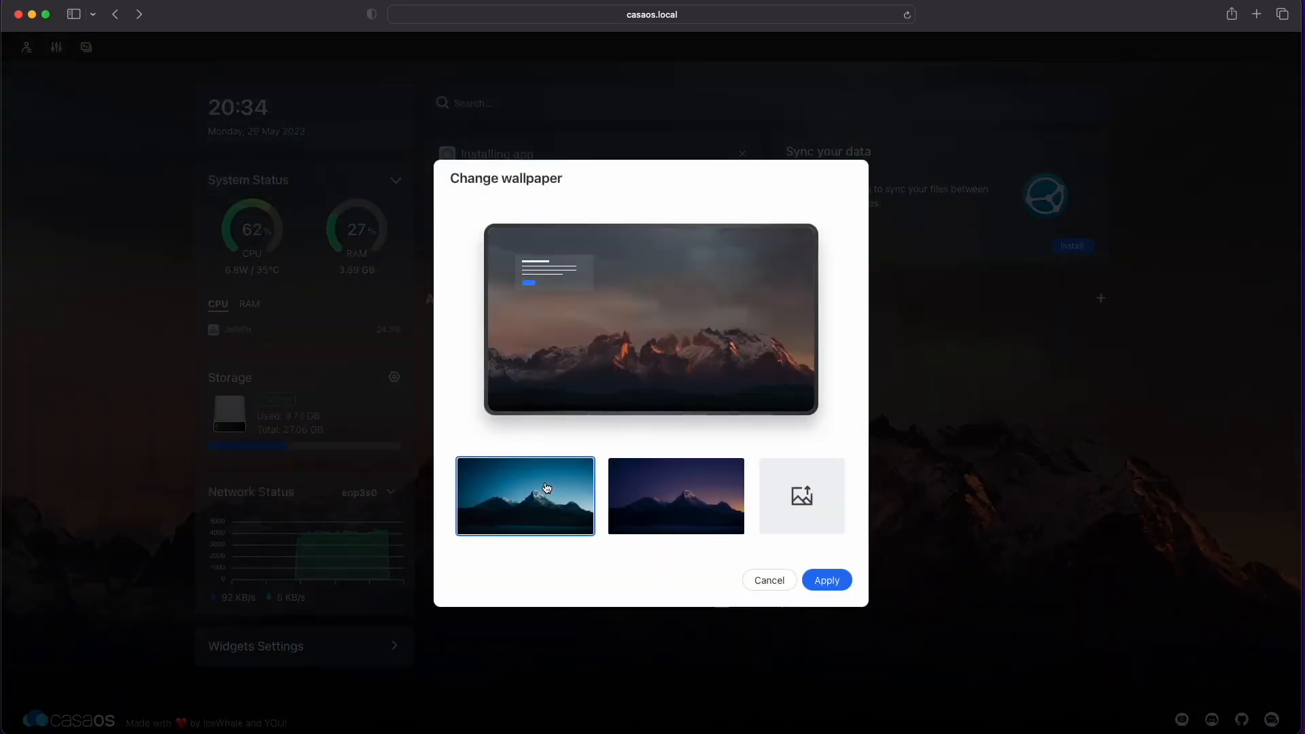
{"action": "left_click", "coordinate": [825, 579]}
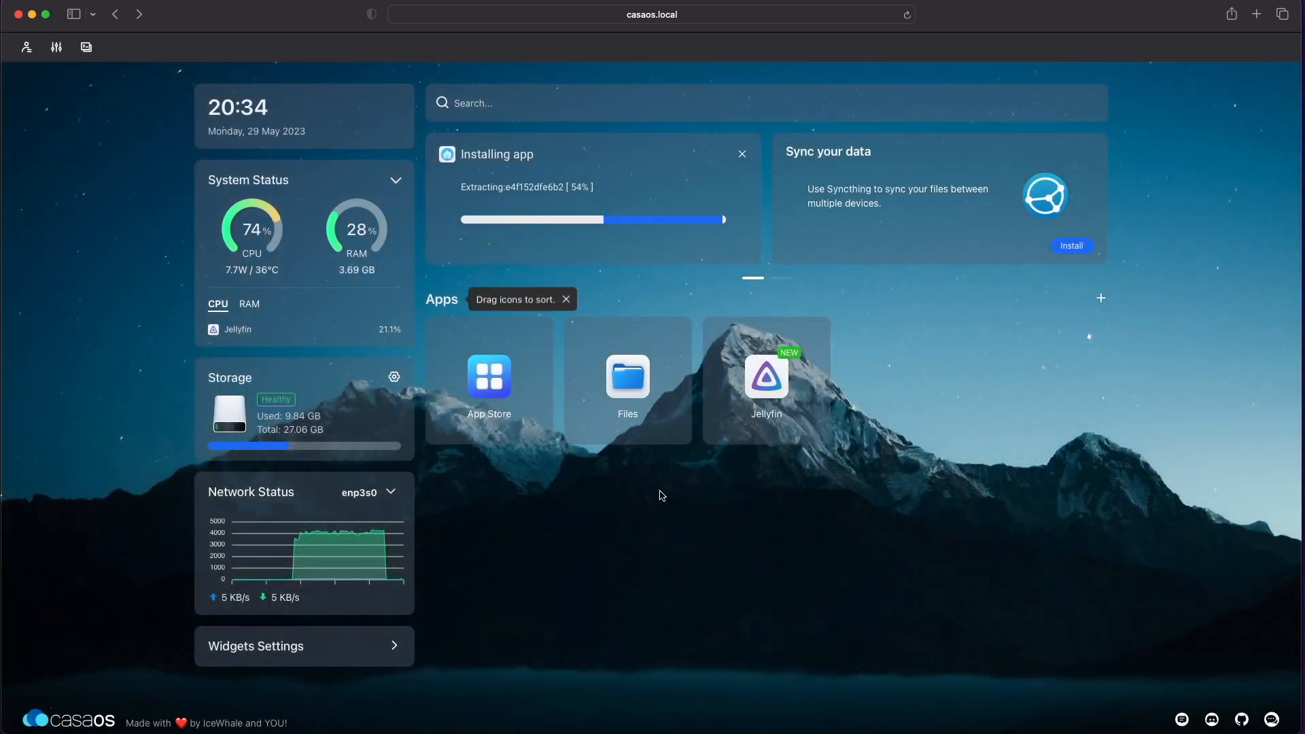
Step: Enable the CasaOS Blog news feed and accept its privacy notice
{"action": "left_click", "coordinate": [57, 46]}
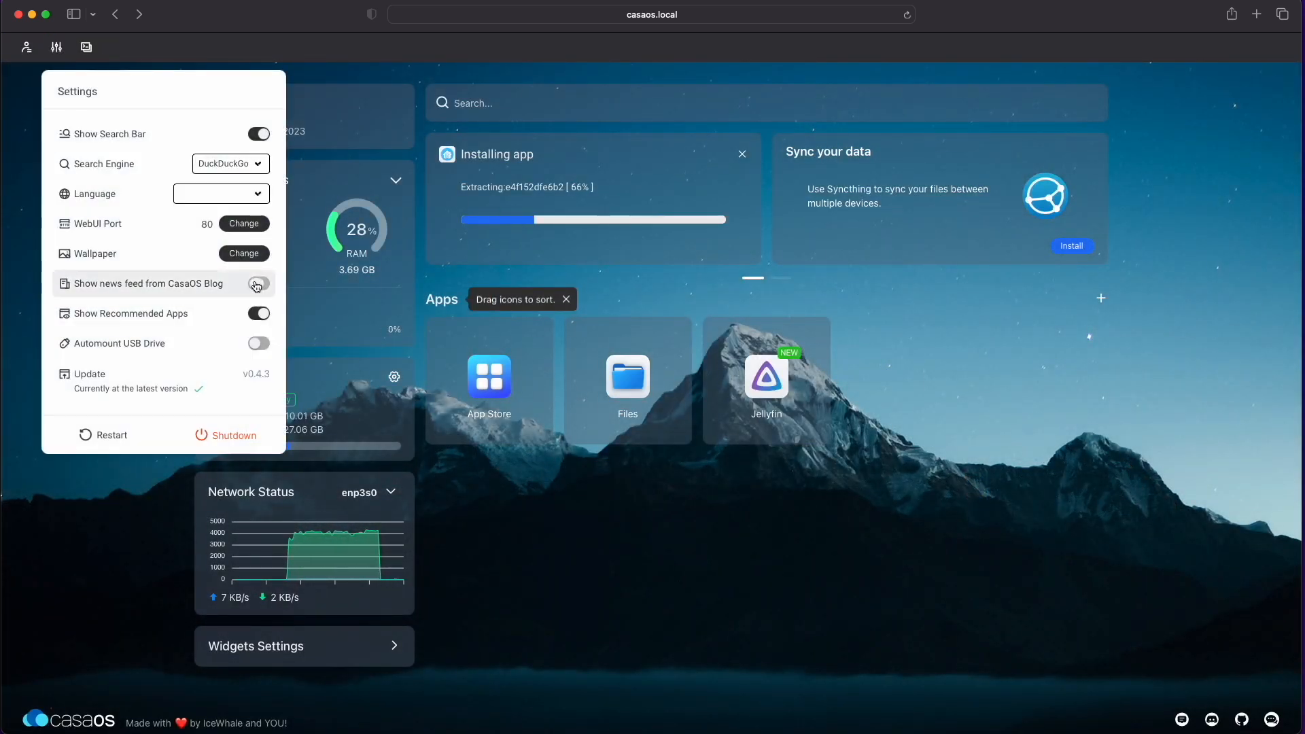
{"action": "left_click", "coordinate": [258, 283]}
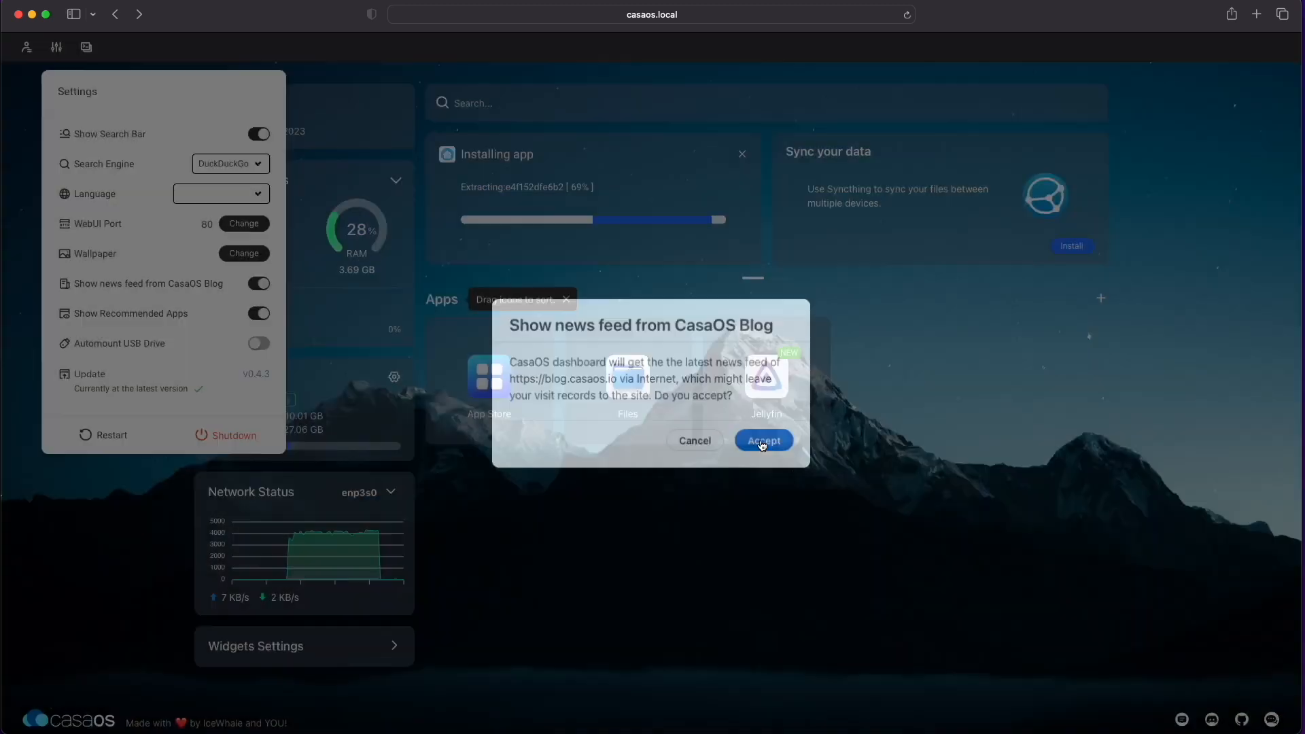
{"action": "left_click", "coordinate": [761, 441]}
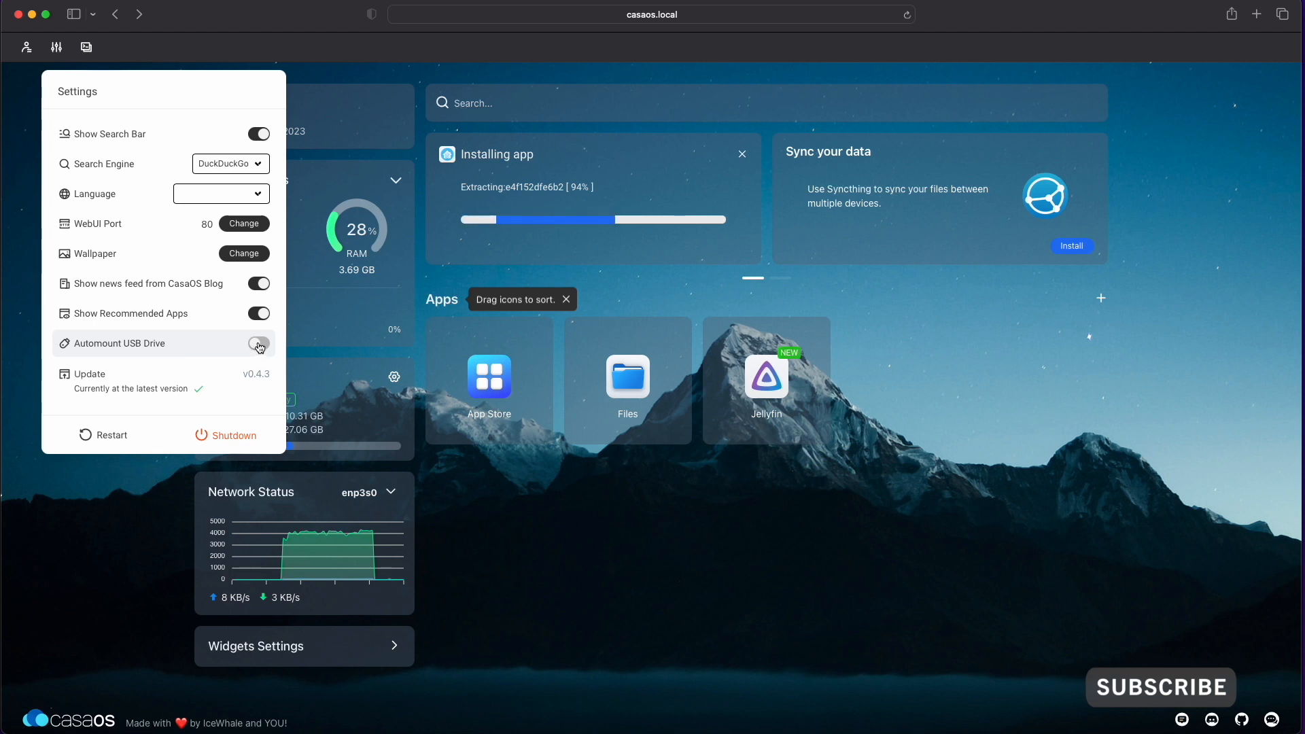
{"action": "left_click", "coordinate": [258, 342]}
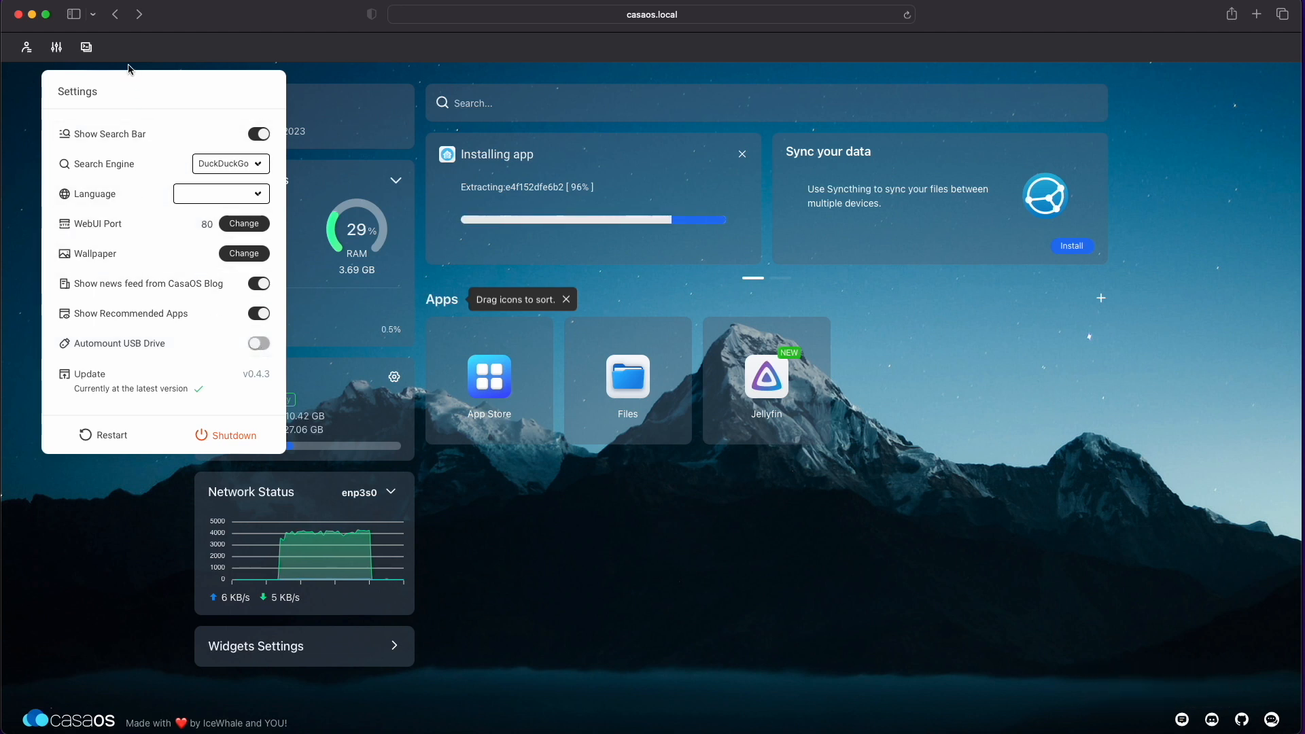
{"action": "mouse_move", "coordinate": [87, 46]}
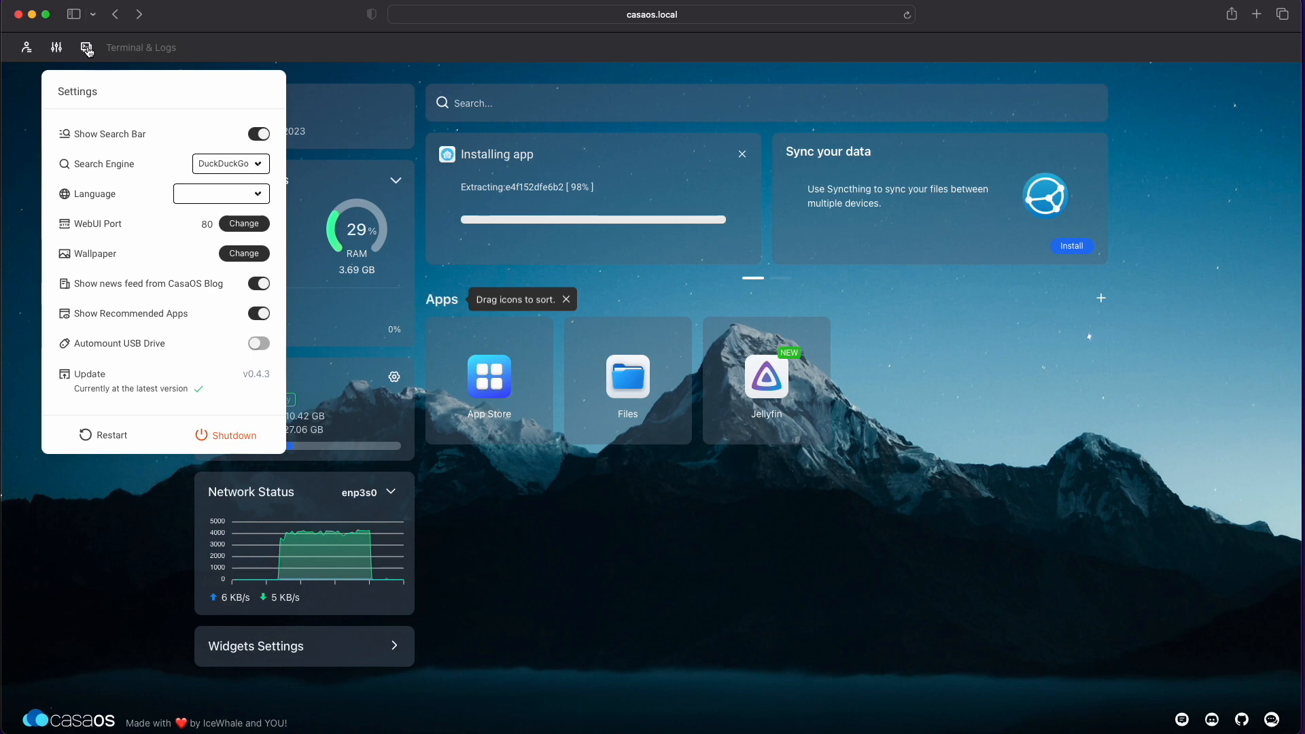
Step: View the Terminal & Logs window and close it to return to the dashboard
{"action": "left_click", "coordinate": [85, 47]}
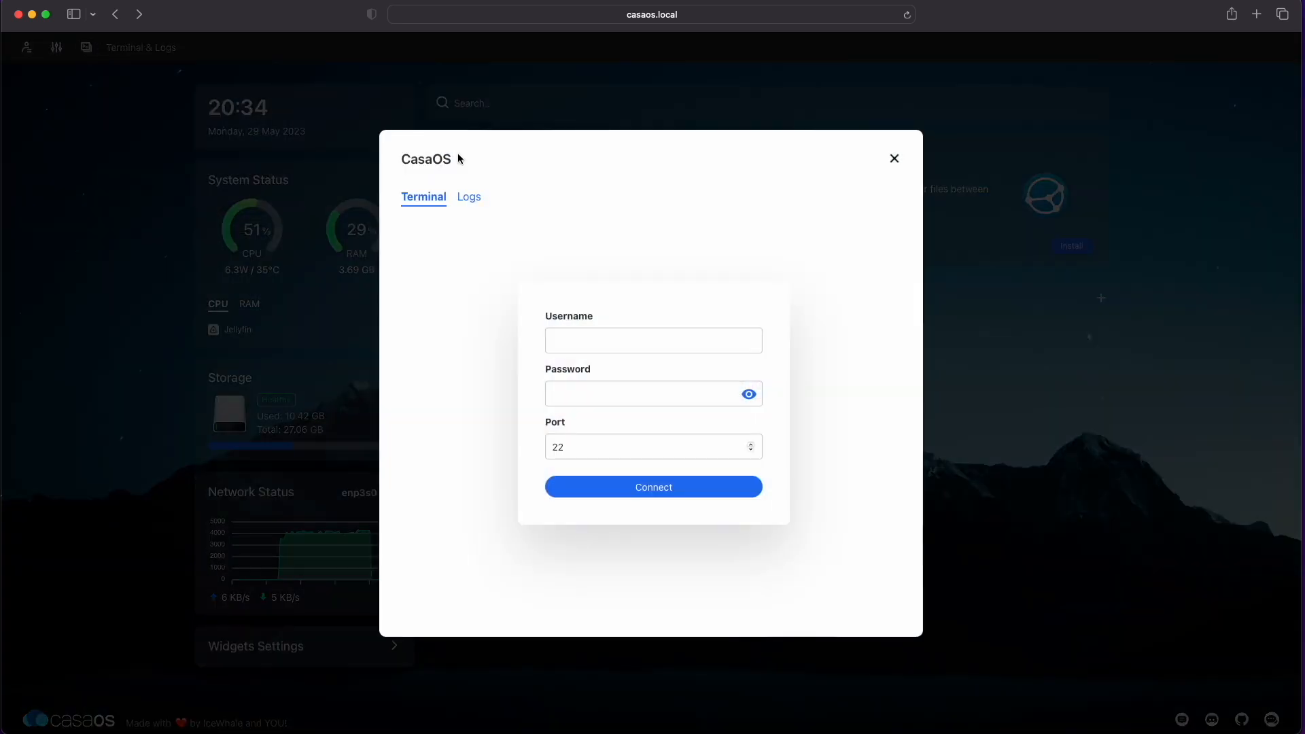
{"action": "left_click", "coordinate": [467, 198]}
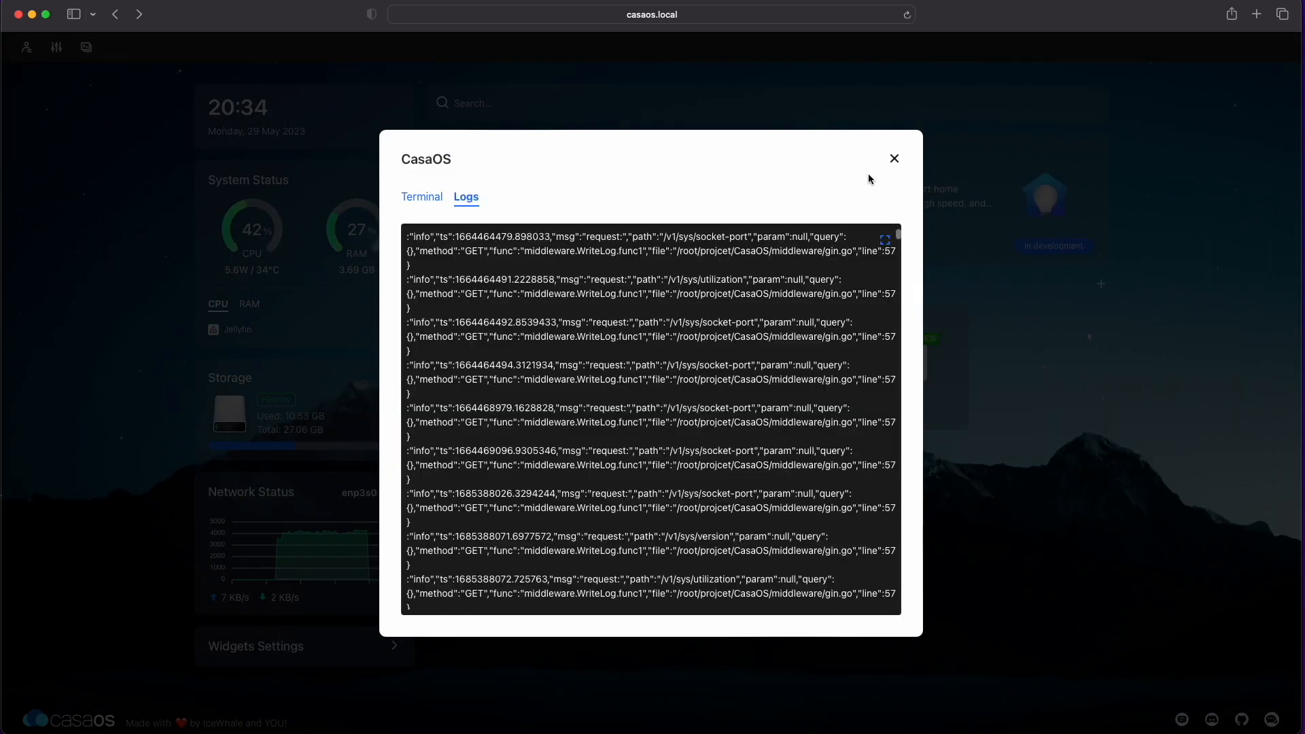
{"action": "left_click", "coordinate": [894, 158]}
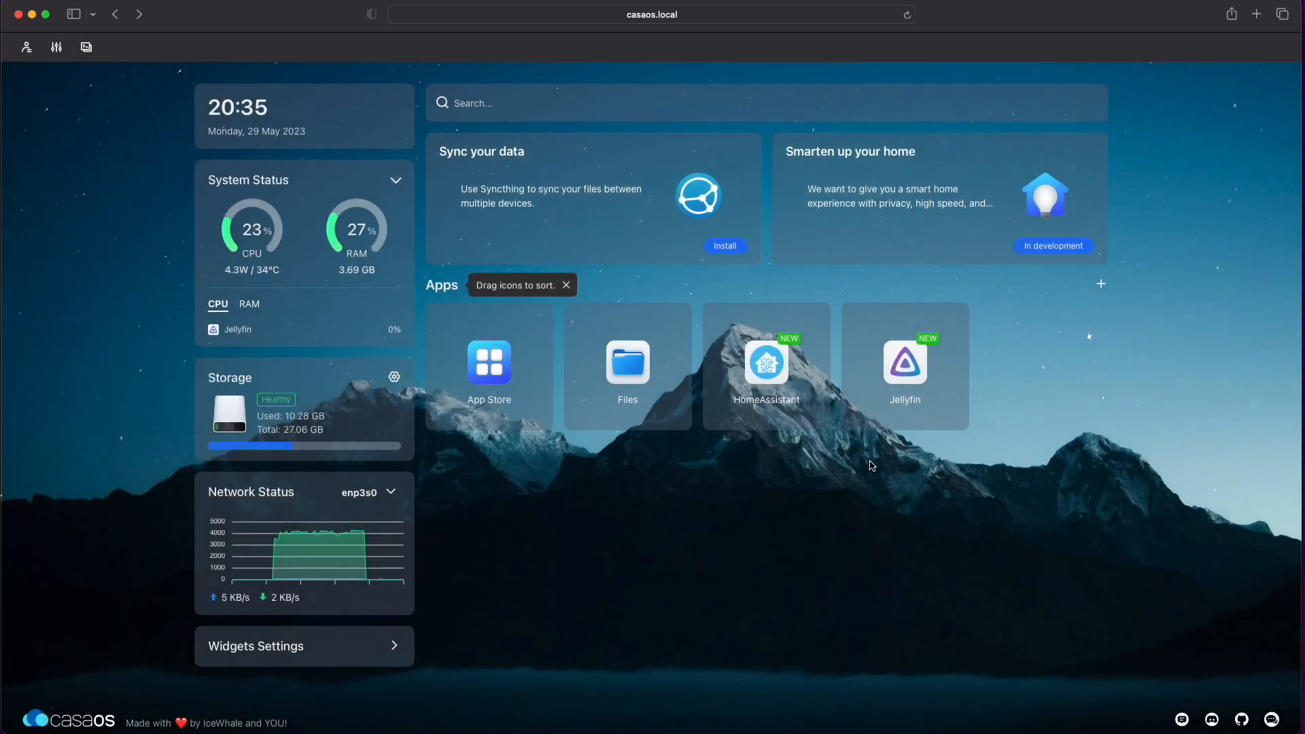
{"action": "mouse_move", "coordinate": [905, 361]}
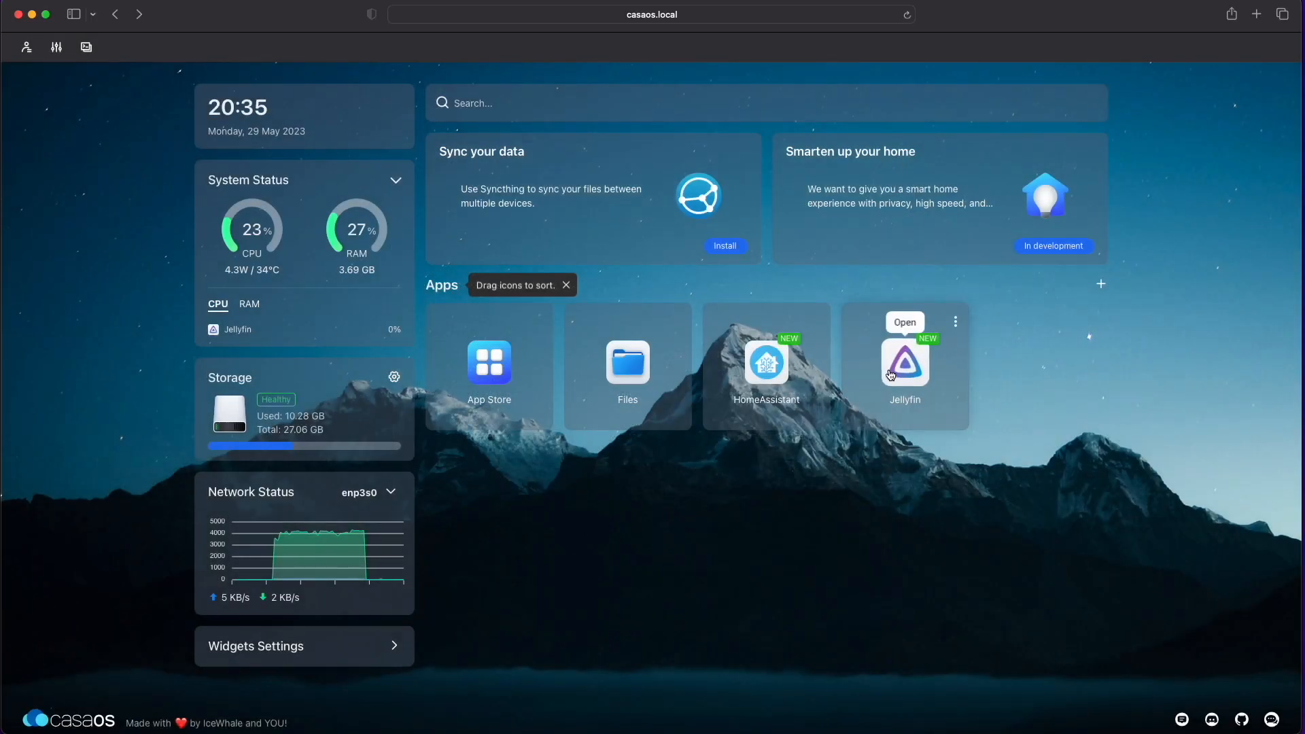
Step: Launch Home Assistant and Jellyfin from the dashboard, advancing Jellyfin's wizard to the admin-account step
{"action": "left_click", "coordinate": [765, 360]}
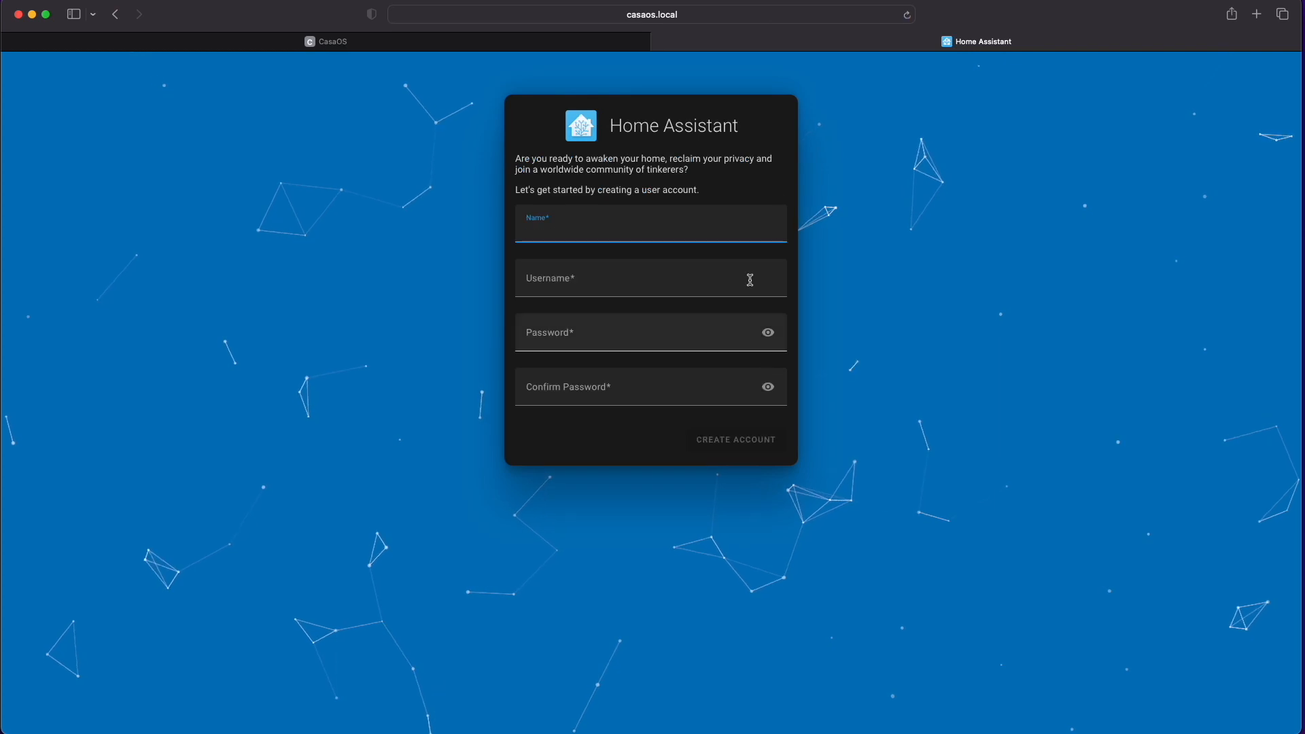
{"action": "mouse_move", "coordinate": [794, 325]}
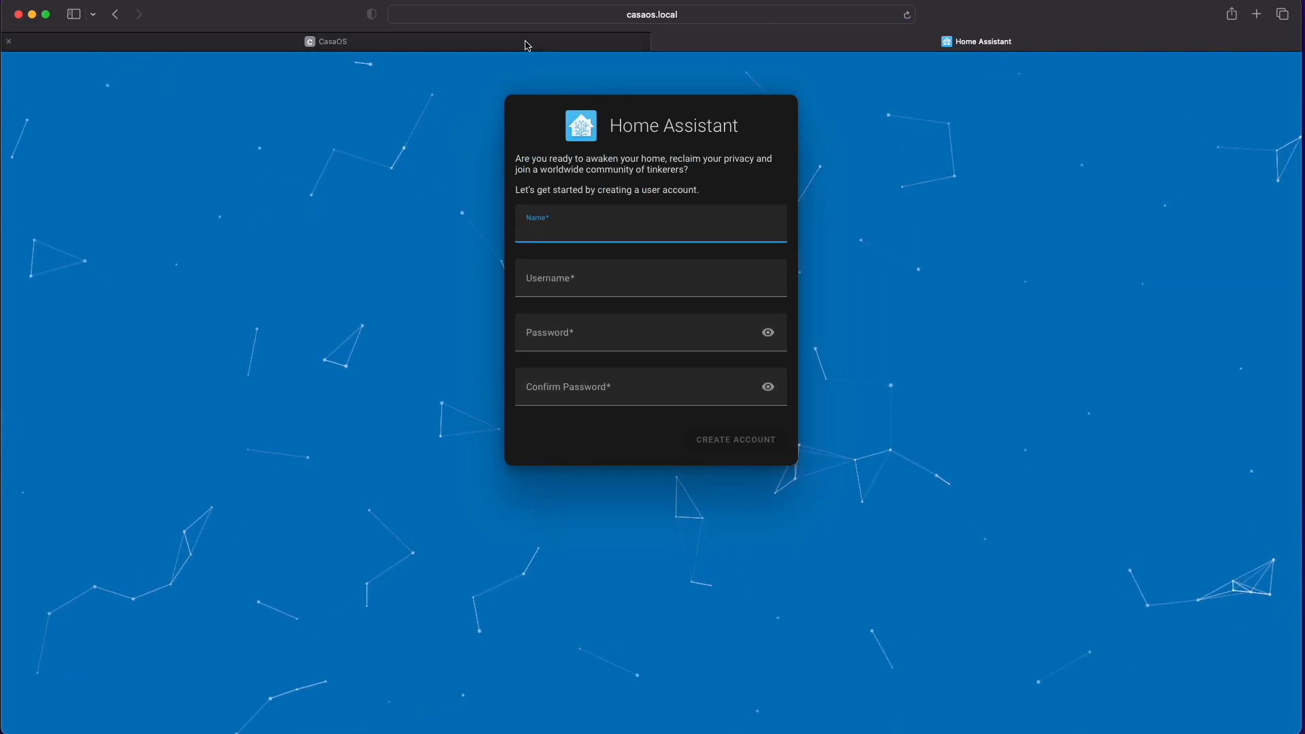
{"action": "left_click", "coordinate": [325, 41]}
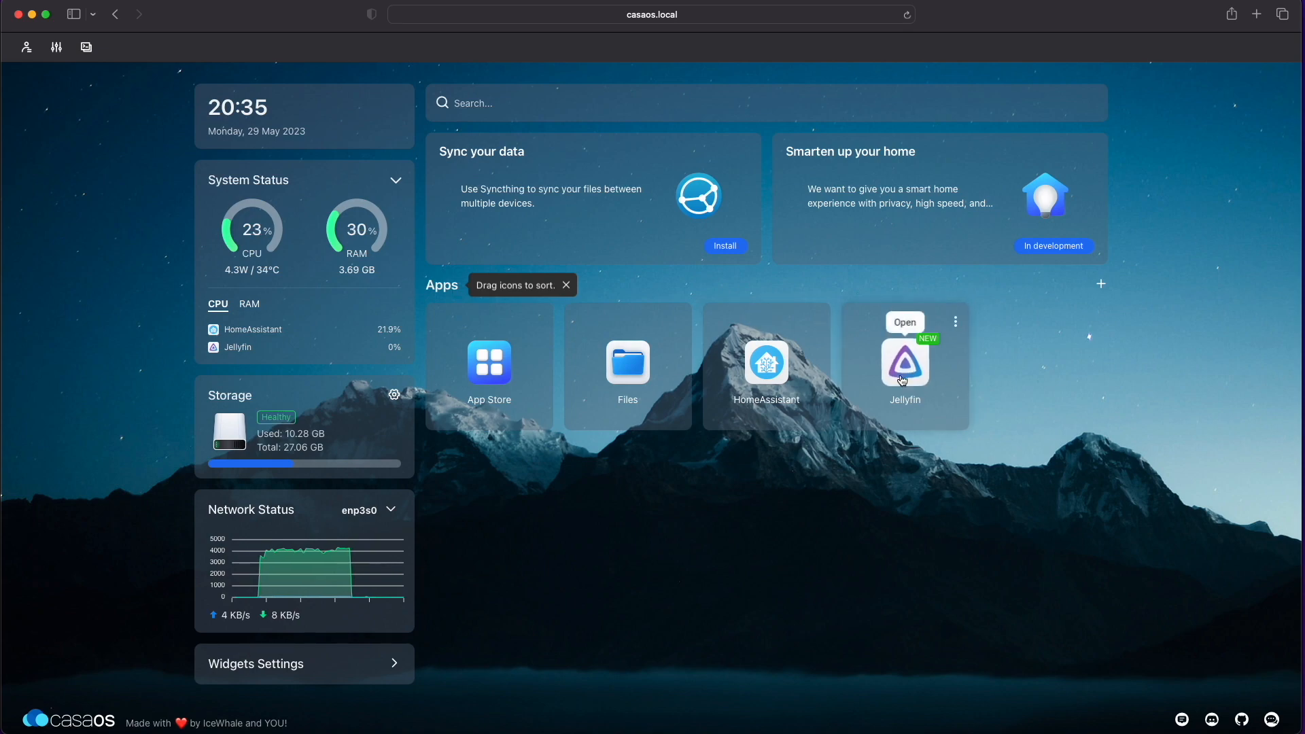
{"action": "left_click", "coordinate": [904, 322]}
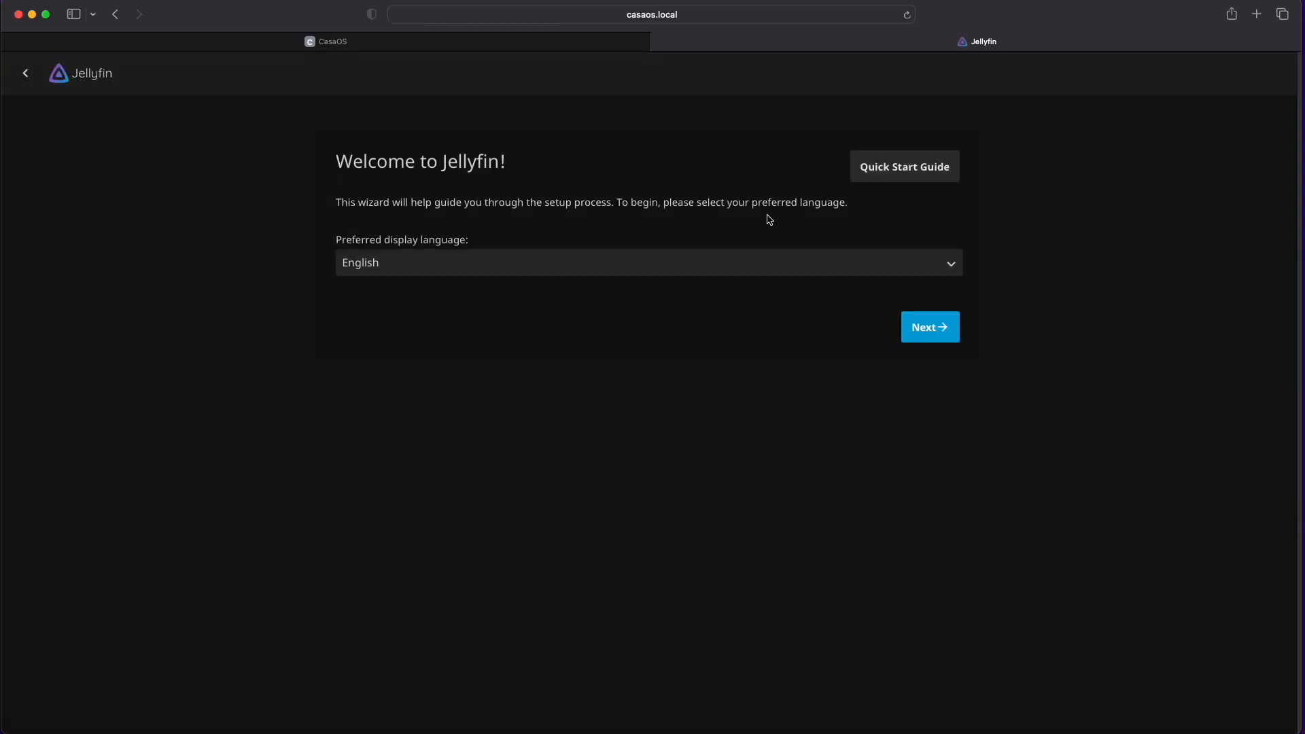
{"action": "left_click", "coordinate": [929, 326]}
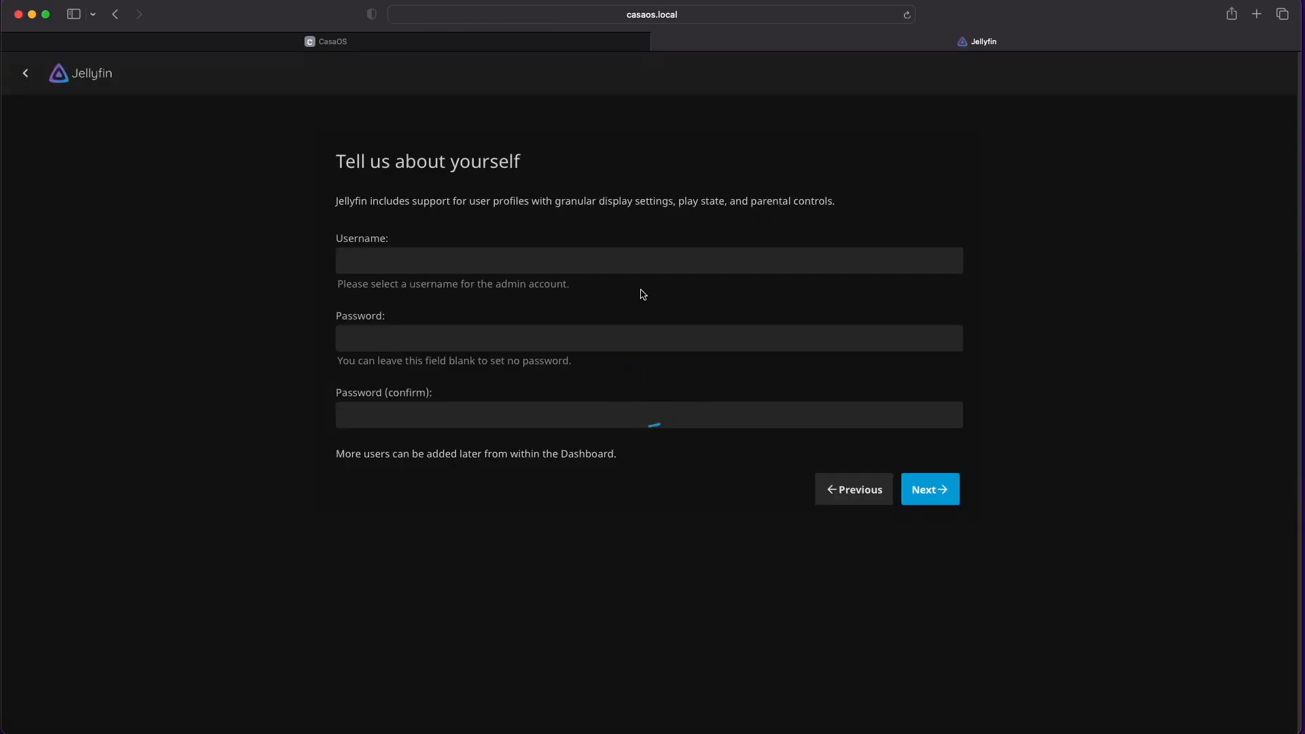
Step: Start a Custom Install from the App Store and bring up the Docker CLI import dialog
{"action": "left_click", "coordinate": [333, 43]}
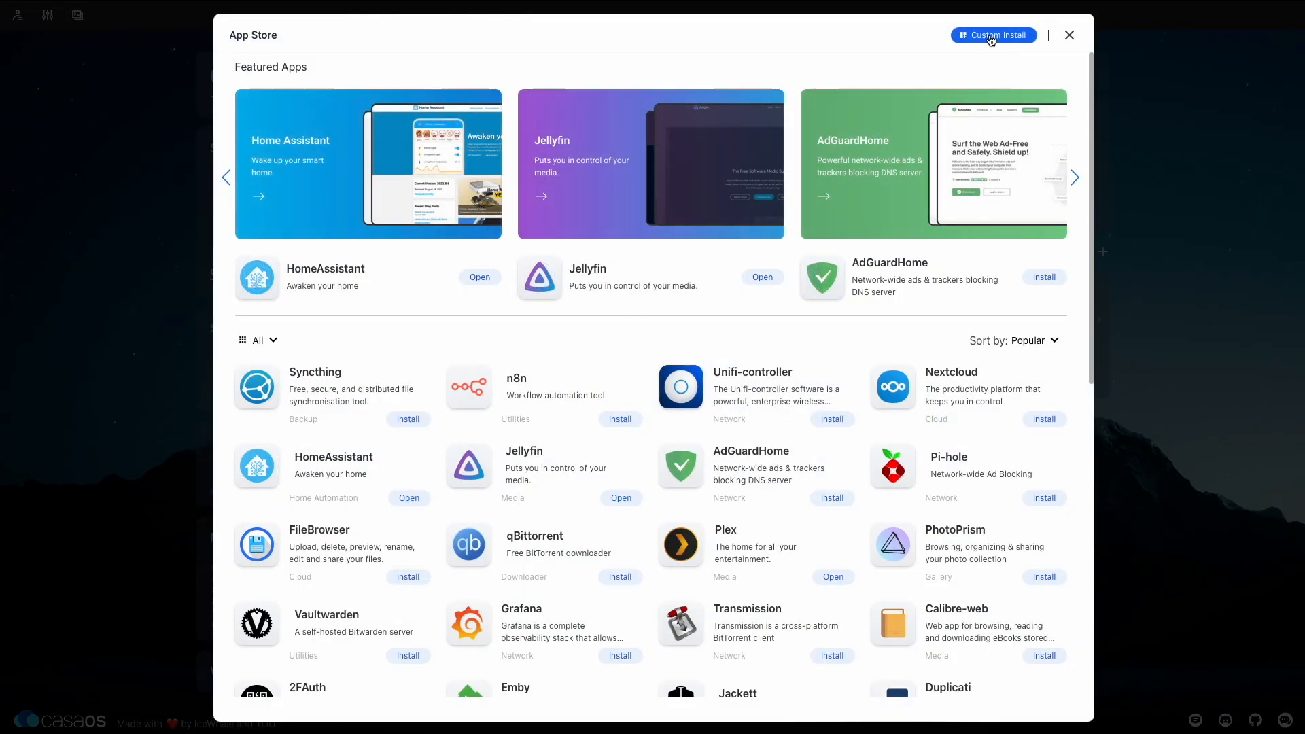
{"action": "left_click", "coordinate": [992, 35]}
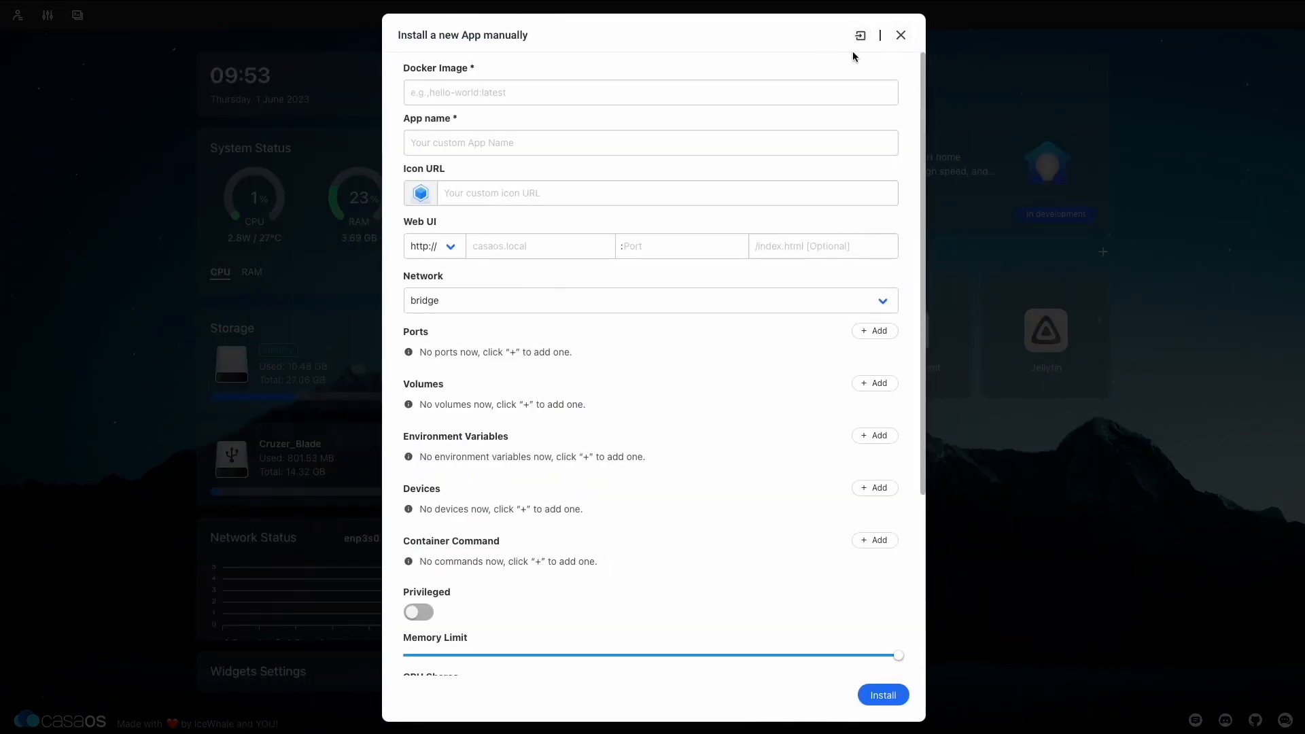
{"action": "left_click", "coordinate": [859, 35]}
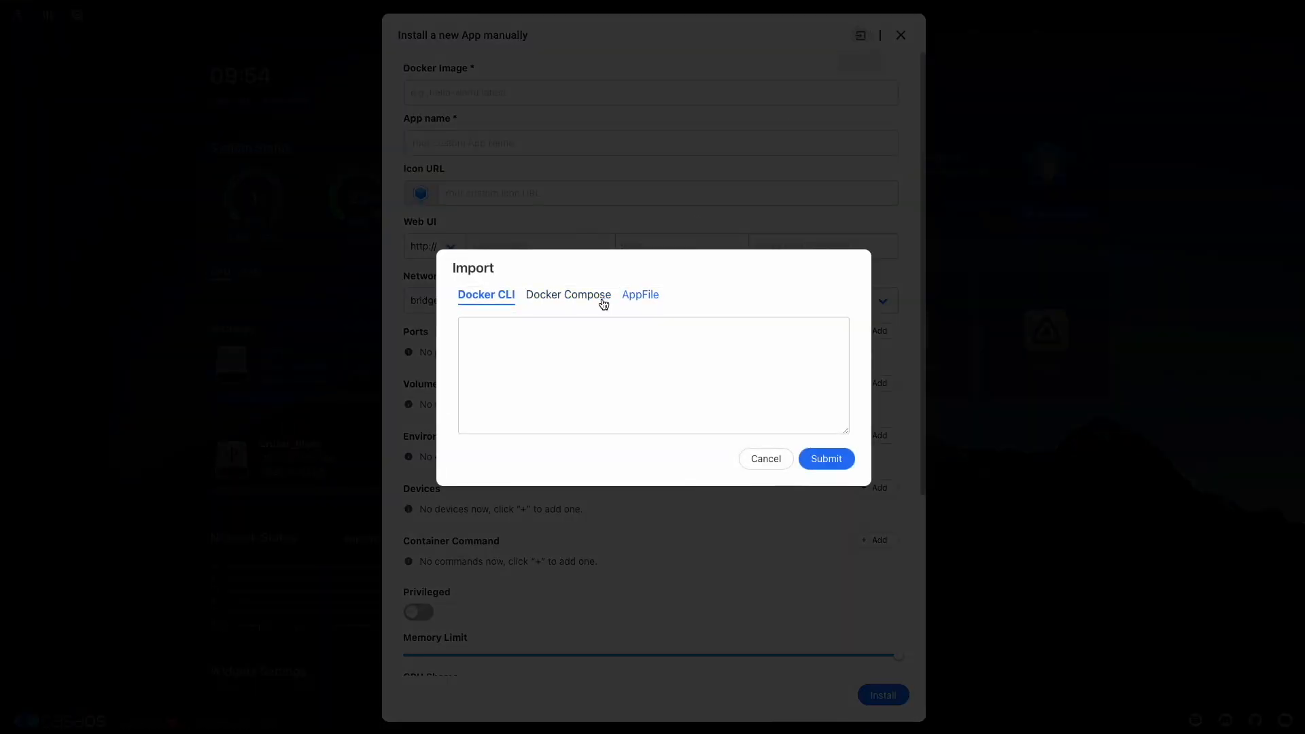
{"action": "mouse_move", "coordinate": [568, 293]}
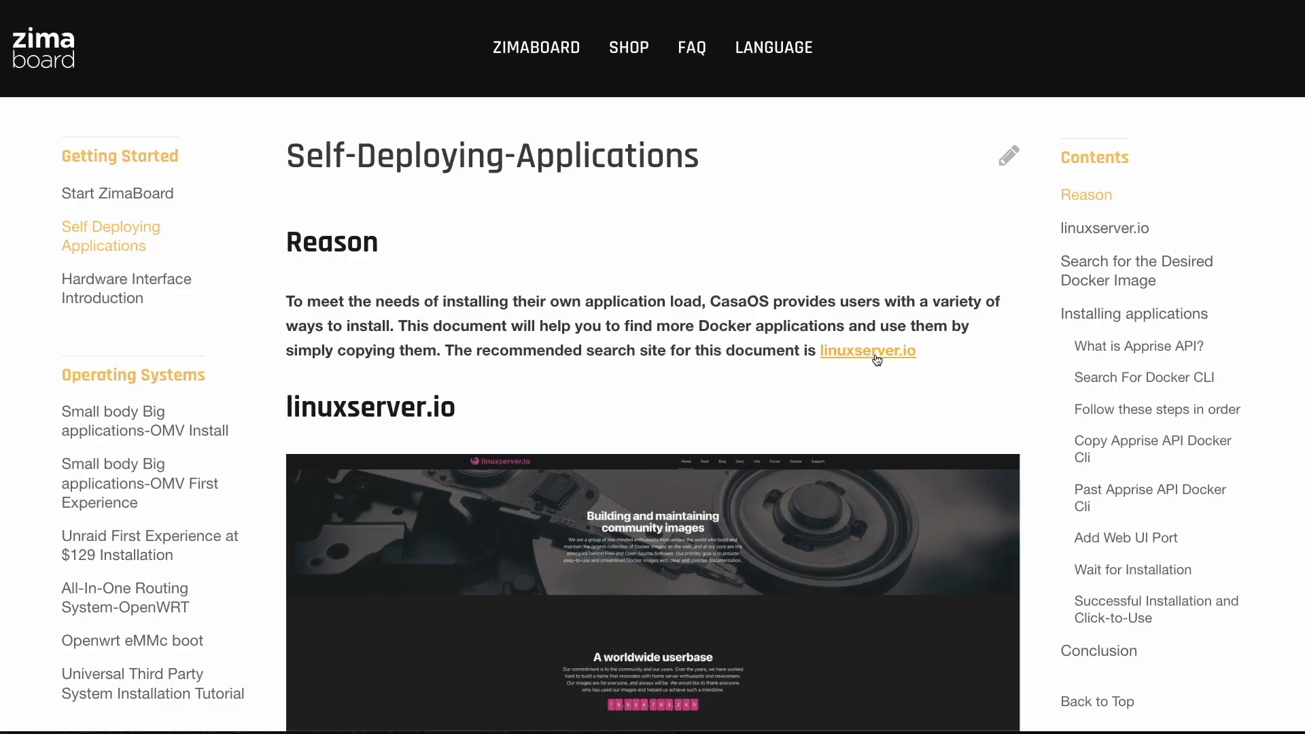
{"action": "mouse_move", "coordinate": [867, 351]}
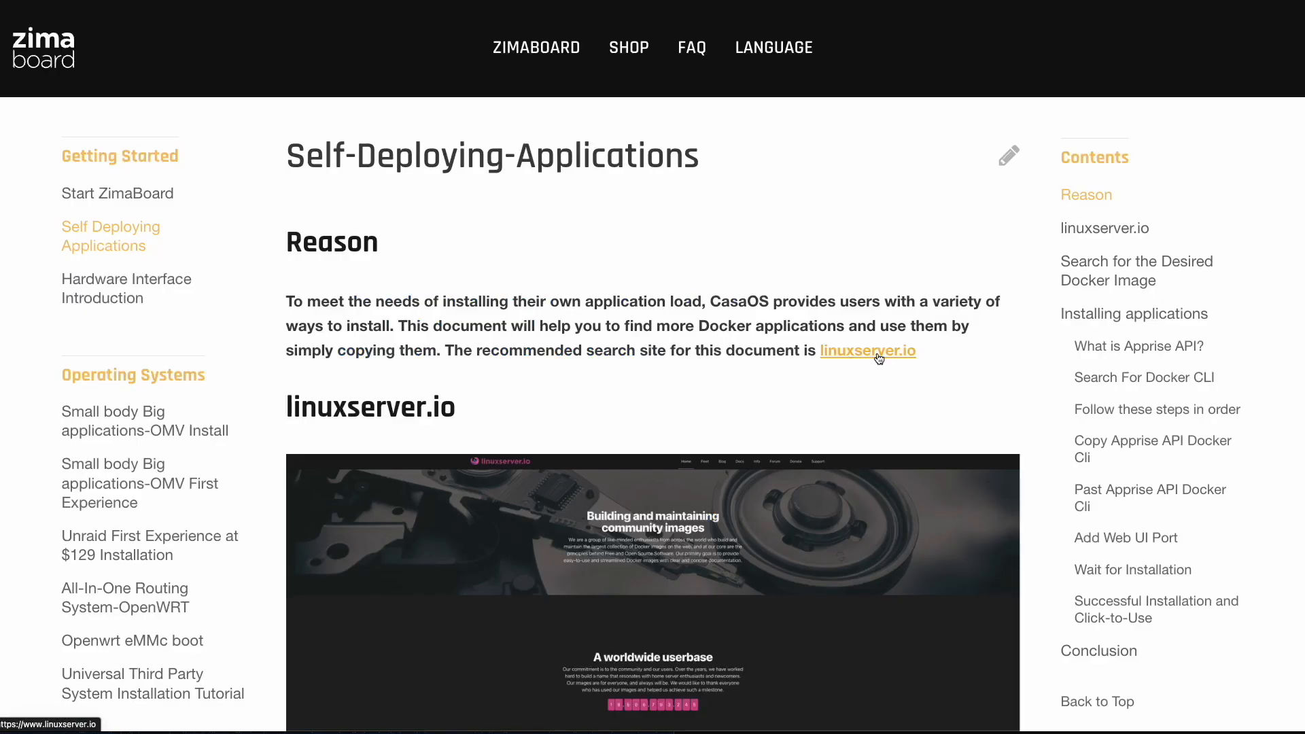
Step: Browse the linuxserver.io Fleet image catalogue down to the tvheadend entry
{"action": "left_click", "coordinate": [867, 351]}
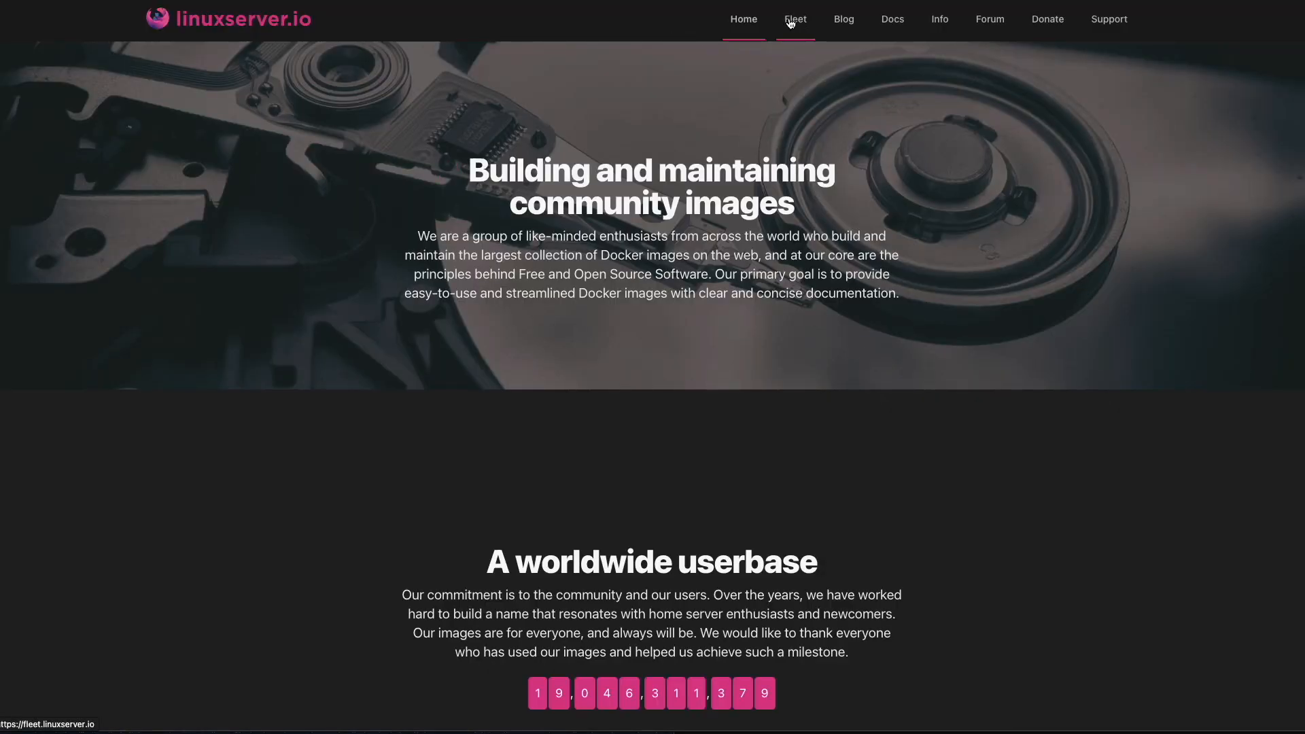
{"action": "mouse_move", "coordinate": [794, 21]}
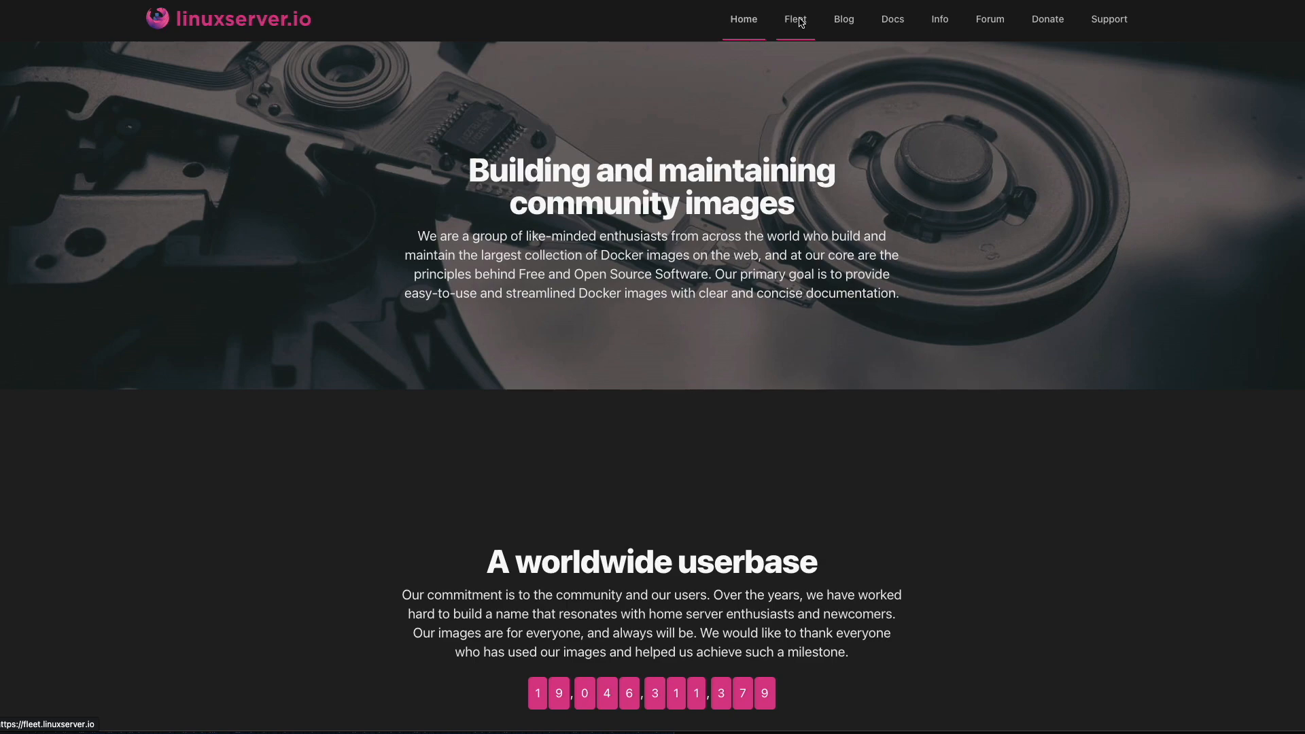
{"action": "left_click", "coordinate": [793, 18]}
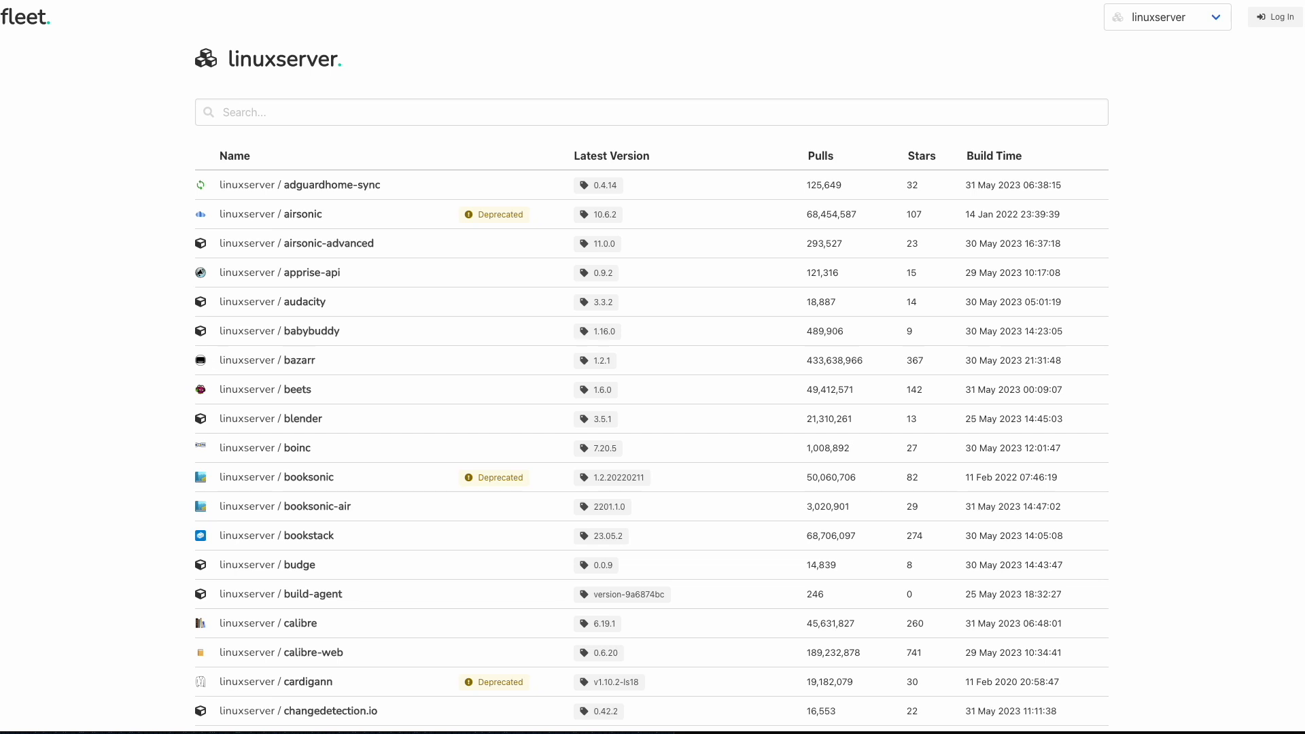
{"action": "scroll", "scroll_direction": "down", "scroll_amount": 3}
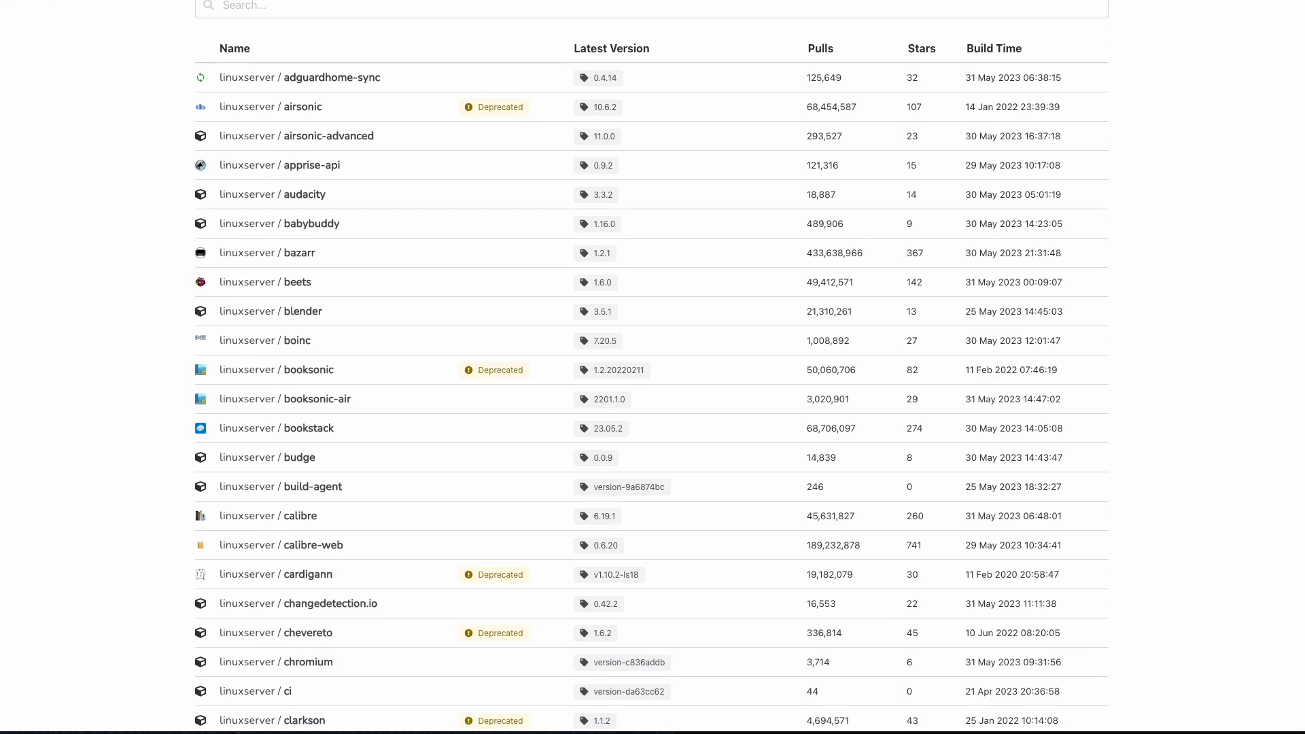
{"action": "scroll", "scroll_direction": "down", "scroll_amount": 3}
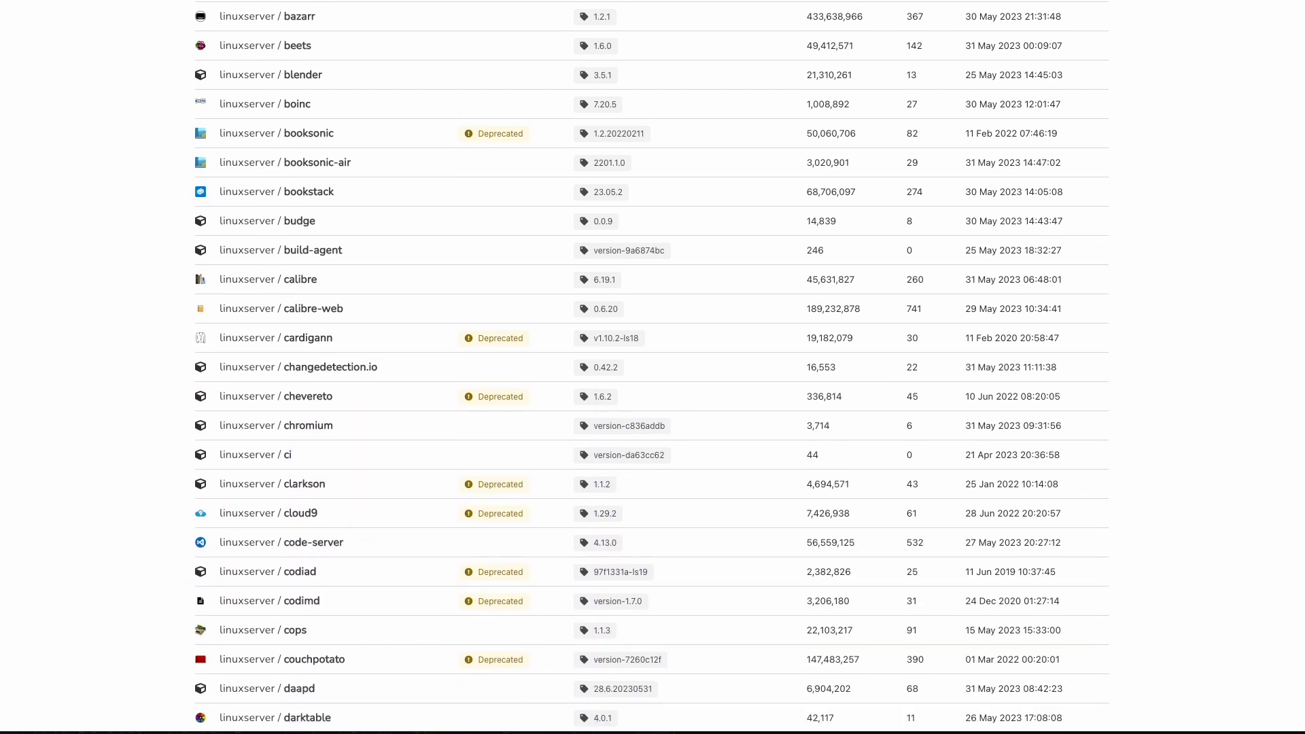
{"action": "scroll", "scroll_direction": "down", "scroll_amount": 3}
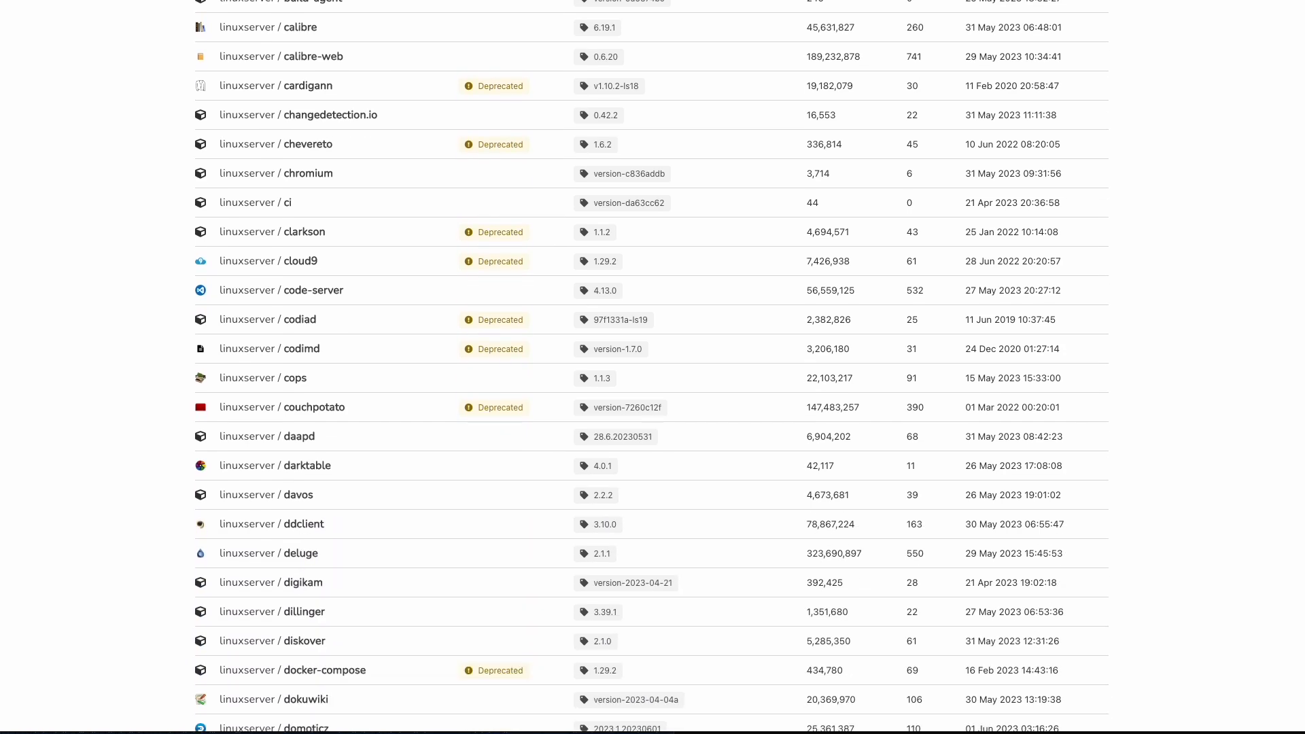
{"action": "scroll", "scroll_direction": "down", "scroll_amount": 3}
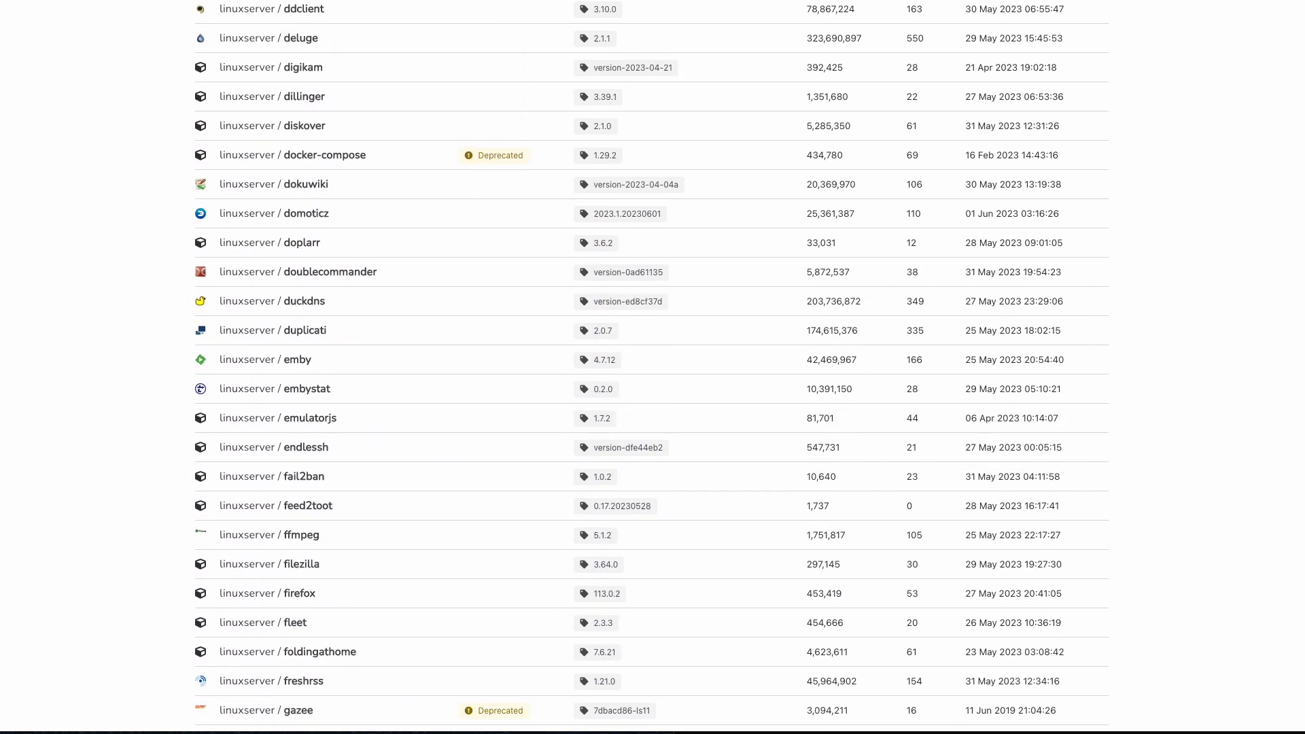
{"action": "scroll", "scroll_direction": "down", "scroll_amount": 3}
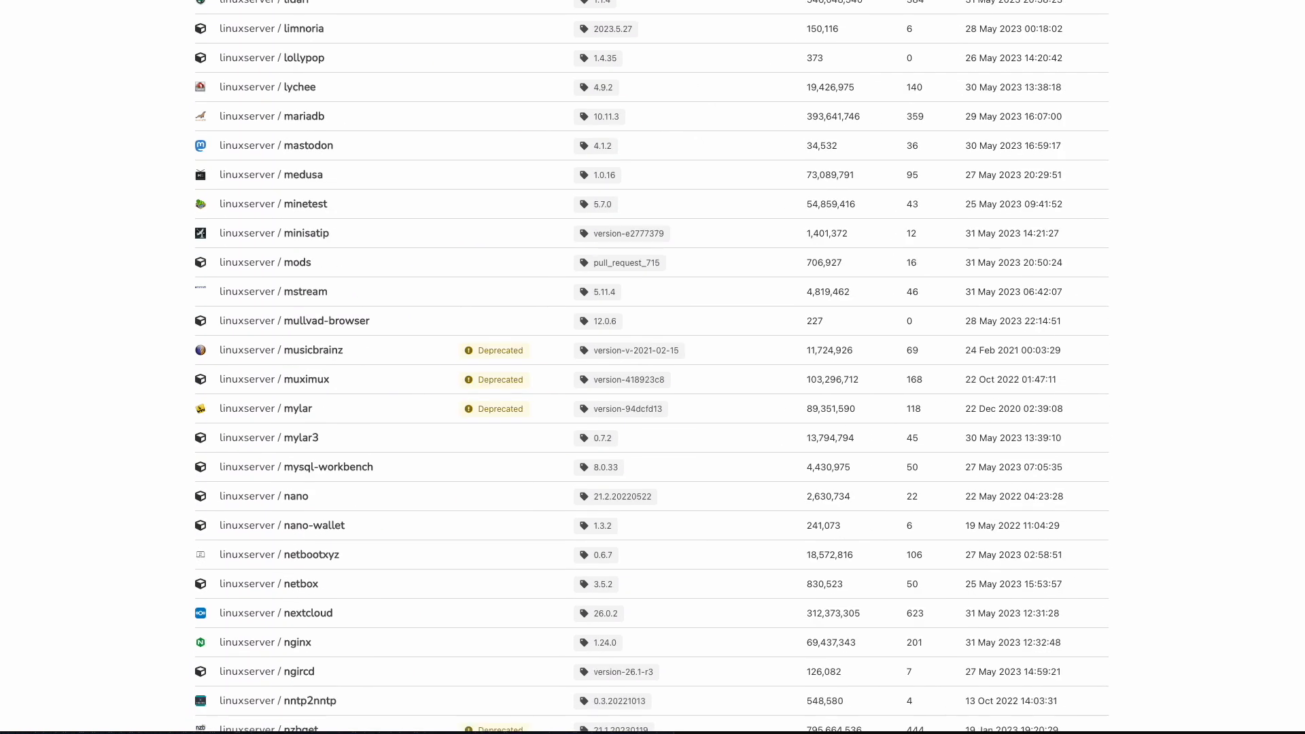
{"action": "scroll", "scroll_direction": "down", "scroll_amount": 3}
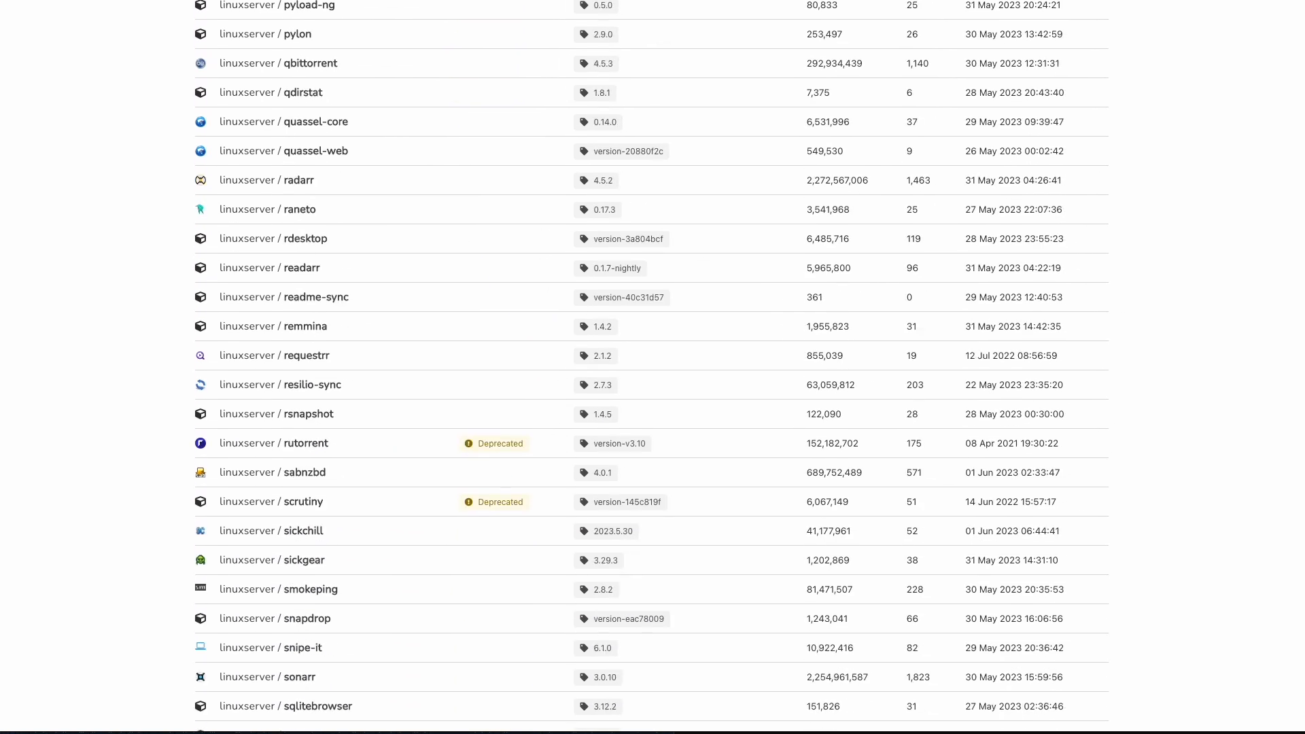
{"action": "scroll", "scroll_direction": "down", "scroll_amount": 3}
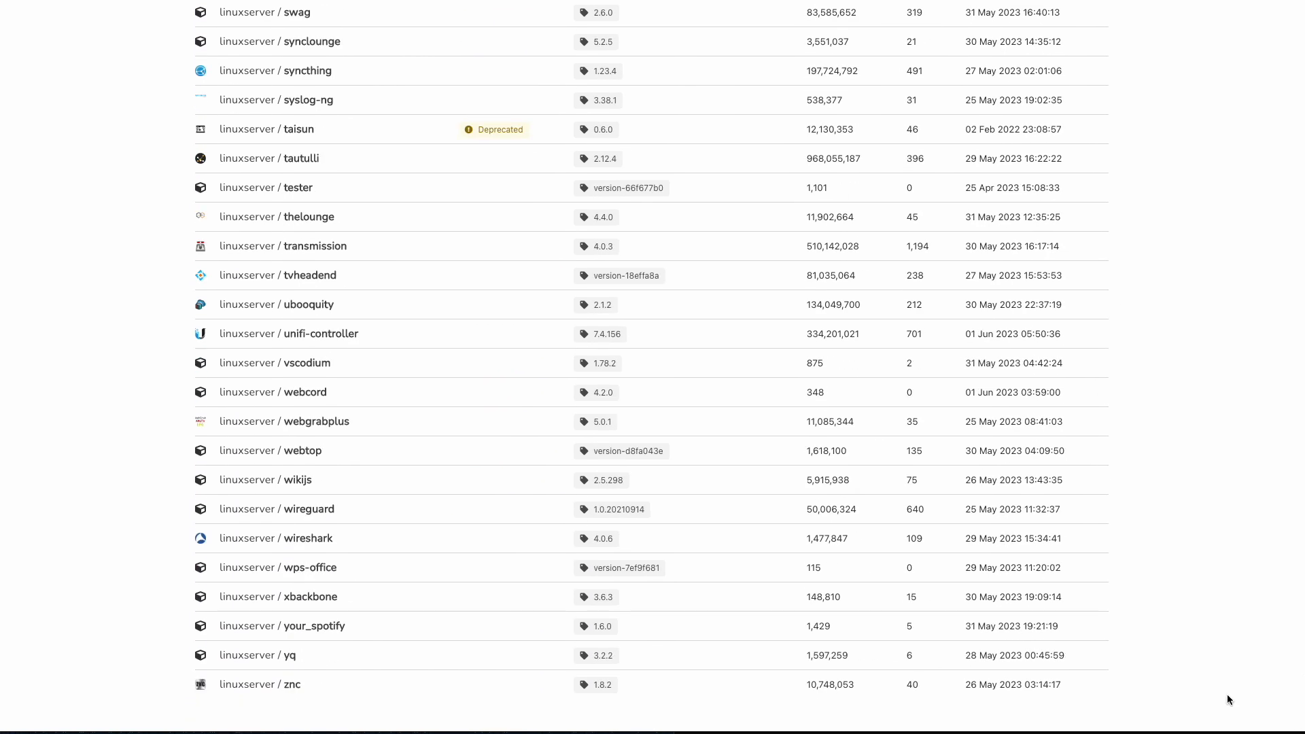
{"action": "scroll", "scroll_direction": "up", "scroll_amount": 3}
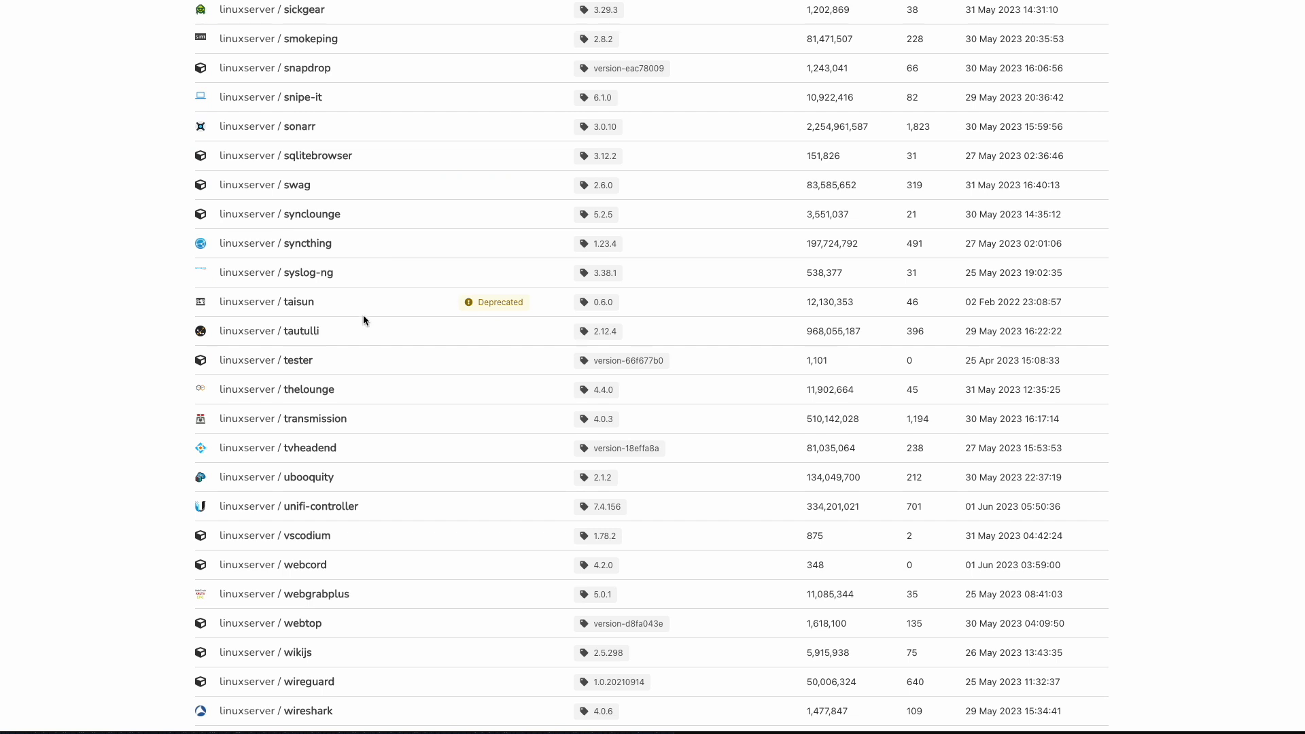
{"action": "mouse_move", "coordinate": [242, 447]}
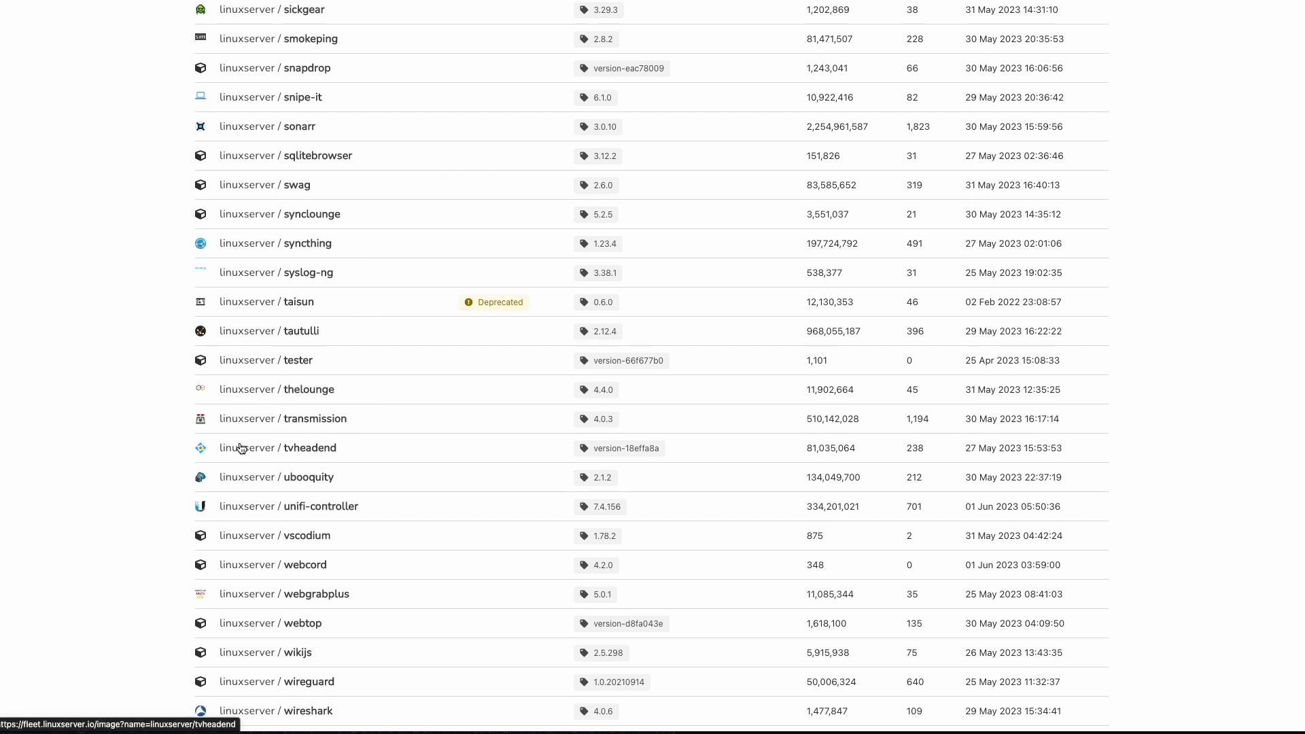
Step: Show the linuxserver/tvheadend image page with its build info and tracked tags
{"action": "left_click", "coordinate": [294, 447]}
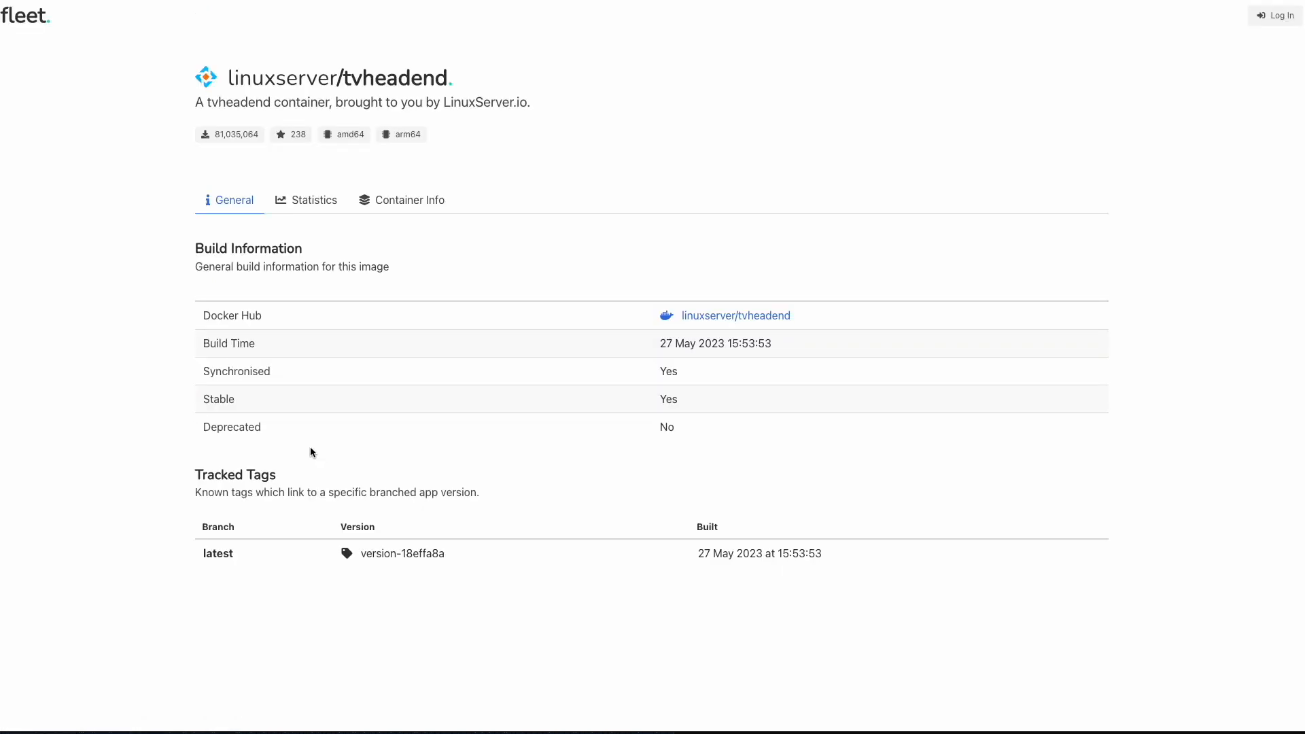
{"action": "mouse_move", "coordinate": [586, 391]}
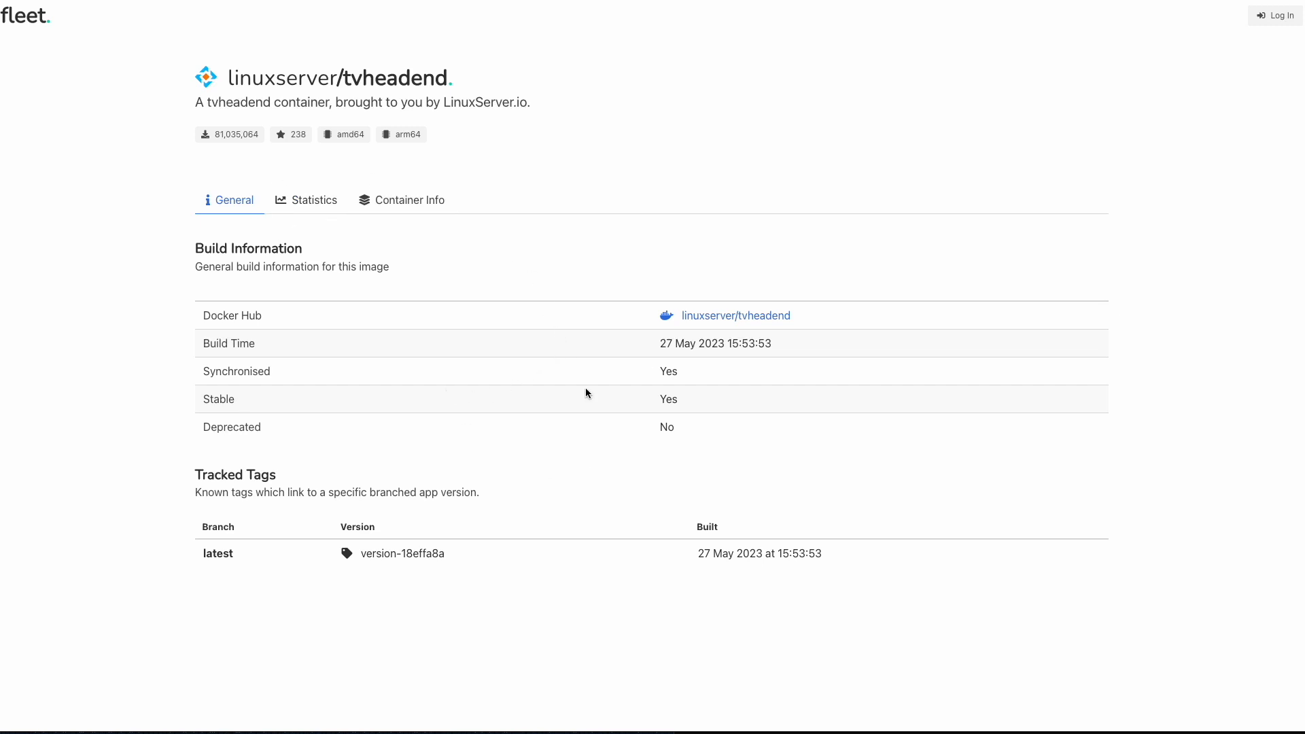
{"action": "mouse_move", "coordinate": [269, 187]}
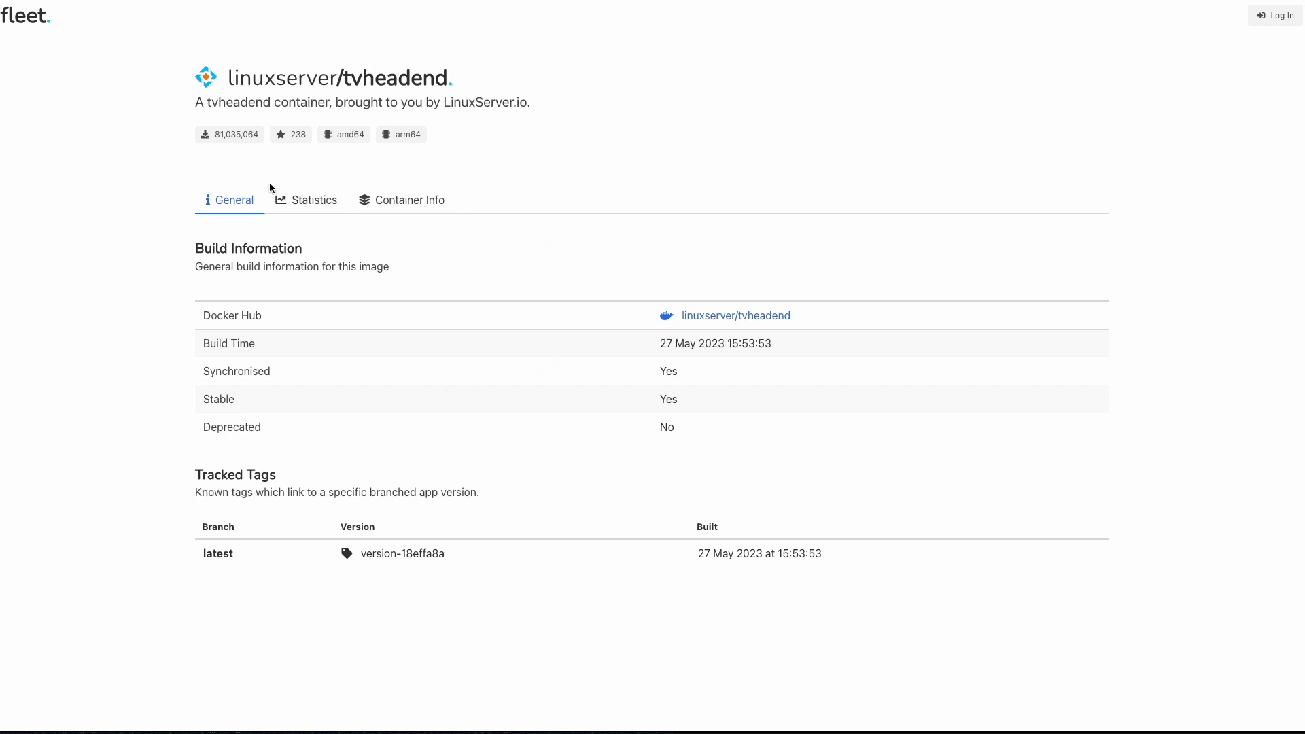
{"action": "mouse_move", "coordinate": [740, 321]}
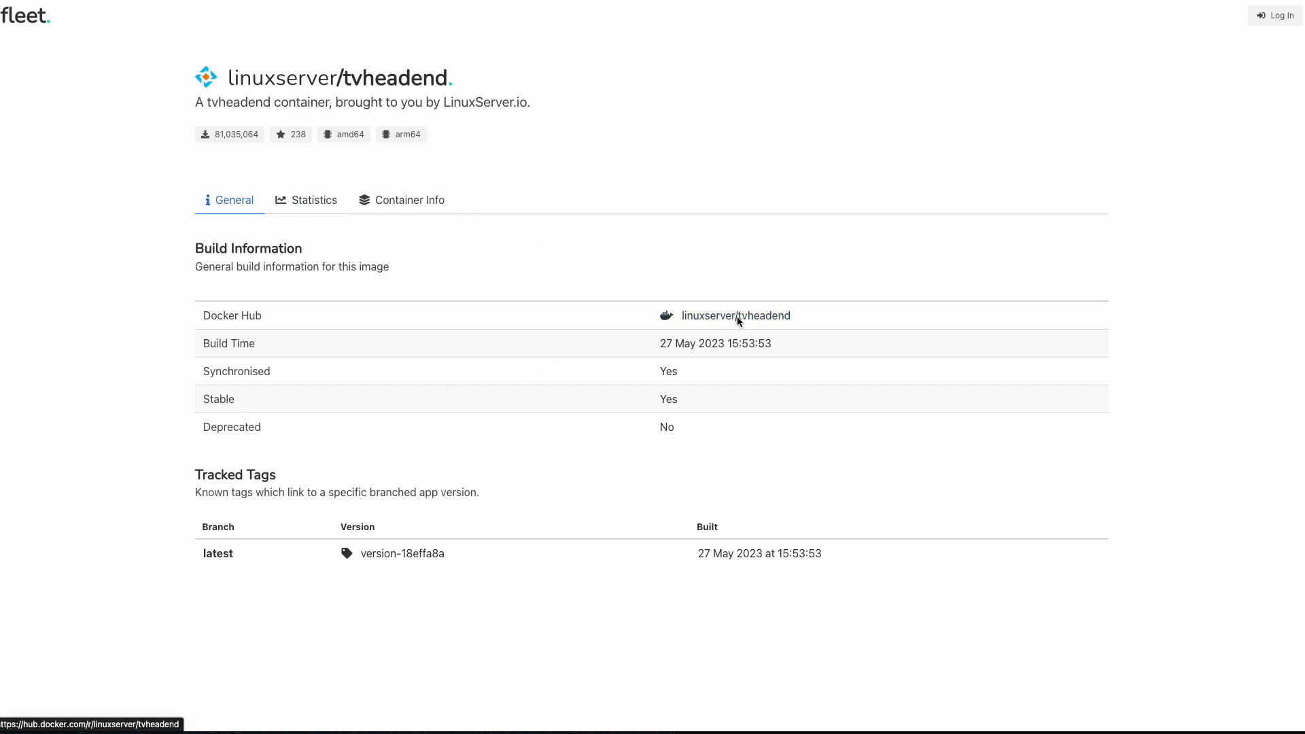
Step: View the linuxserver/tvheadend Docker Hub page down to its docker cli usage example
{"action": "left_click", "coordinate": [735, 315]}
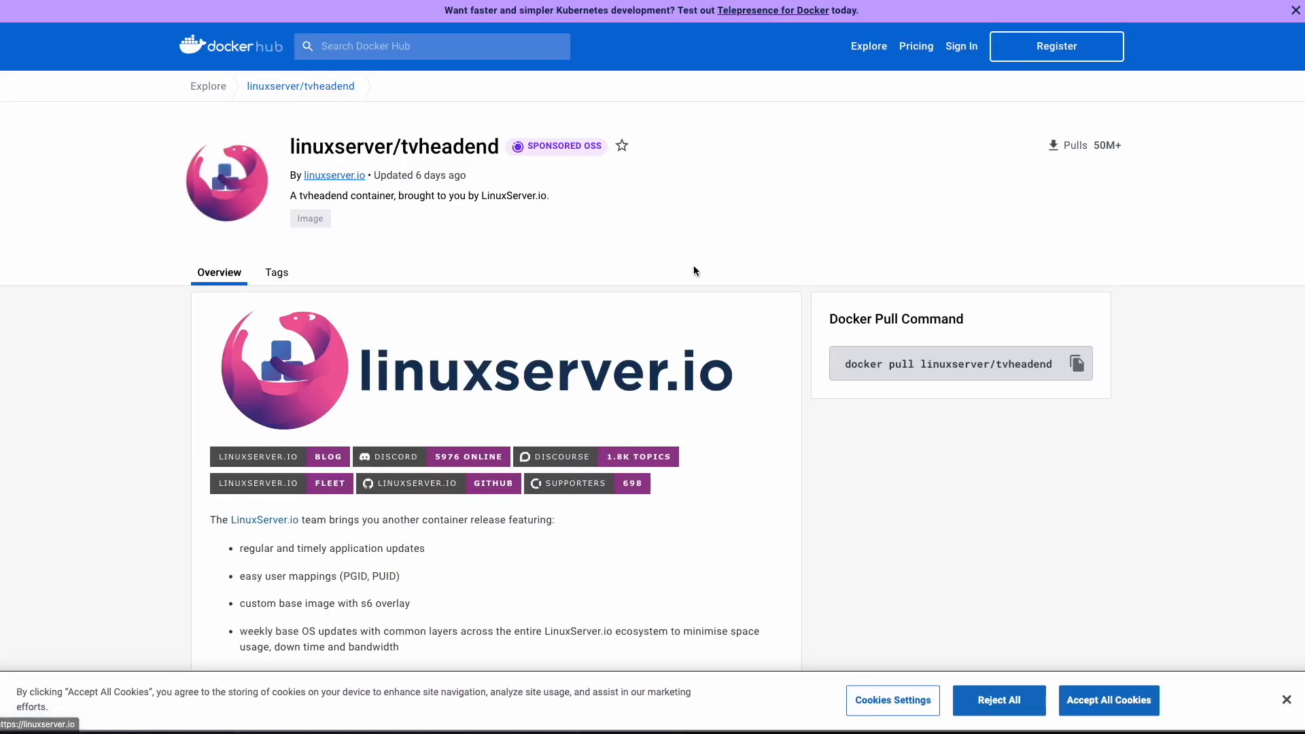
{"action": "scroll", "scroll_direction": "down", "scroll_amount": 3}
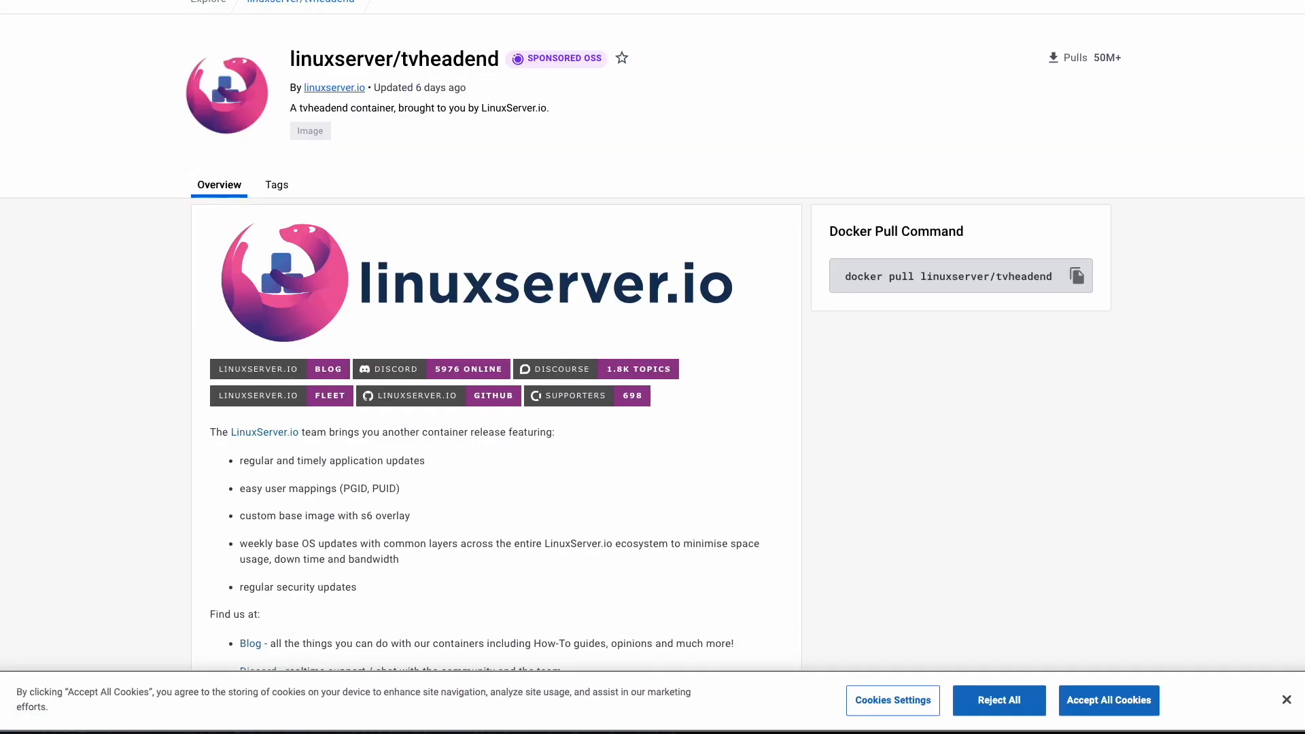
{"action": "scroll", "scroll_direction": "down", "scroll_amount": 3}
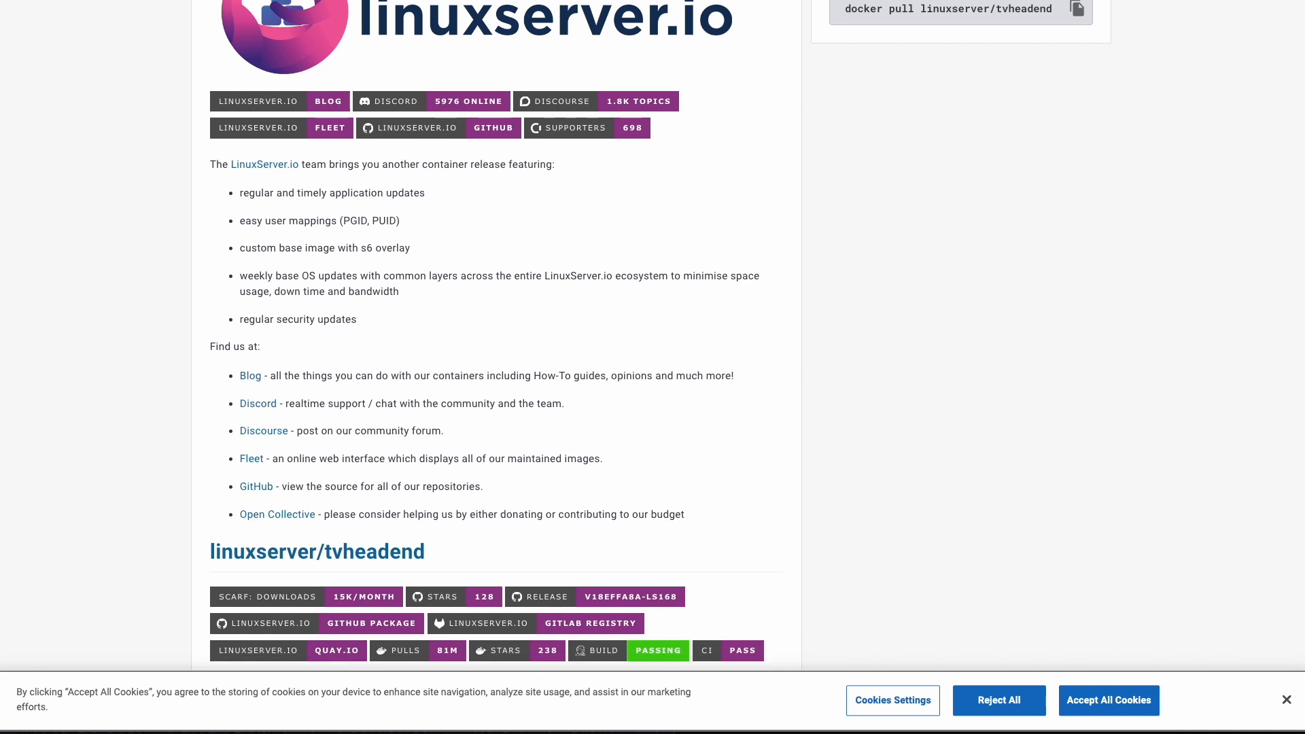
{"action": "scroll", "scroll_direction": "down", "scroll_amount": 3}
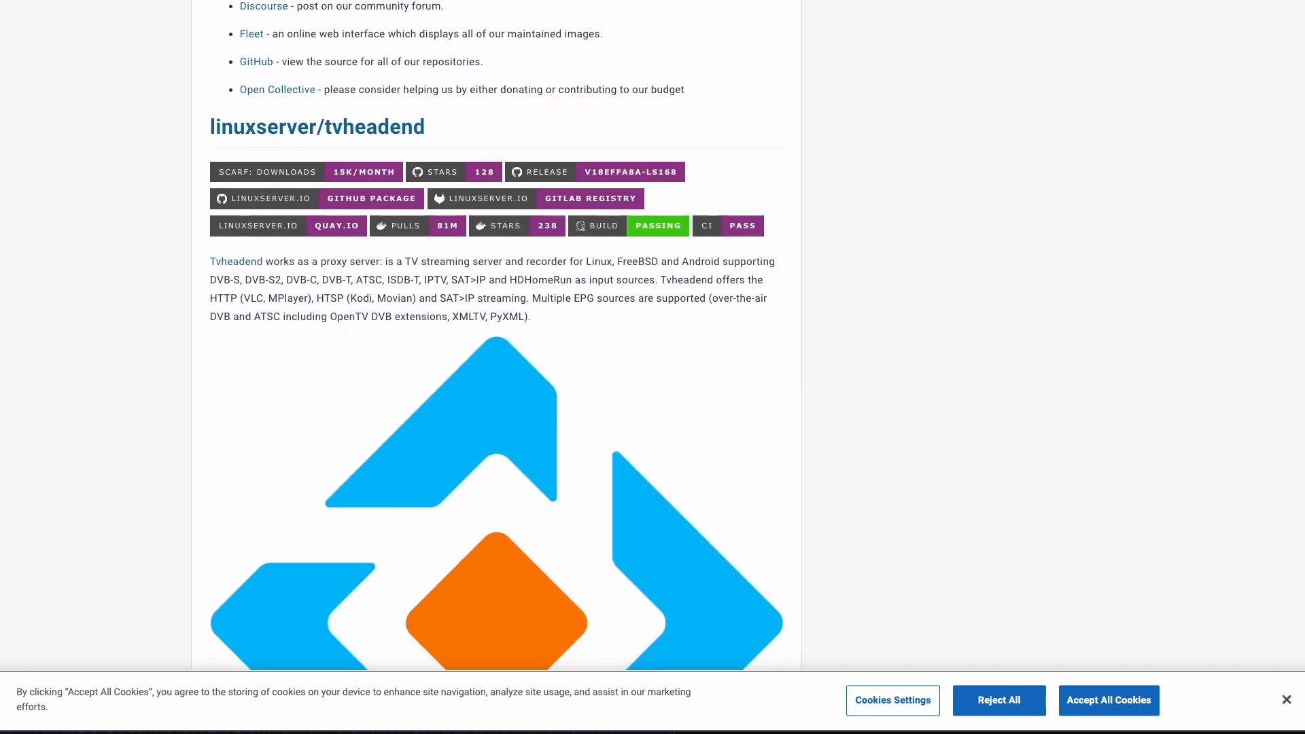
{"action": "scroll", "scroll_direction": "down", "scroll_amount": 3}
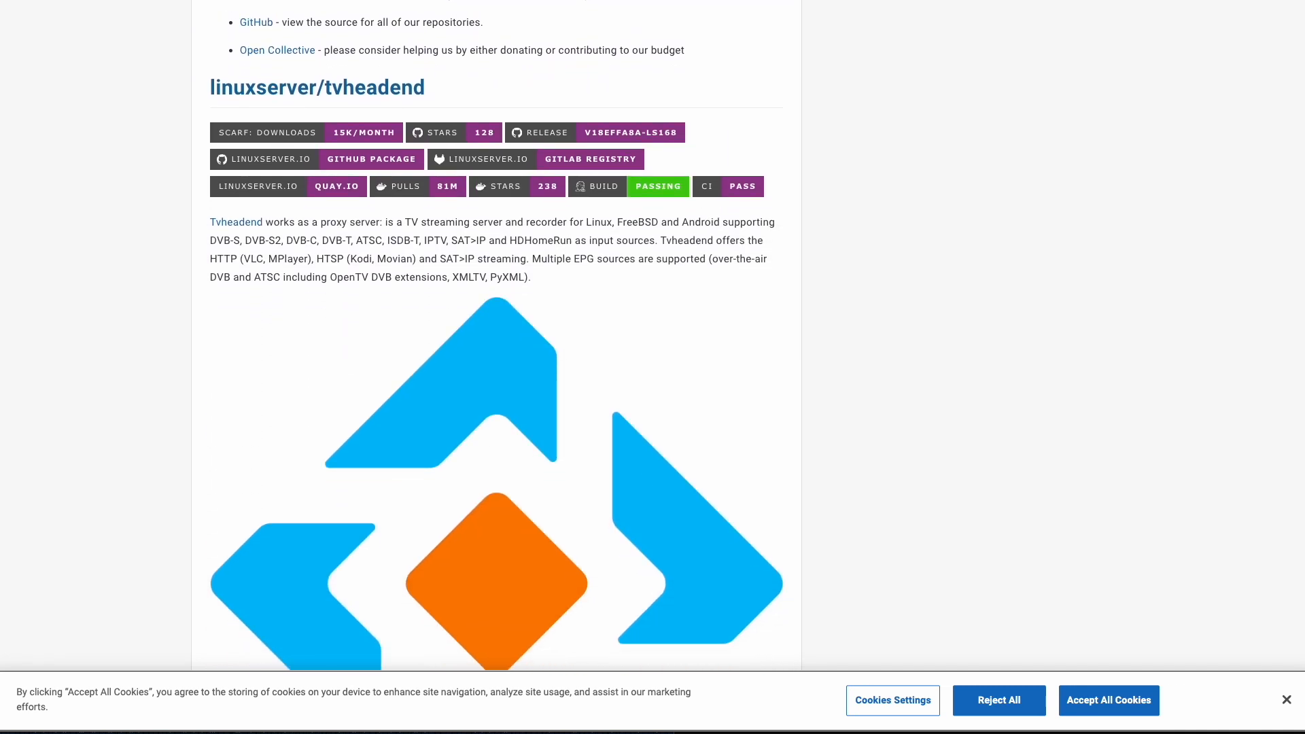
{"action": "scroll", "scroll_direction": "down", "scroll_amount": 3}
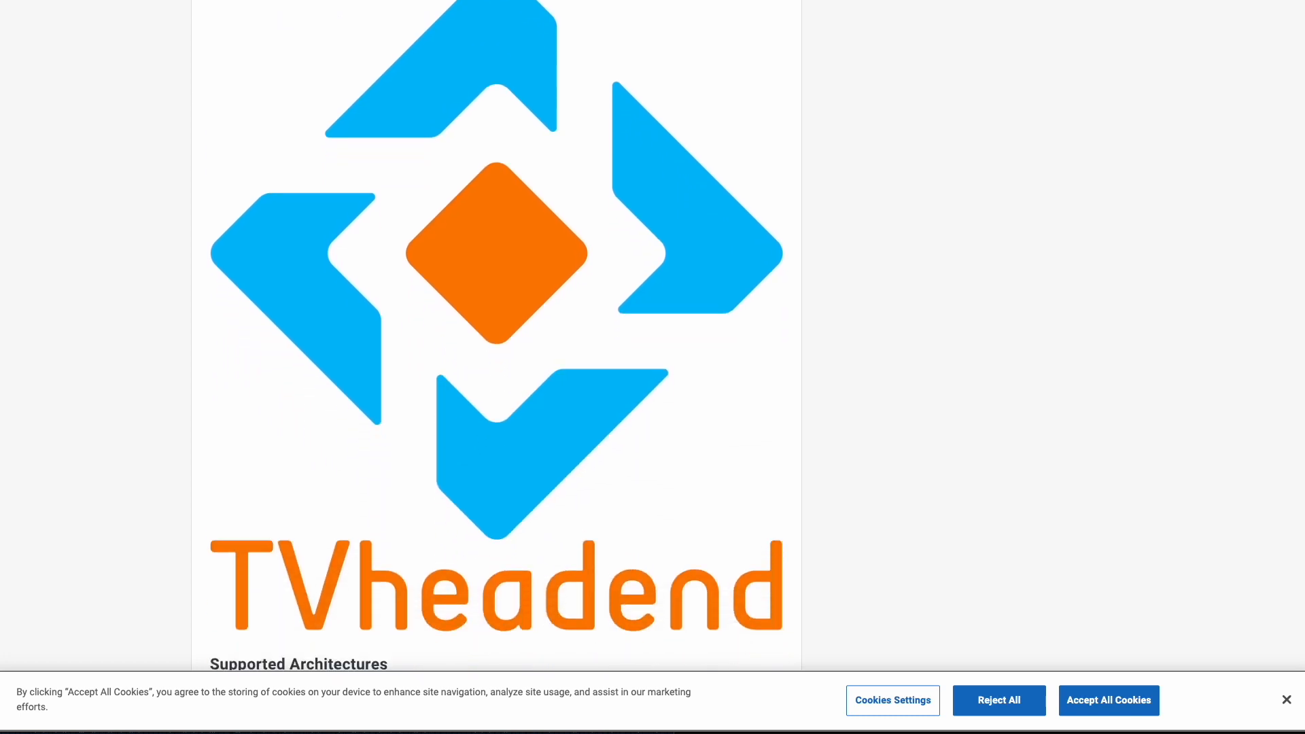
{"action": "scroll", "scroll_direction": "down", "scroll_amount": 3}
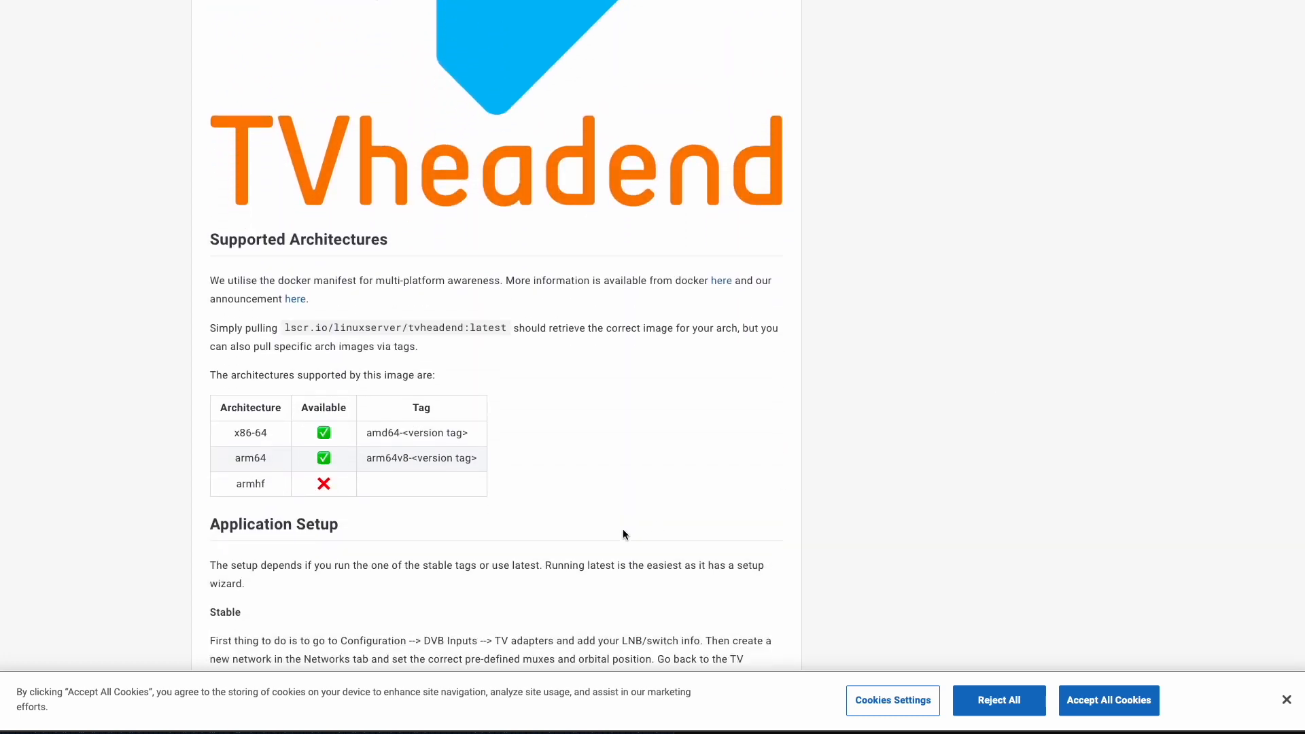
{"action": "mouse_move", "coordinate": [309, 436]}
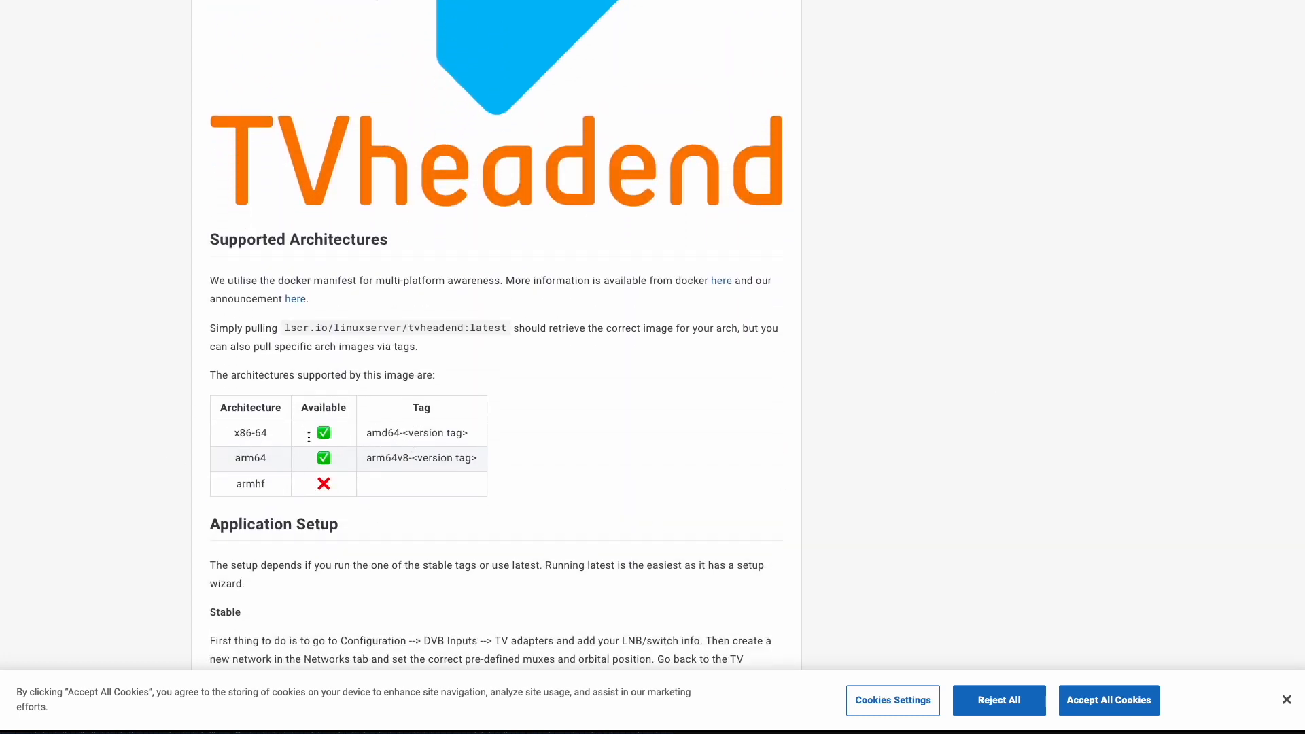
{"action": "mouse_move", "coordinate": [1285, 298]}
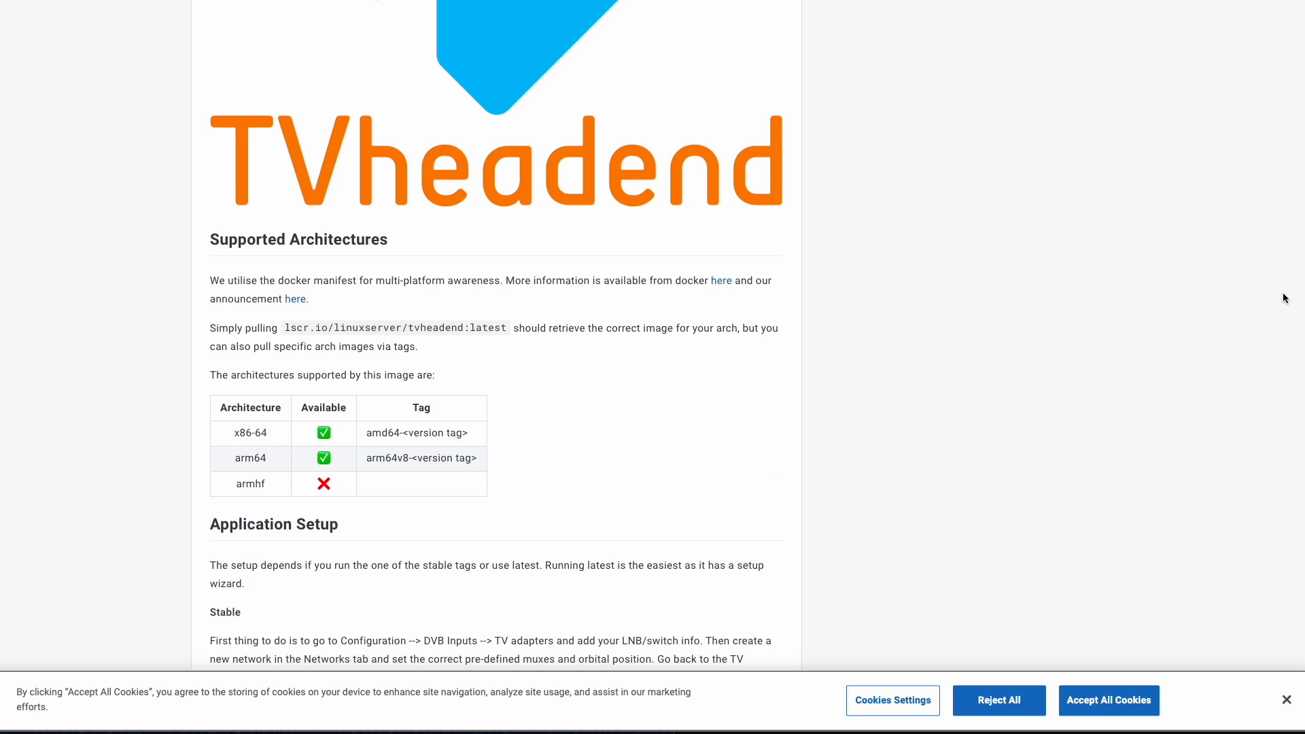
{"action": "scroll", "scroll_direction": "down", "scroll_amount": 3}
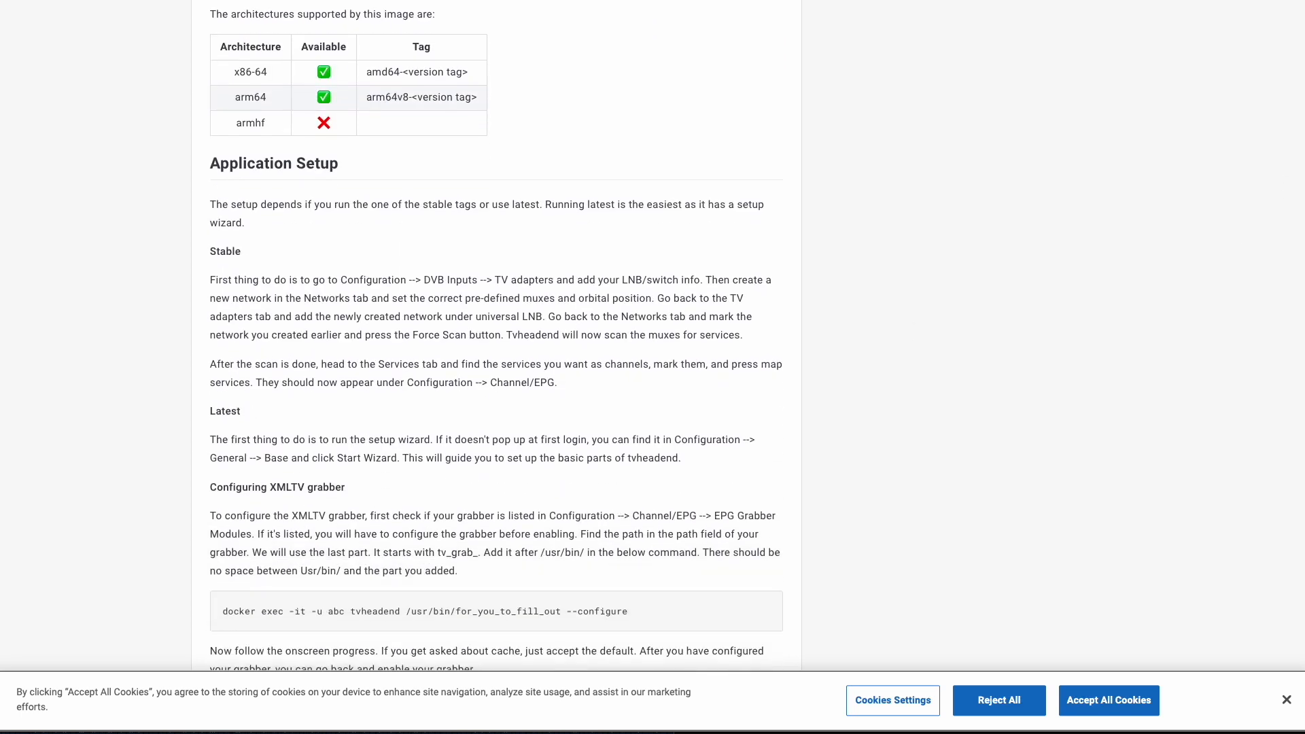
{"action": "scroll", "scroll_direction": "down", "scroll_amount": 3}
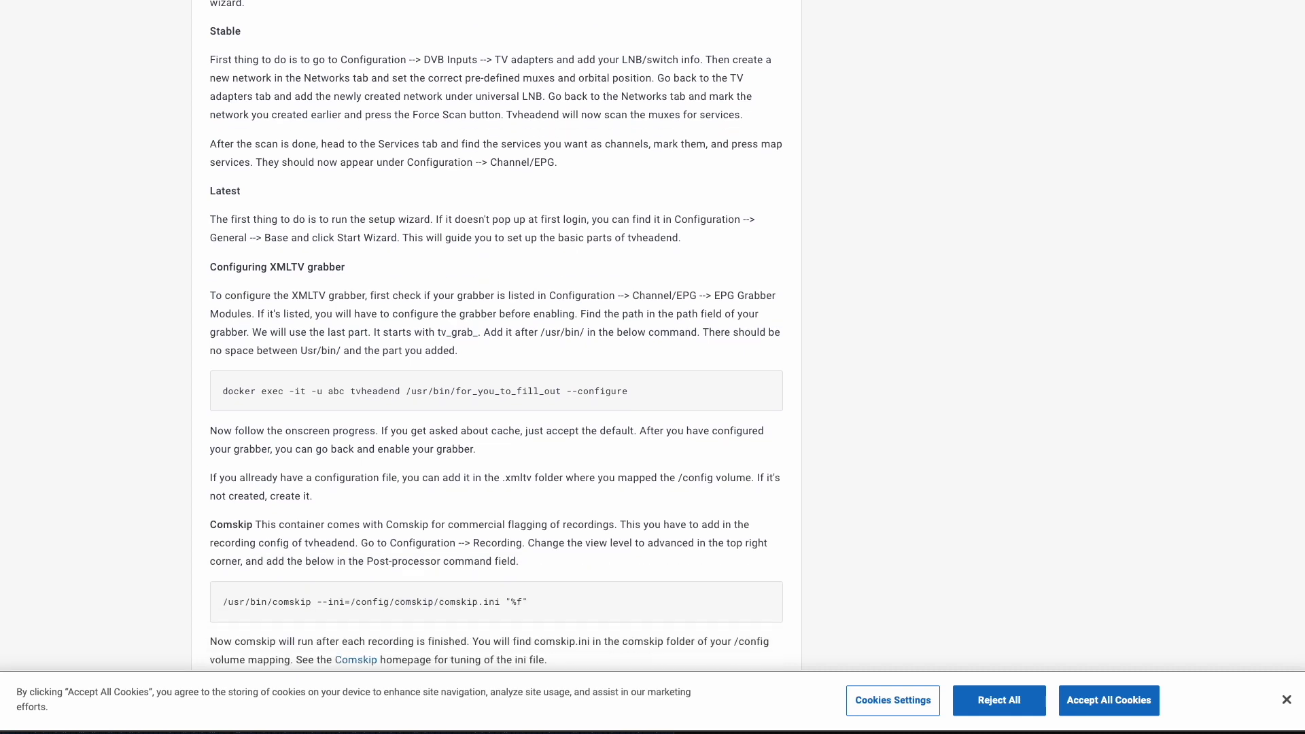
{"action": "scroll", "scroll_direction": "down", "scroll_amount": 3}
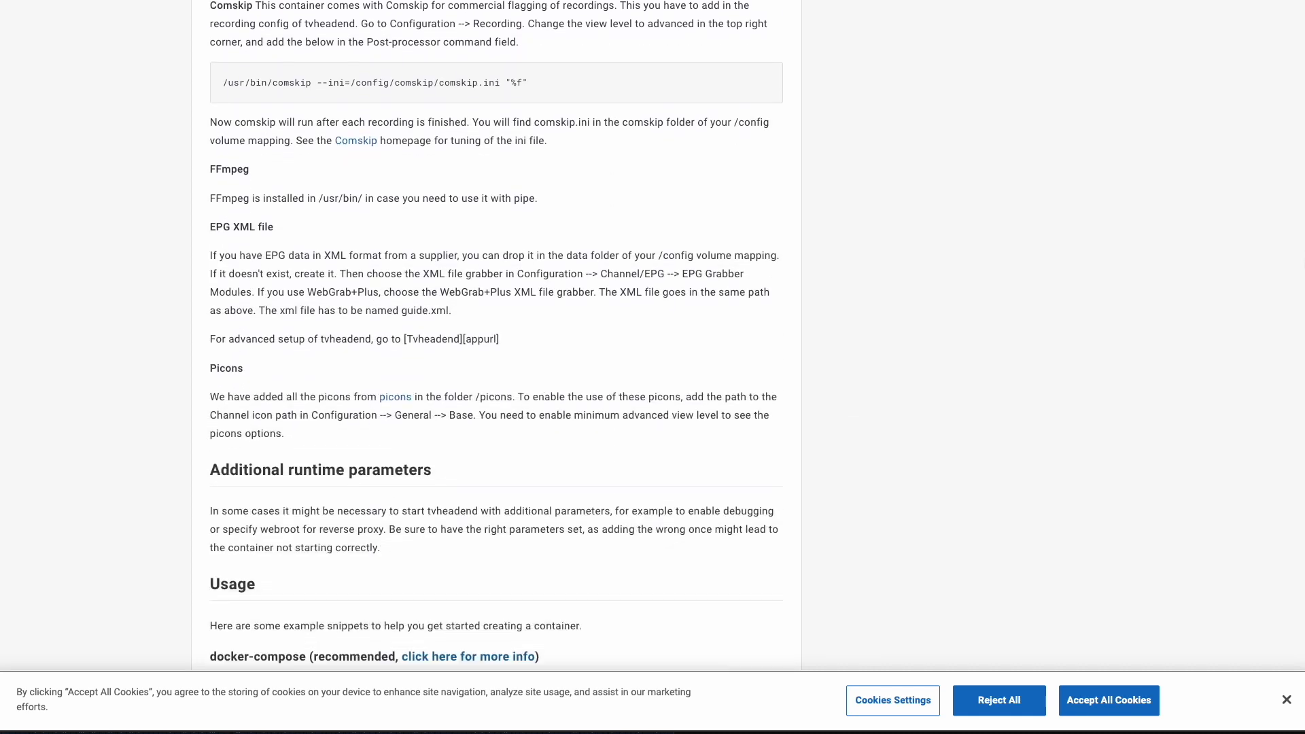
{"action": "scroll", "scroll_direction": "down", "scroll_amount": 3}
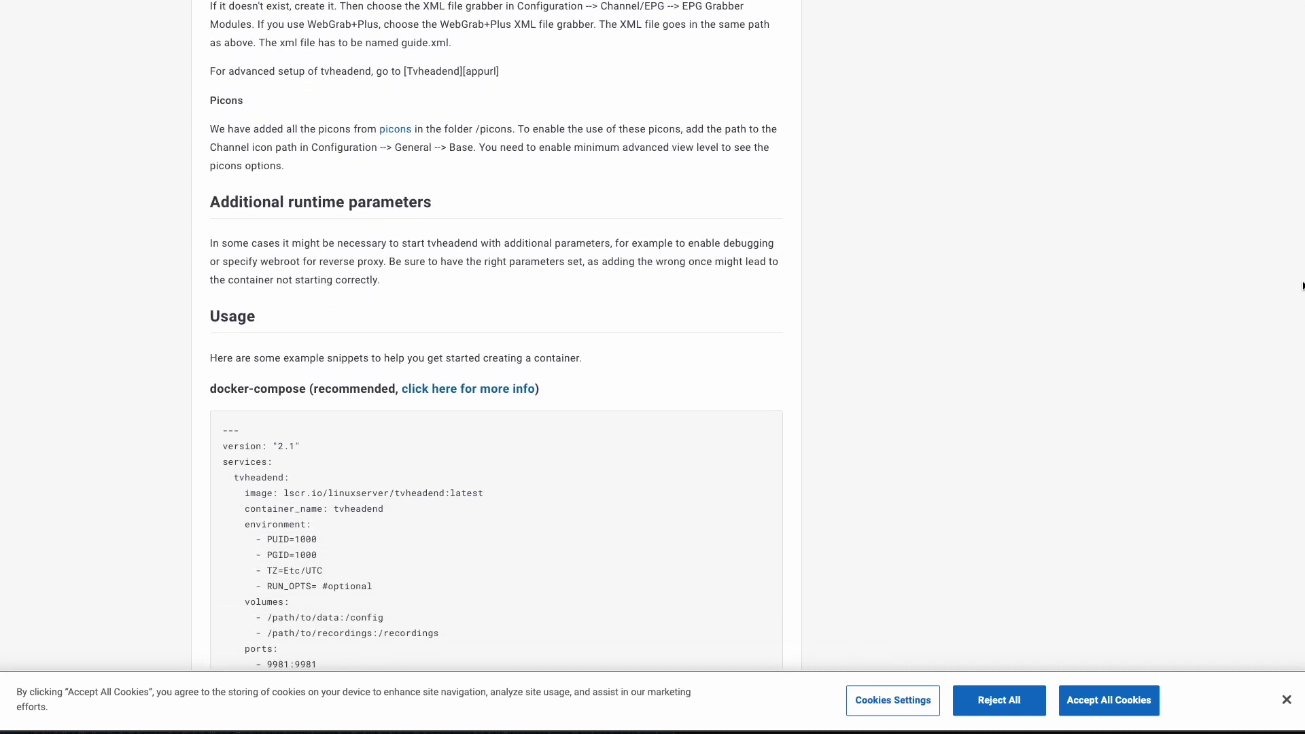
{"action": "scroll", "scroll_direction": "down", "scroll_amount": 3}
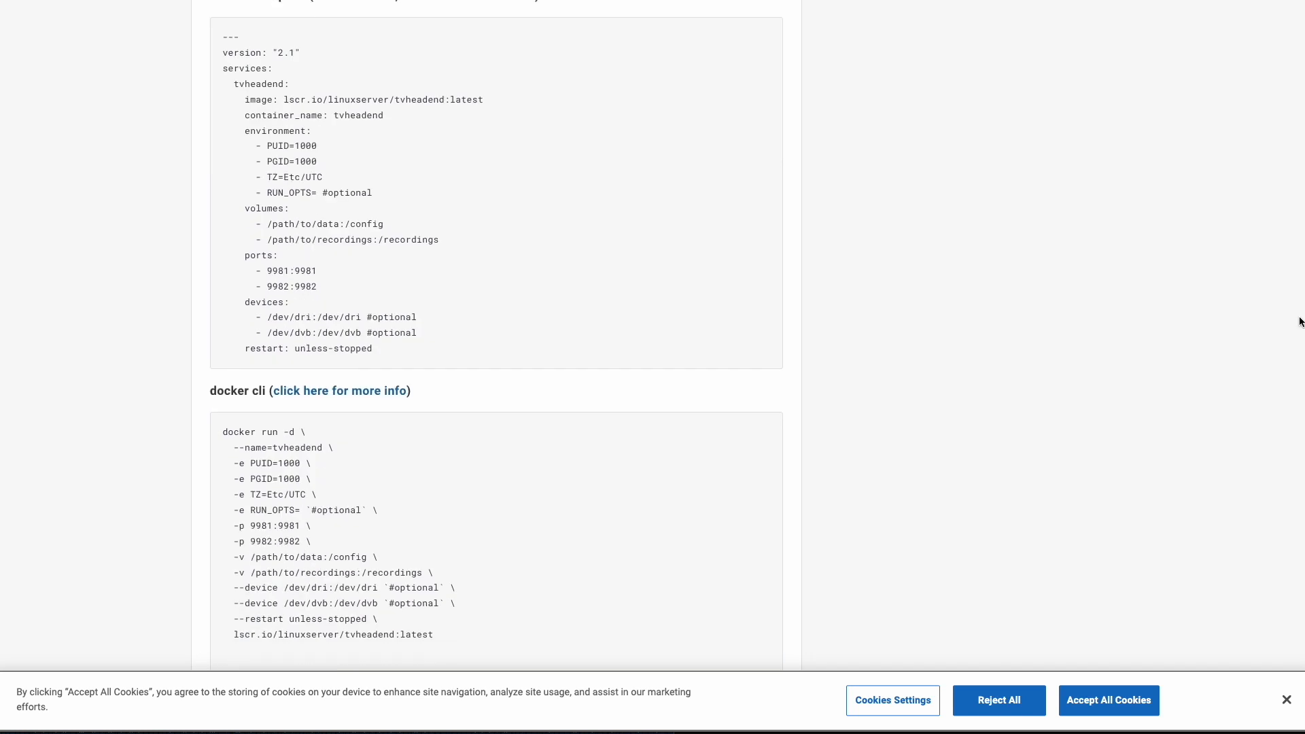
{"action": "scroll", "scroll_direction": "down", "scroll_amount": 3}
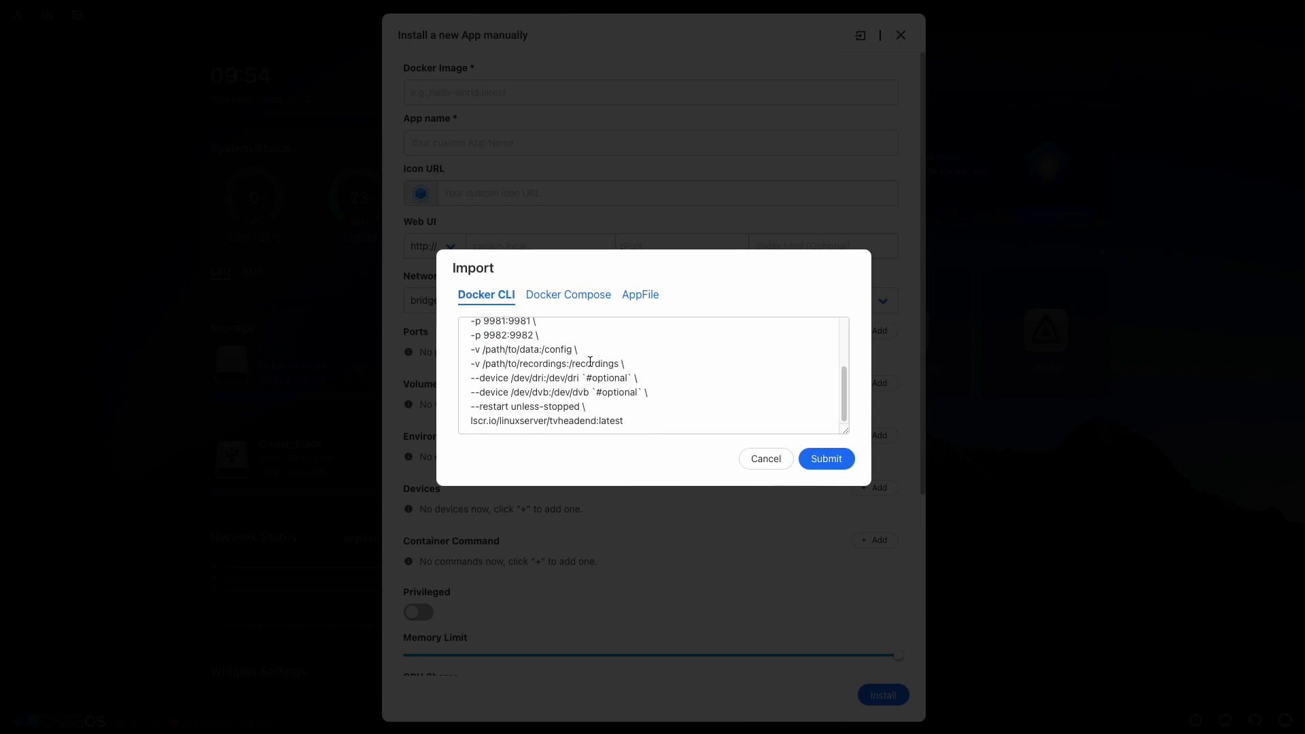
Step: Submit the pasted tvheadend docker run command in the Docker CLI import
{"action": "scroll", "scroll_direction": "up", "scroll_amount": 3}
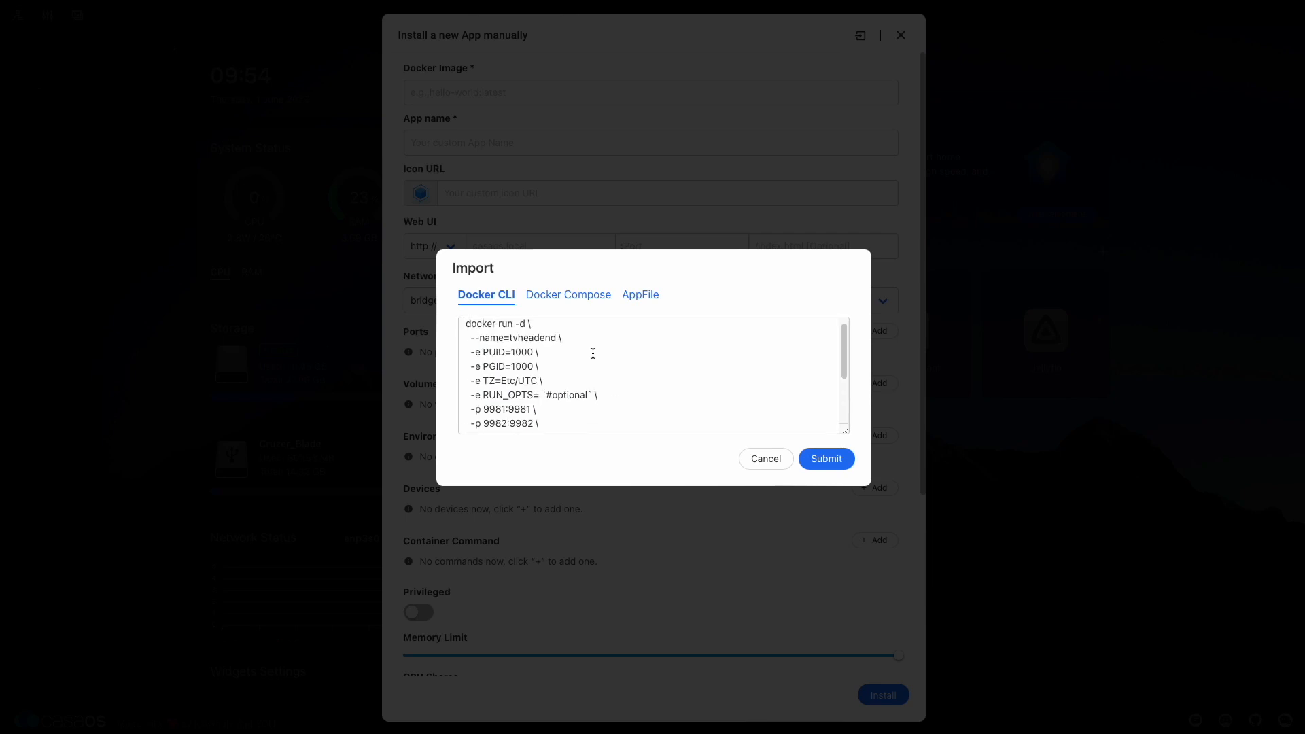
{"action": "left_click", "coordinate": [825, 458]}
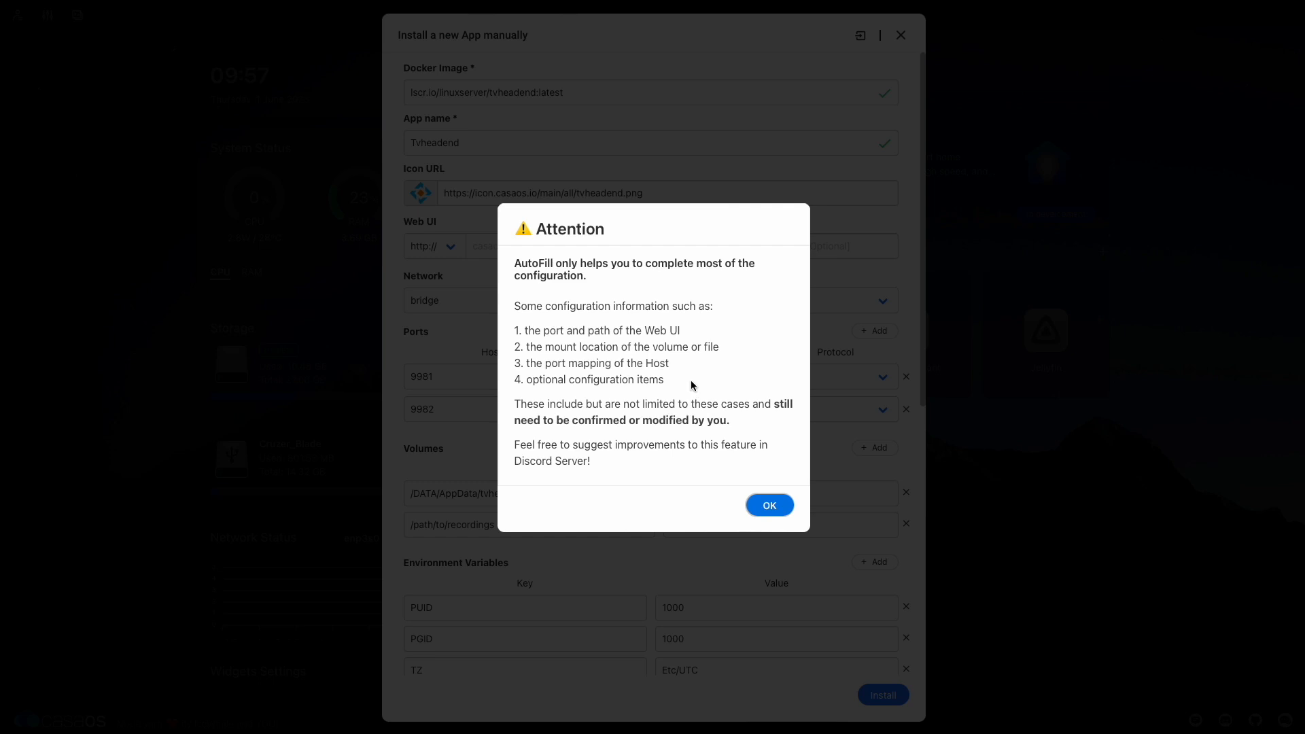
{"action": "mouse_move", "coordinate": [696, 416]}
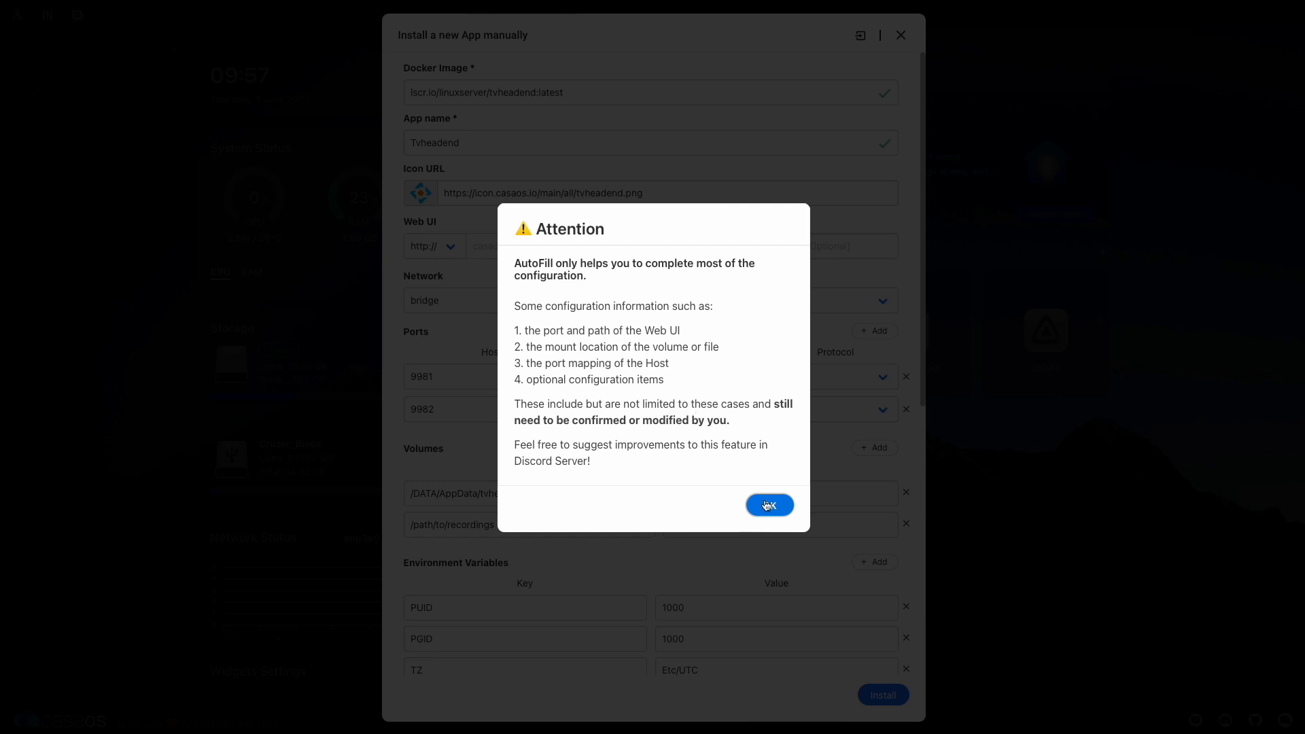
Step: Dismiss the AutoFill notice, keeping the filled Tvheadend form with ports 9981 and 9982
{"action": "left_click", "coordinate": [768, 504]}
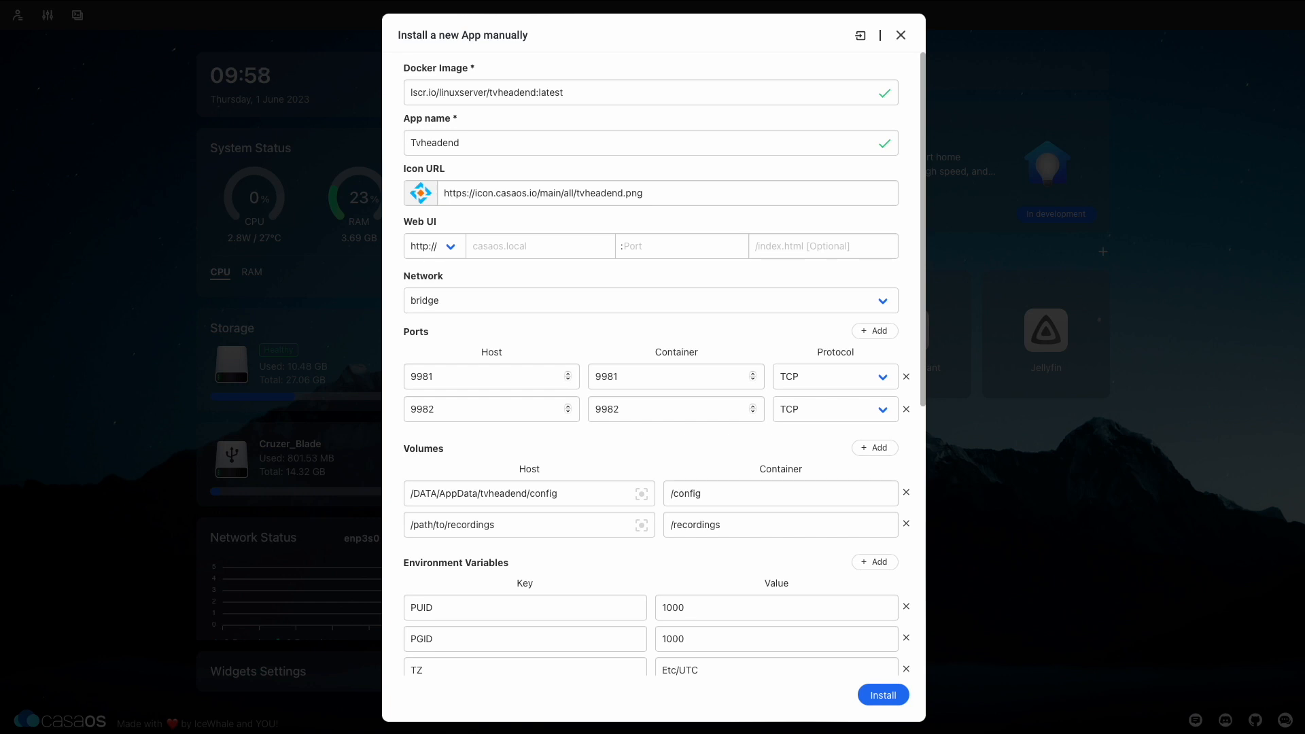
Step: Install Tvheadend from lscr.io/linuxserver/tvheadend:latest and launch its web interface
{"action": "left_click", "coordinate": [882, 694]}
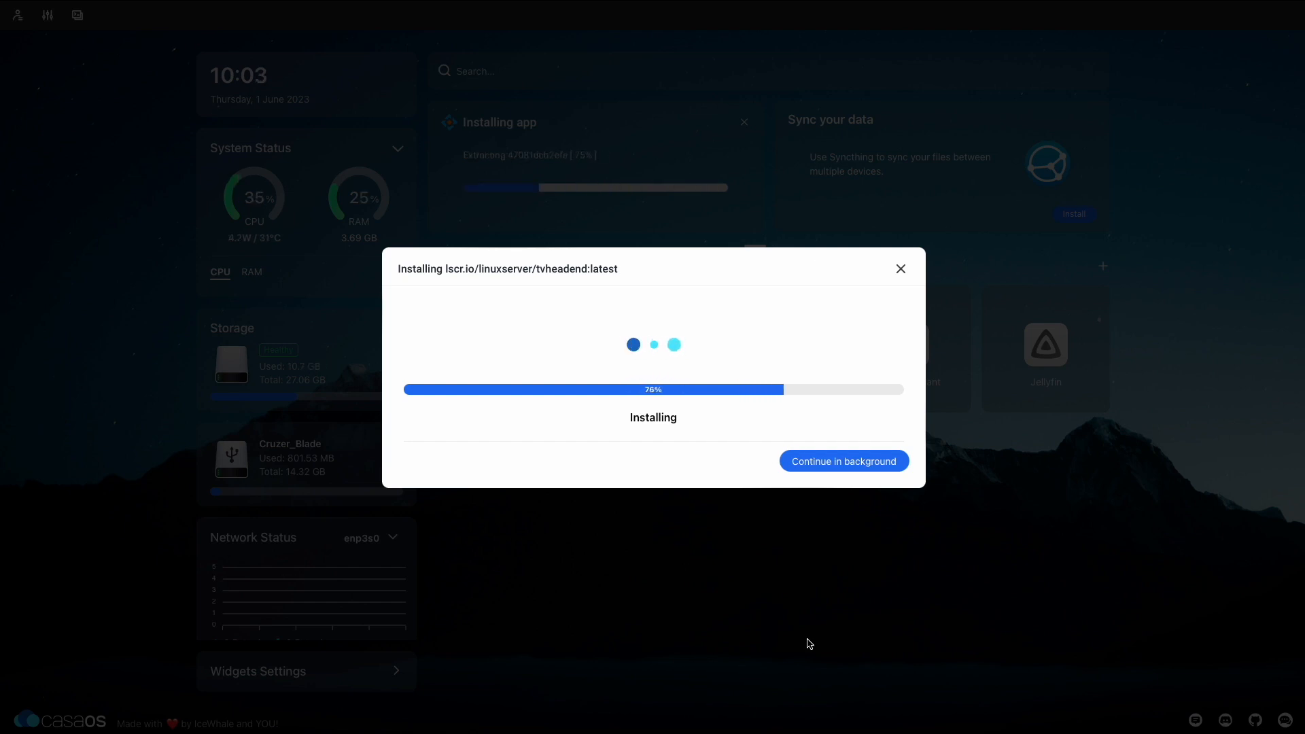
{"action": "left_click", "coordinate": [842, 460]}
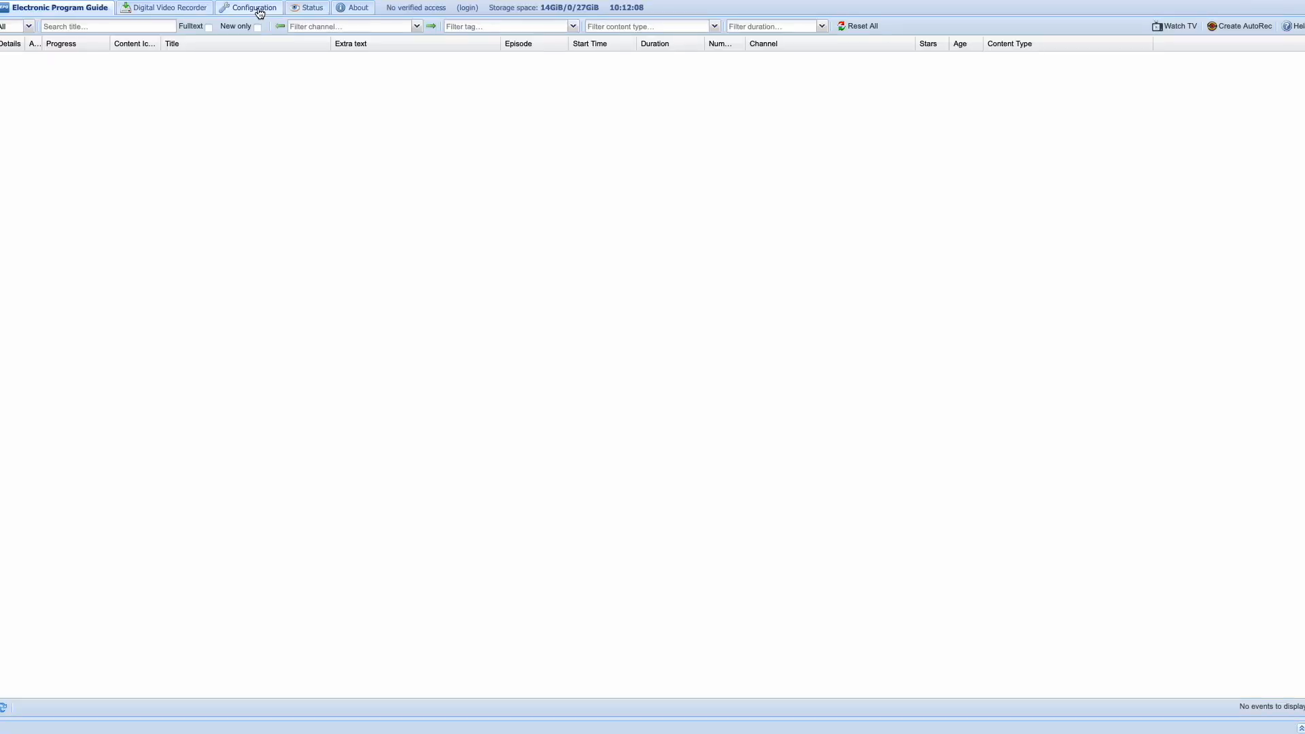
Step: Start Tvheadend's initial configuration wizard from Configuration > General > Base and reach its language choices
{"action": "left_click", "coordinate": [248, 9]}
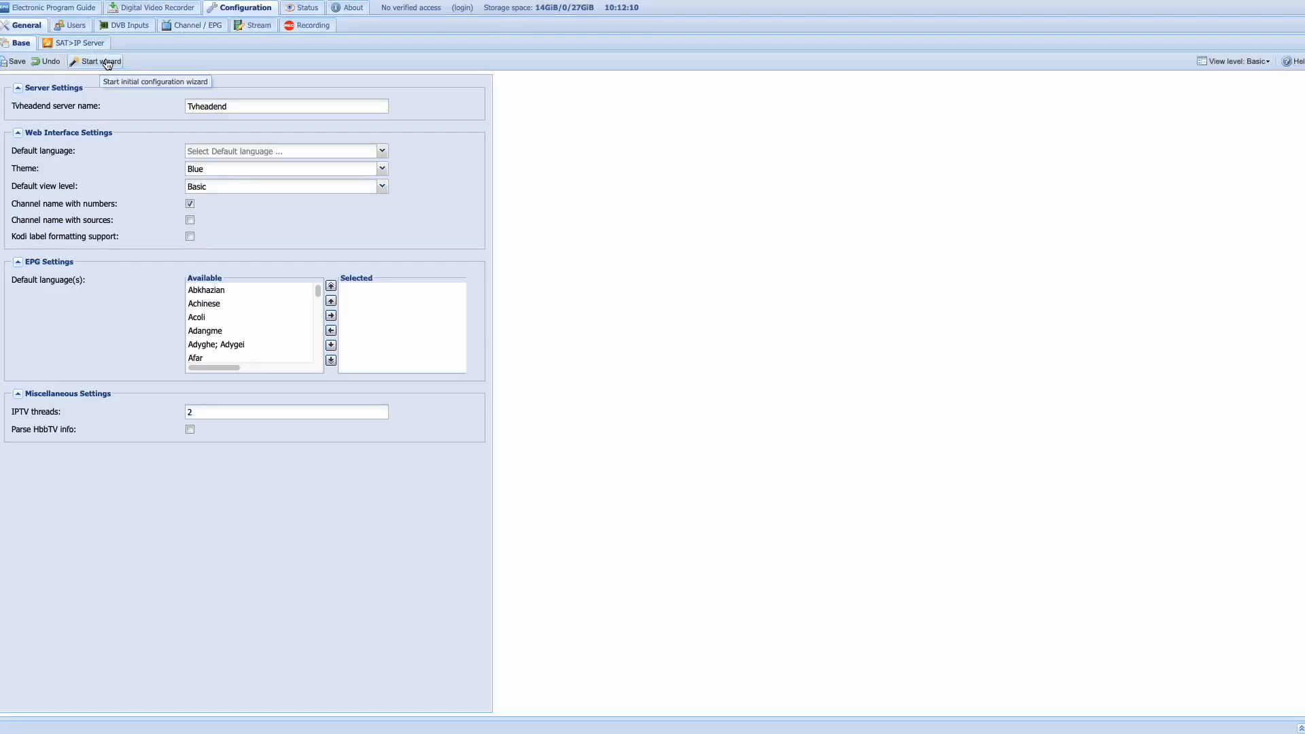
{"action": "left_click", "coordinate": [99, 61]}
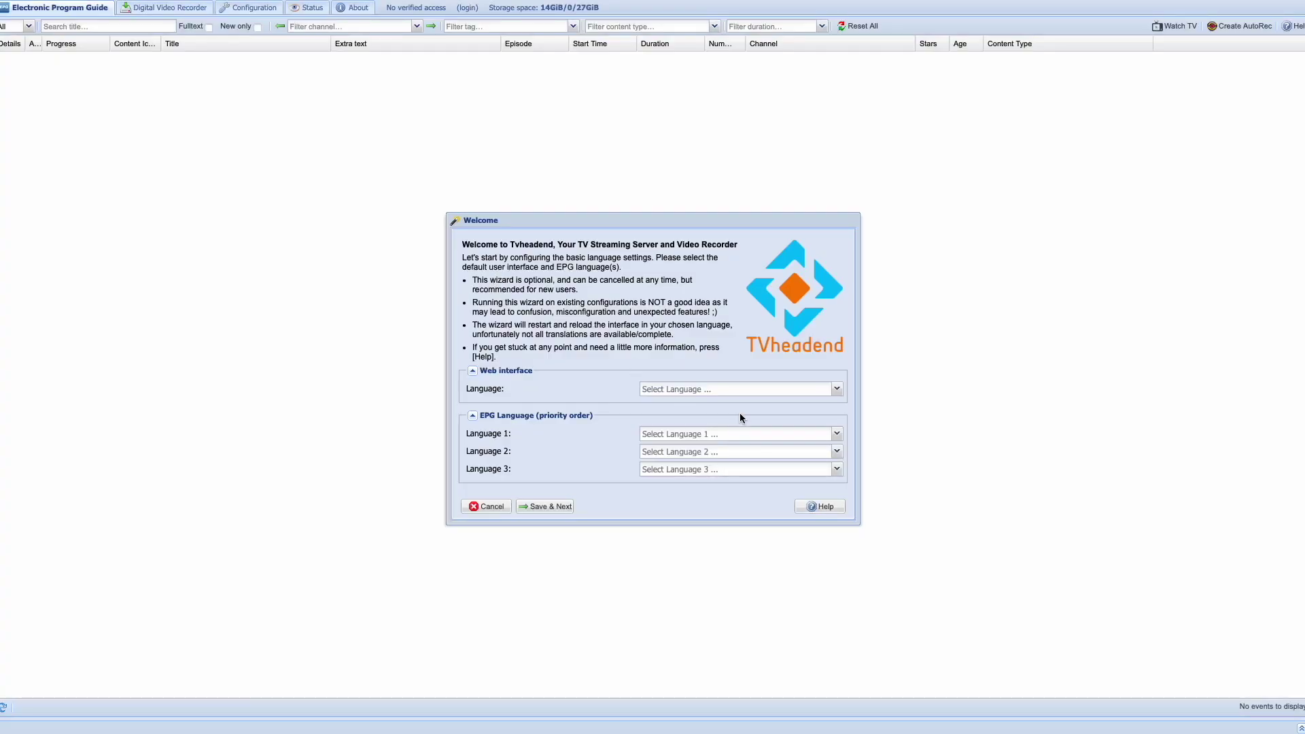
{"action": "left_click", "coordinate": [247, 9]}
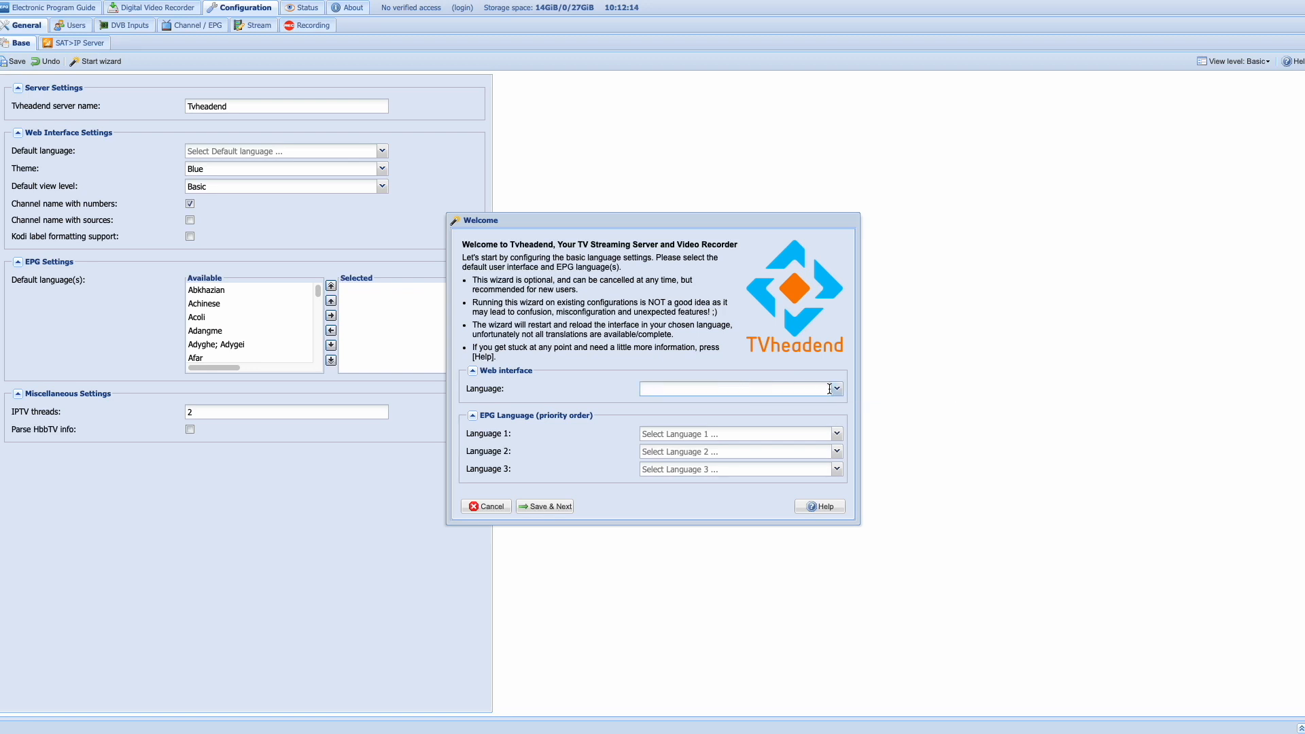
{"action": "left_click", "coordinate": [834, 388]}
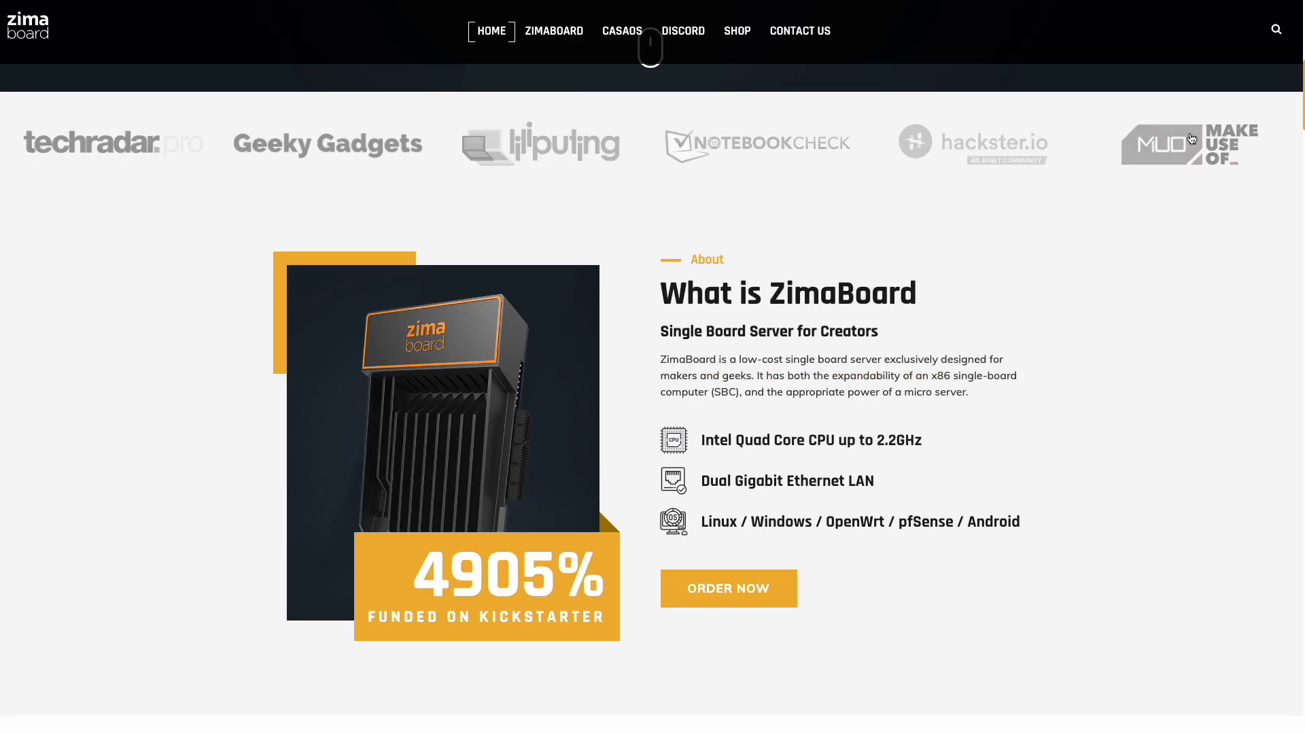
Step: Scroll the ZimaBoard homepage down to the 'For Makers By Makers' open-source app carousel
{"action": "scroll", "scroll_direction": "down", "scroll_amount": 3}
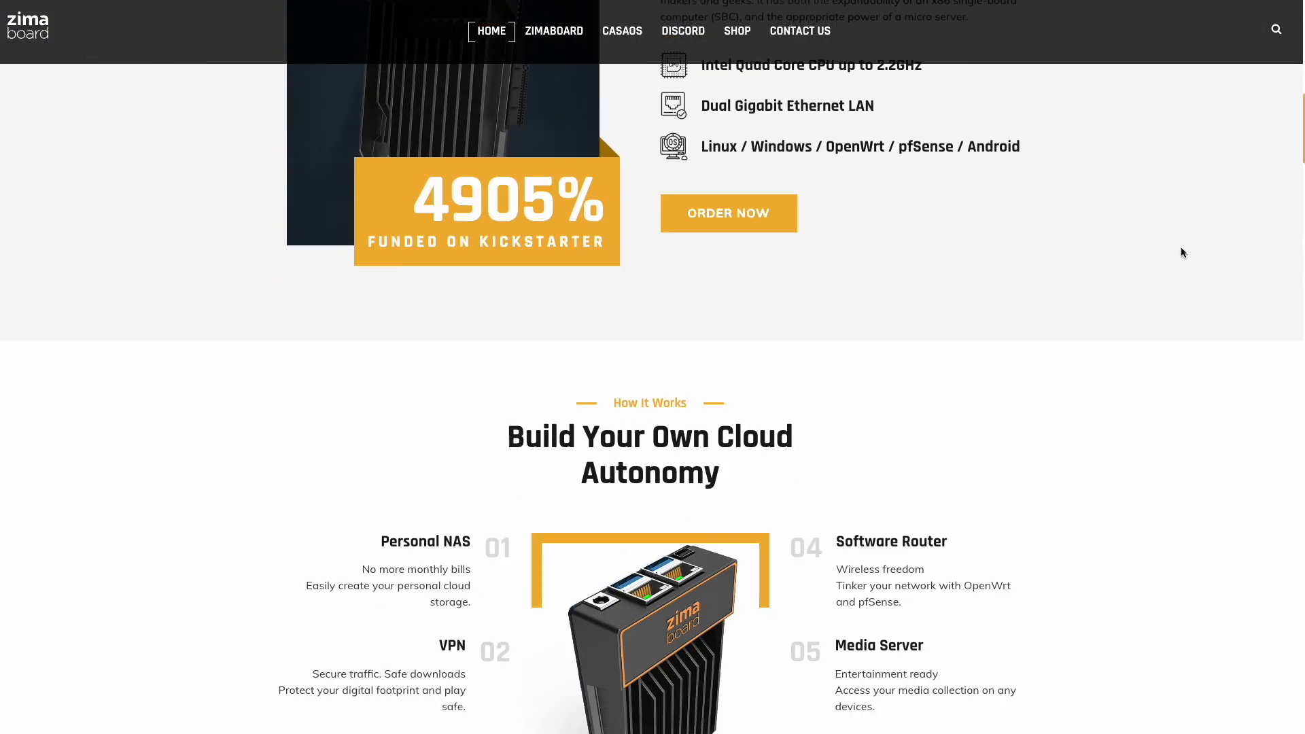
{"action": "scroll", "scroll_direction": "down", "scroll_amount": 3}
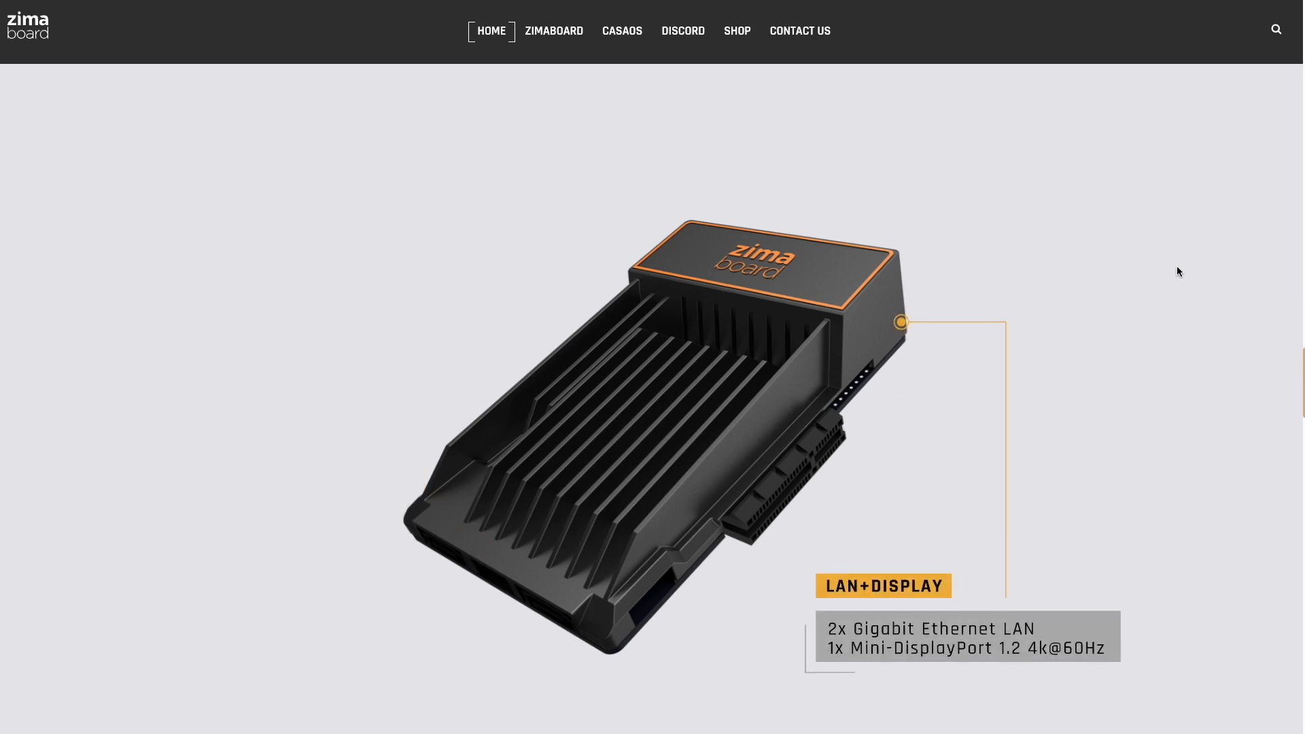
{"action": "scroll", "scroll_direction": "down", "scroll_amount": 3}
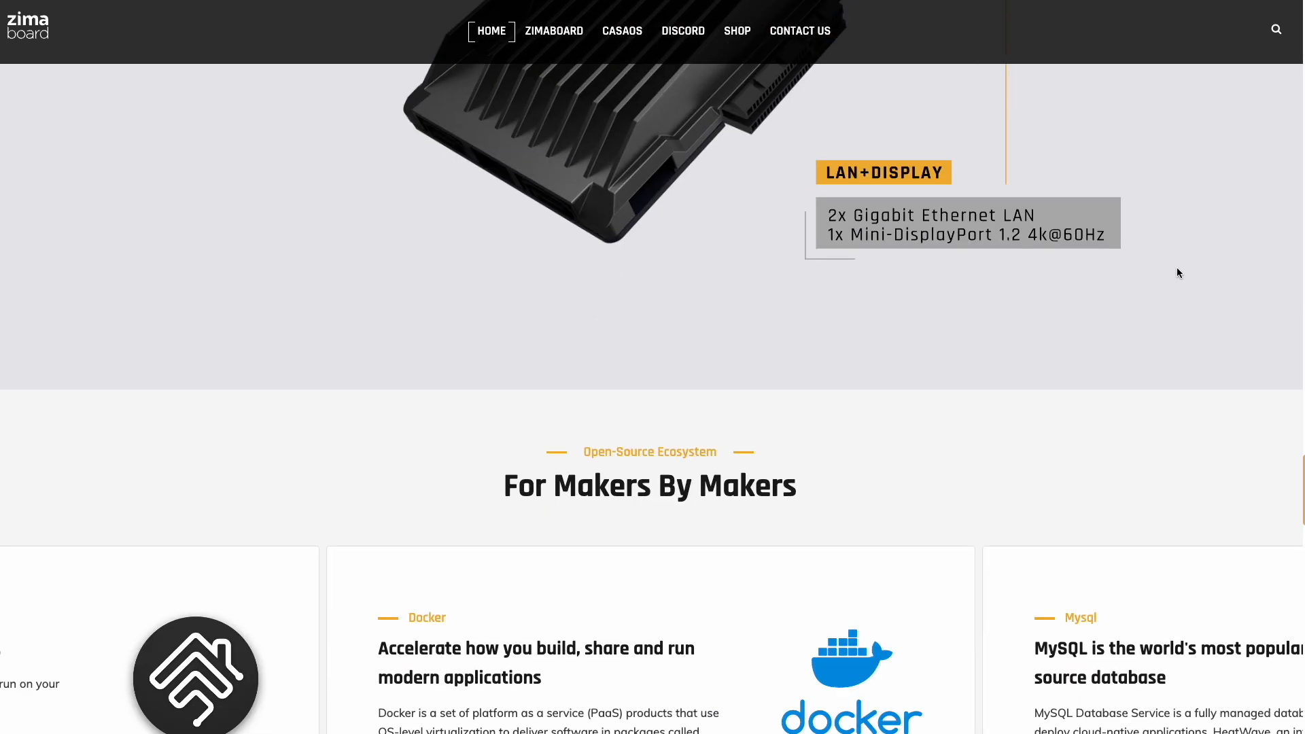
{"action": "scroll", "scroll_direction": "down", "scroll_amount": 3}
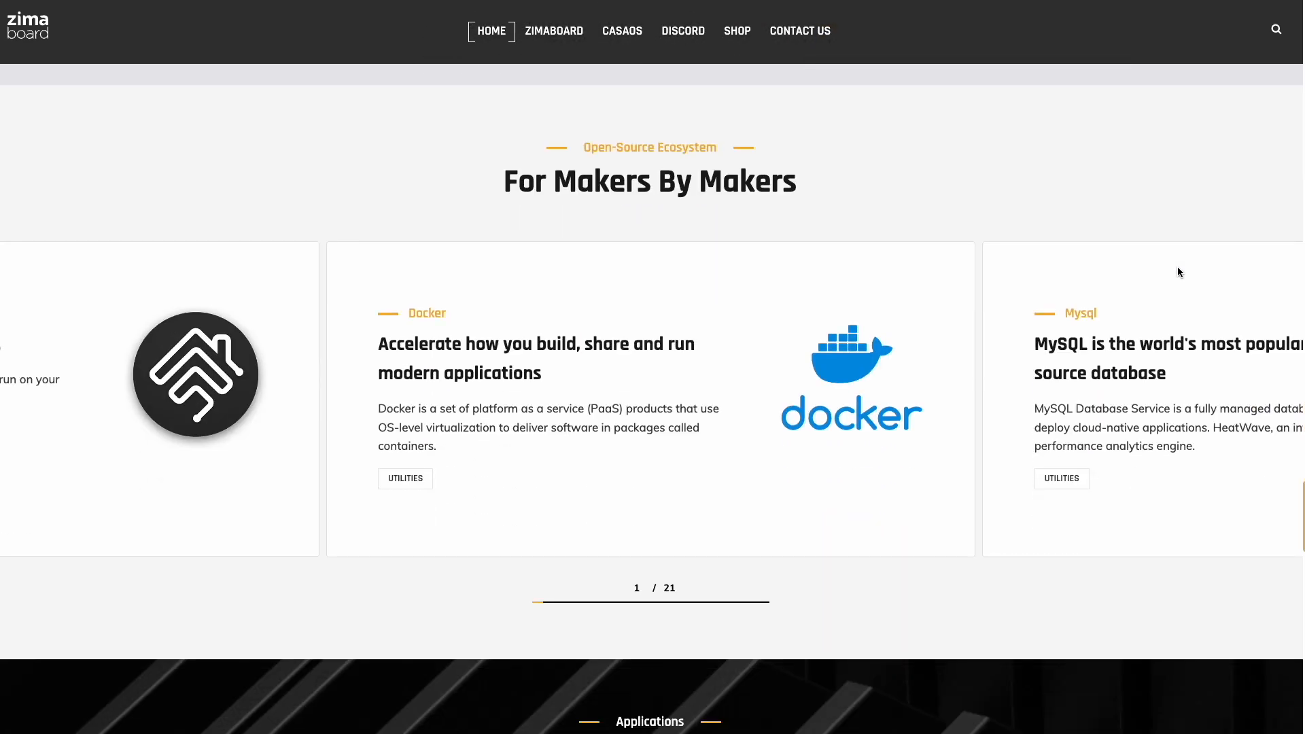